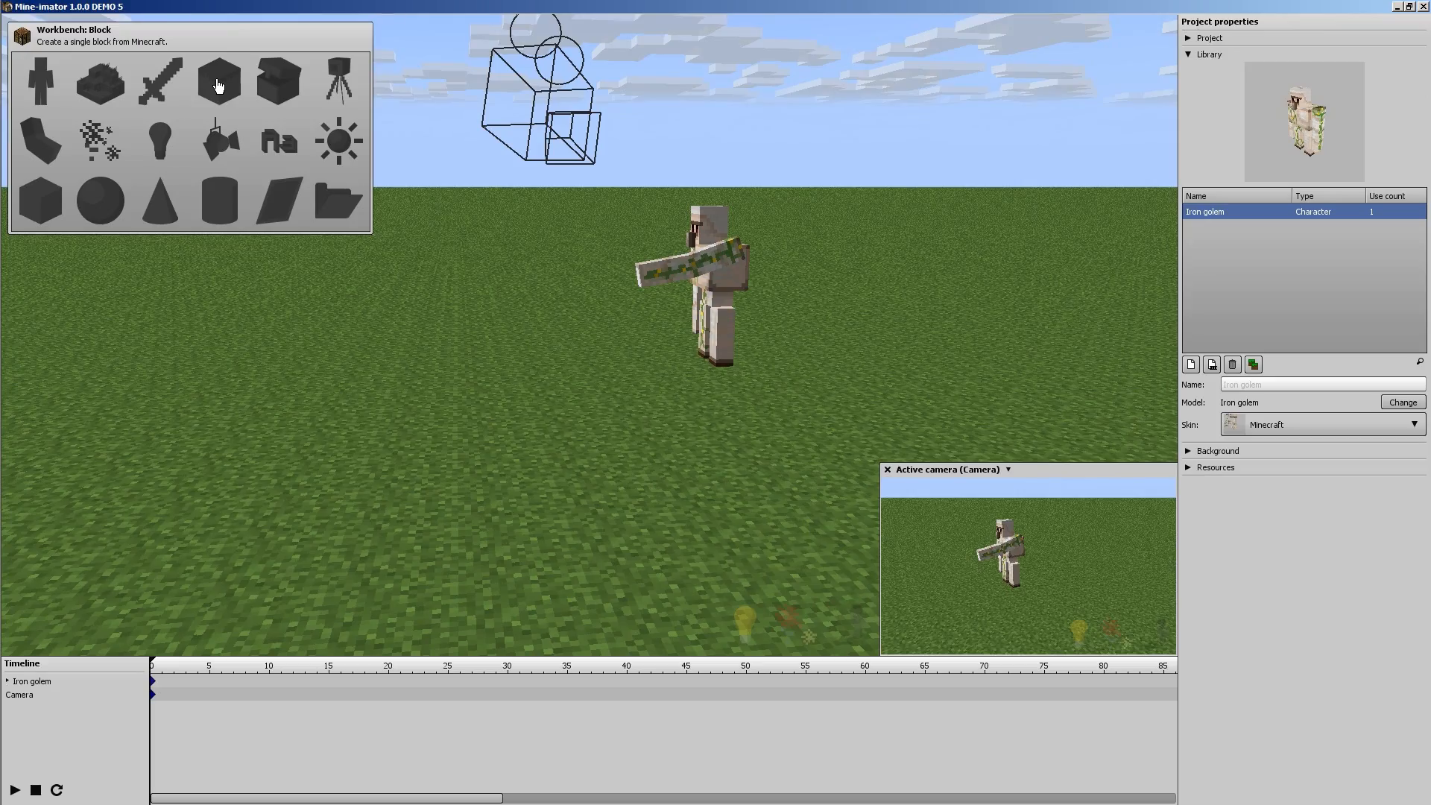
- Create a grass block, slide it sideways along X, and view the library
left_click(219, 81)
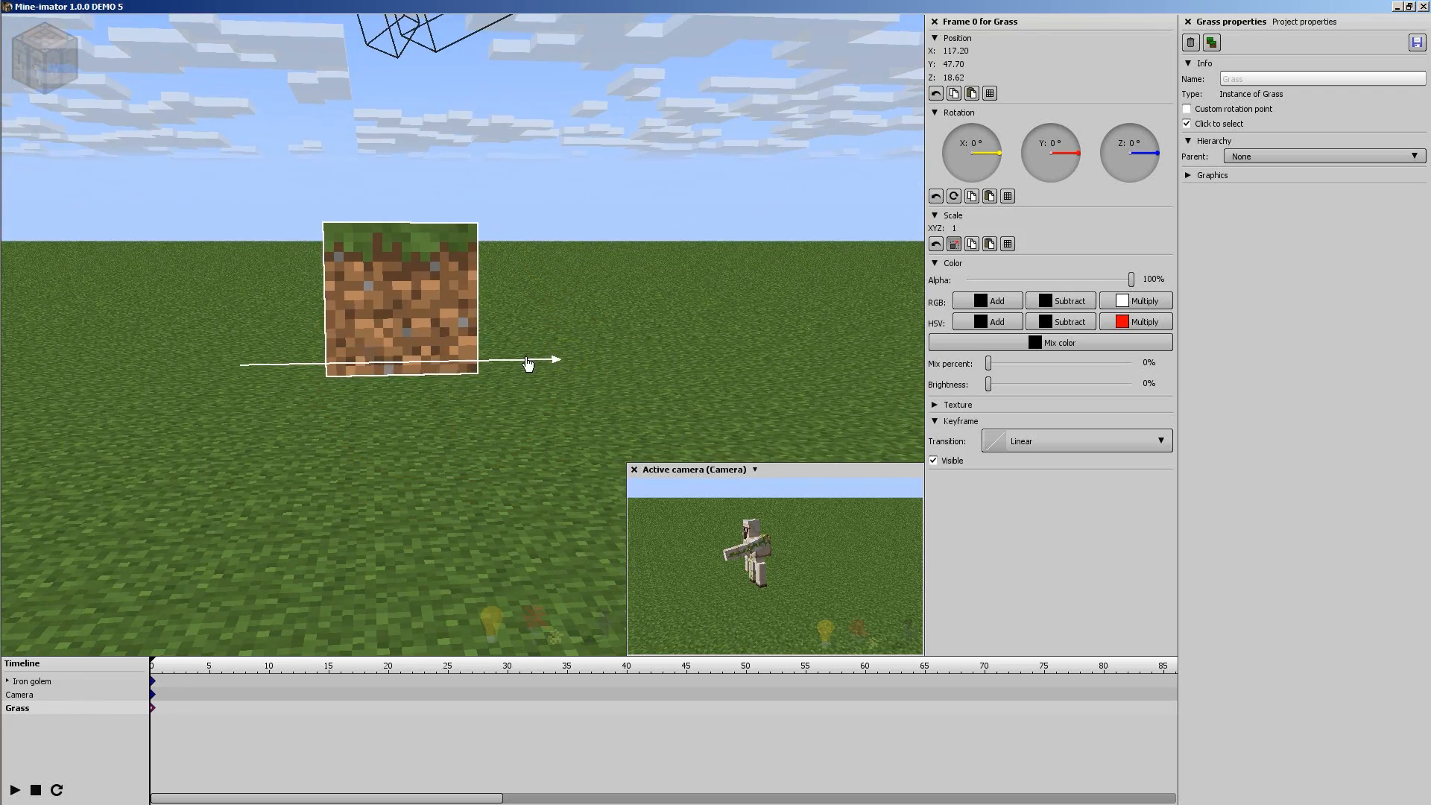
left_click_drag(528, 359, 457, 356)
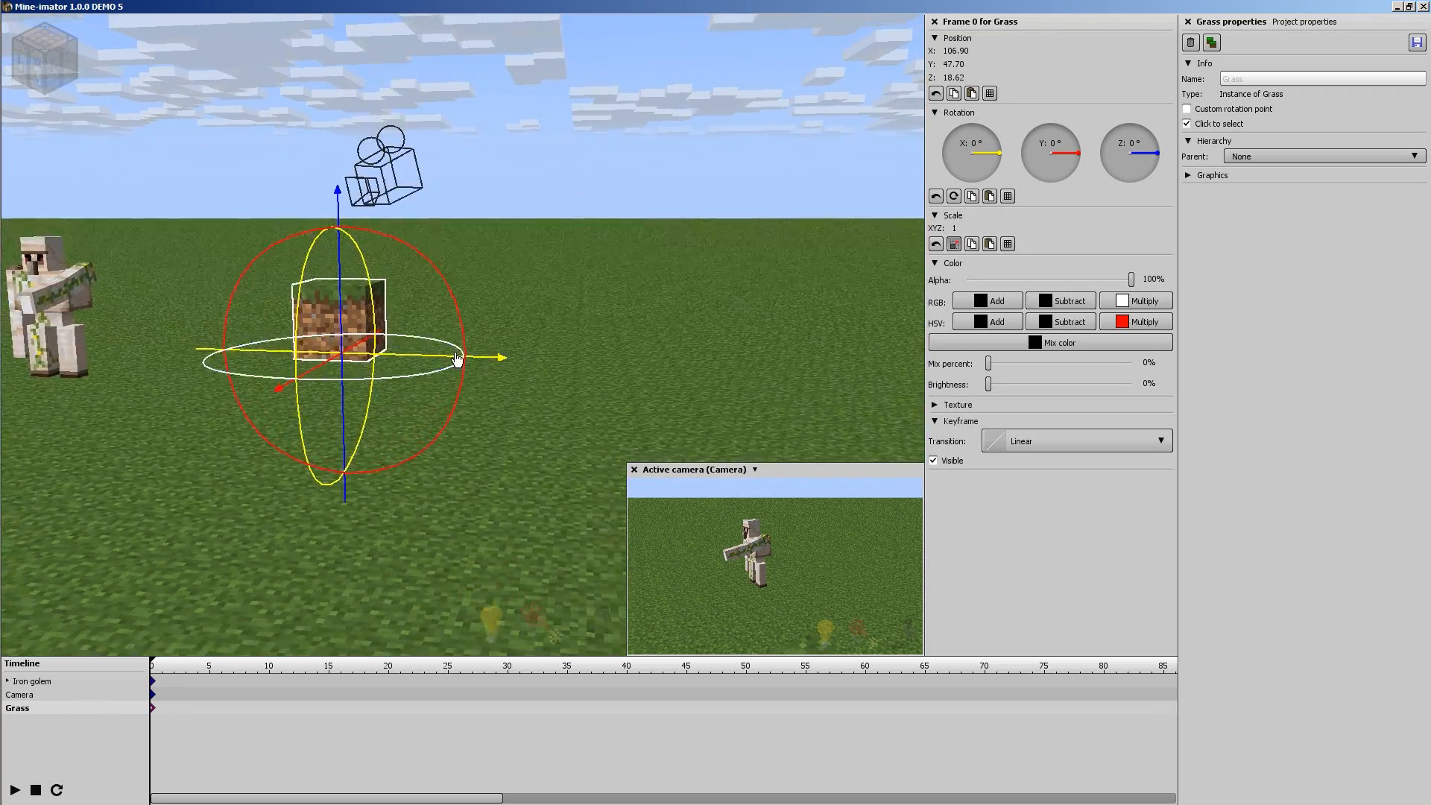
left_click(1298, 21)
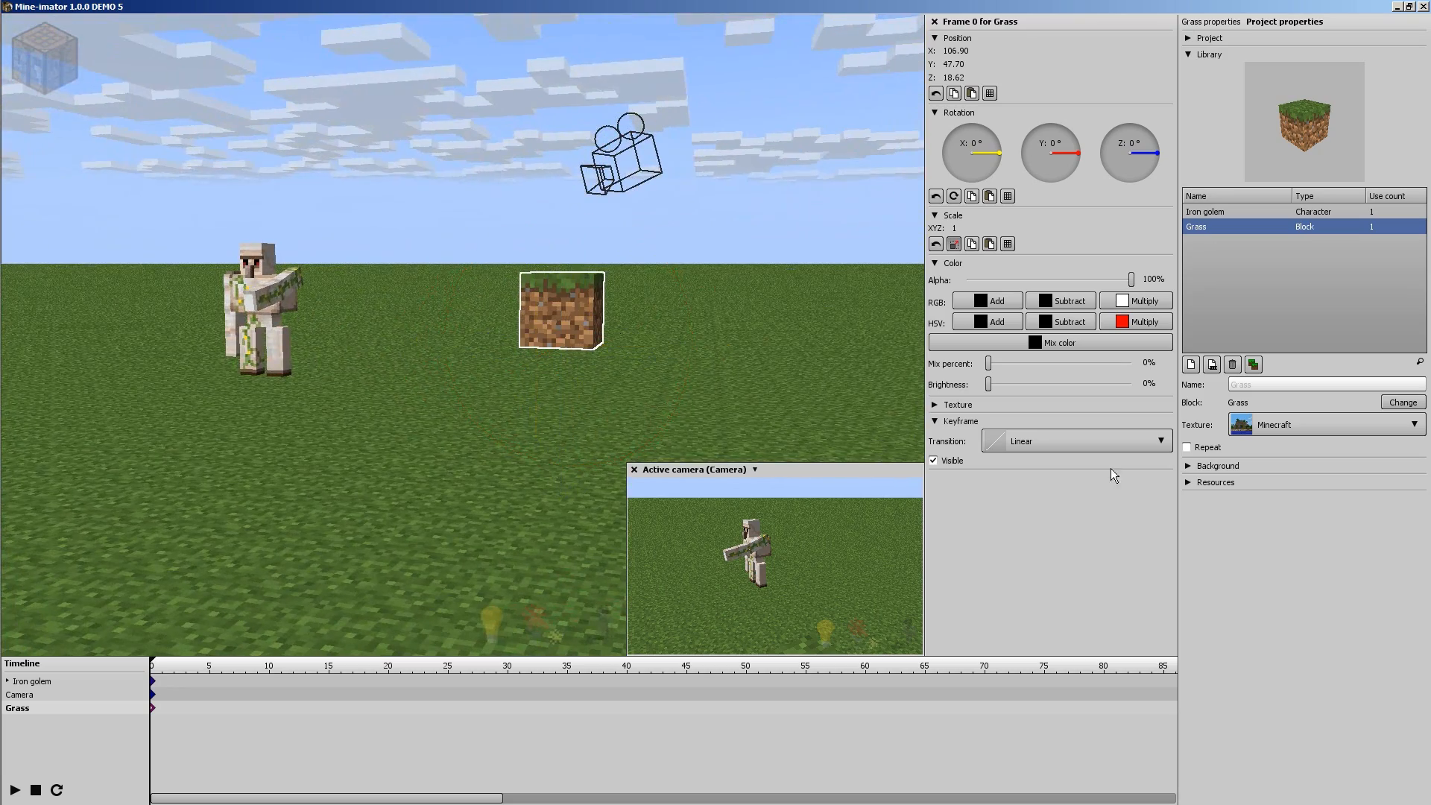
- Change the block type to Stone after trying Dirt and Sapling
left_click(1403, 402)
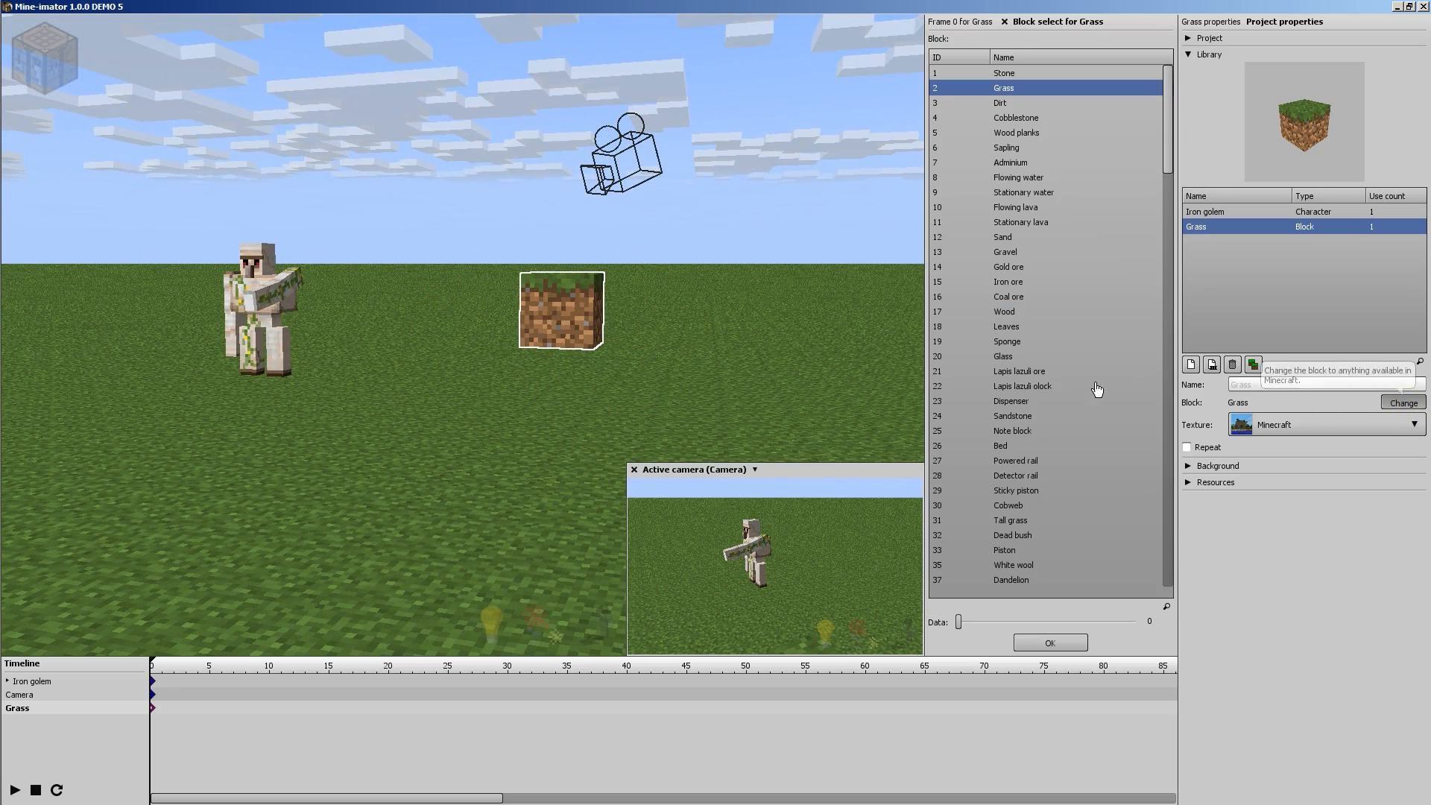
mouse_move(1011, 82)
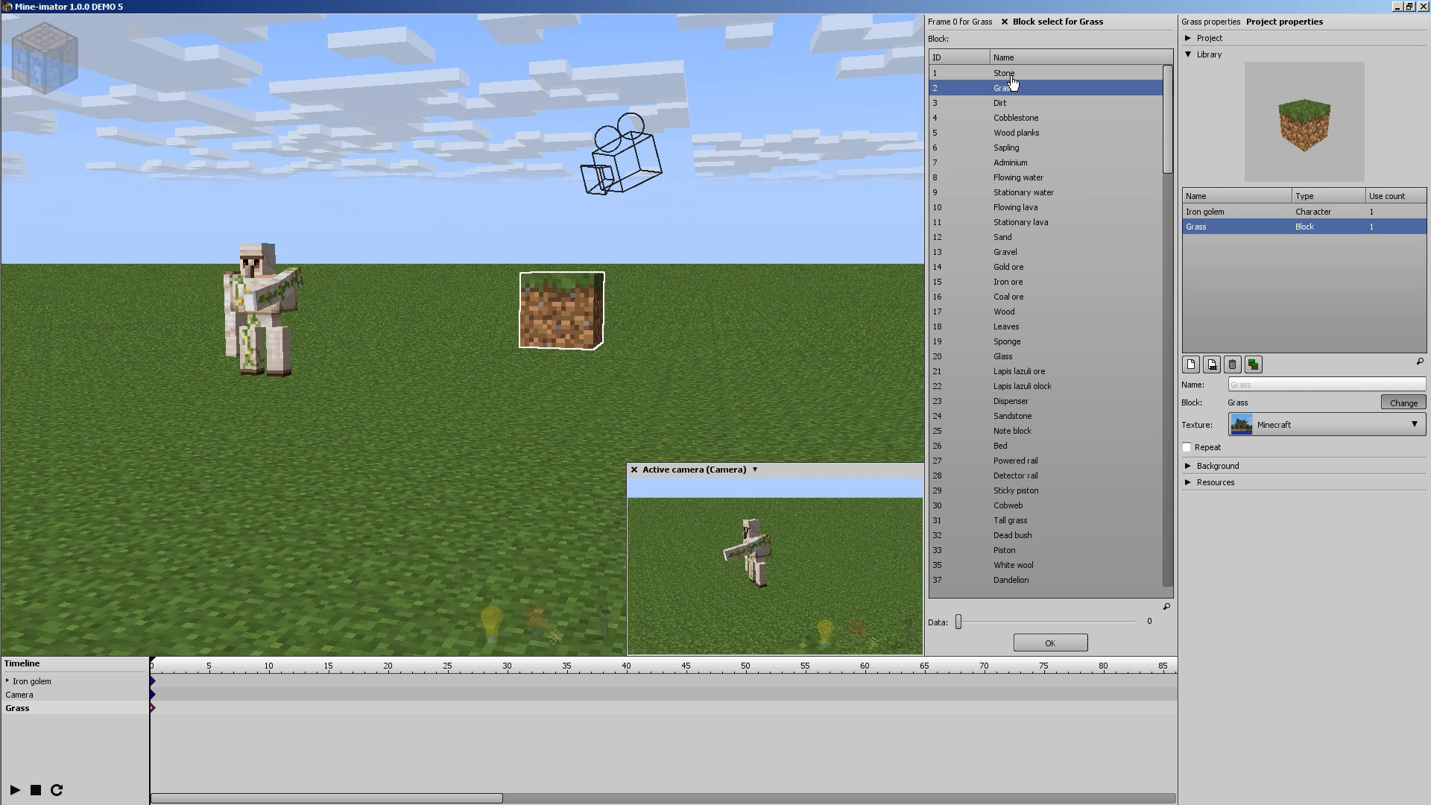
left_click(1001, 102)
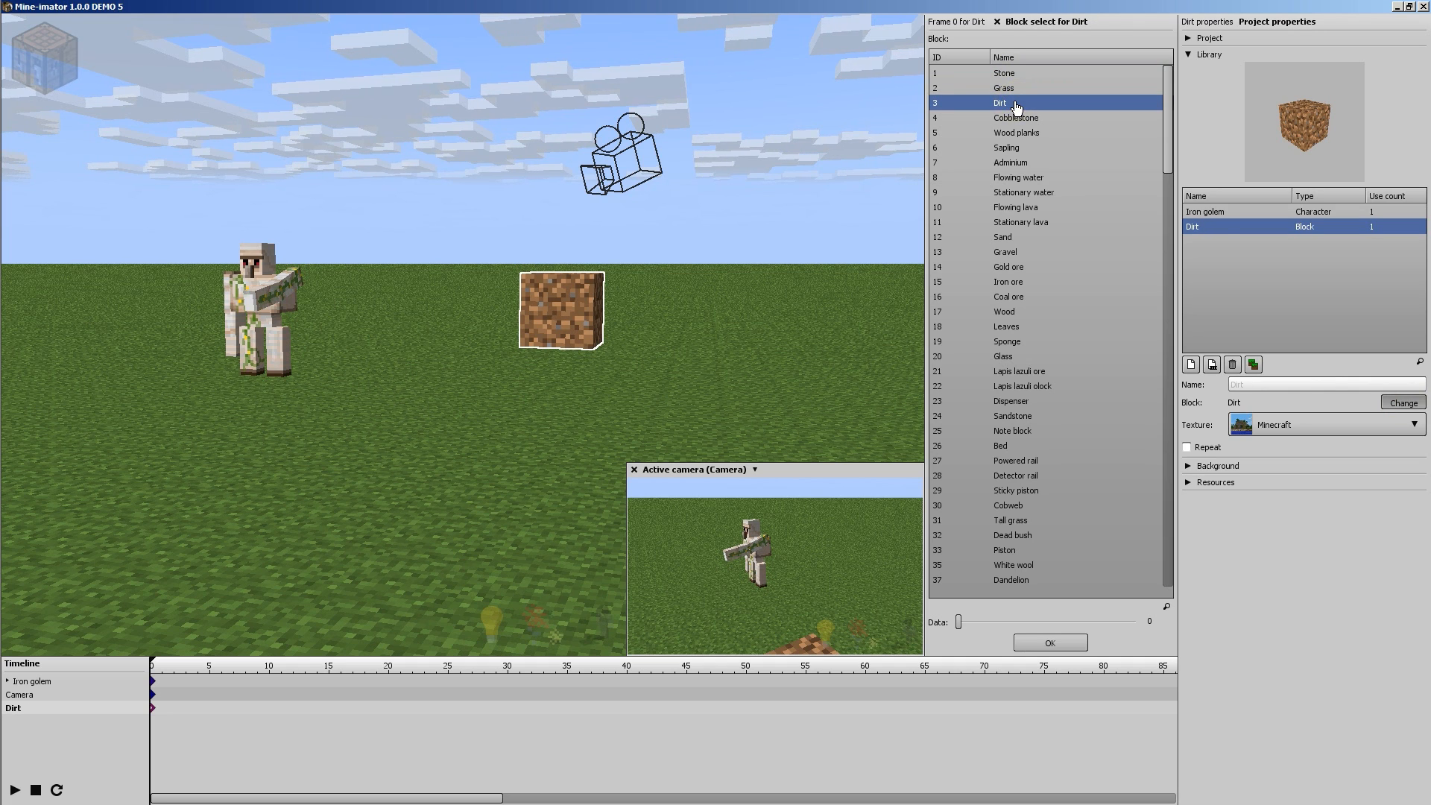
left_click(1006, 147)
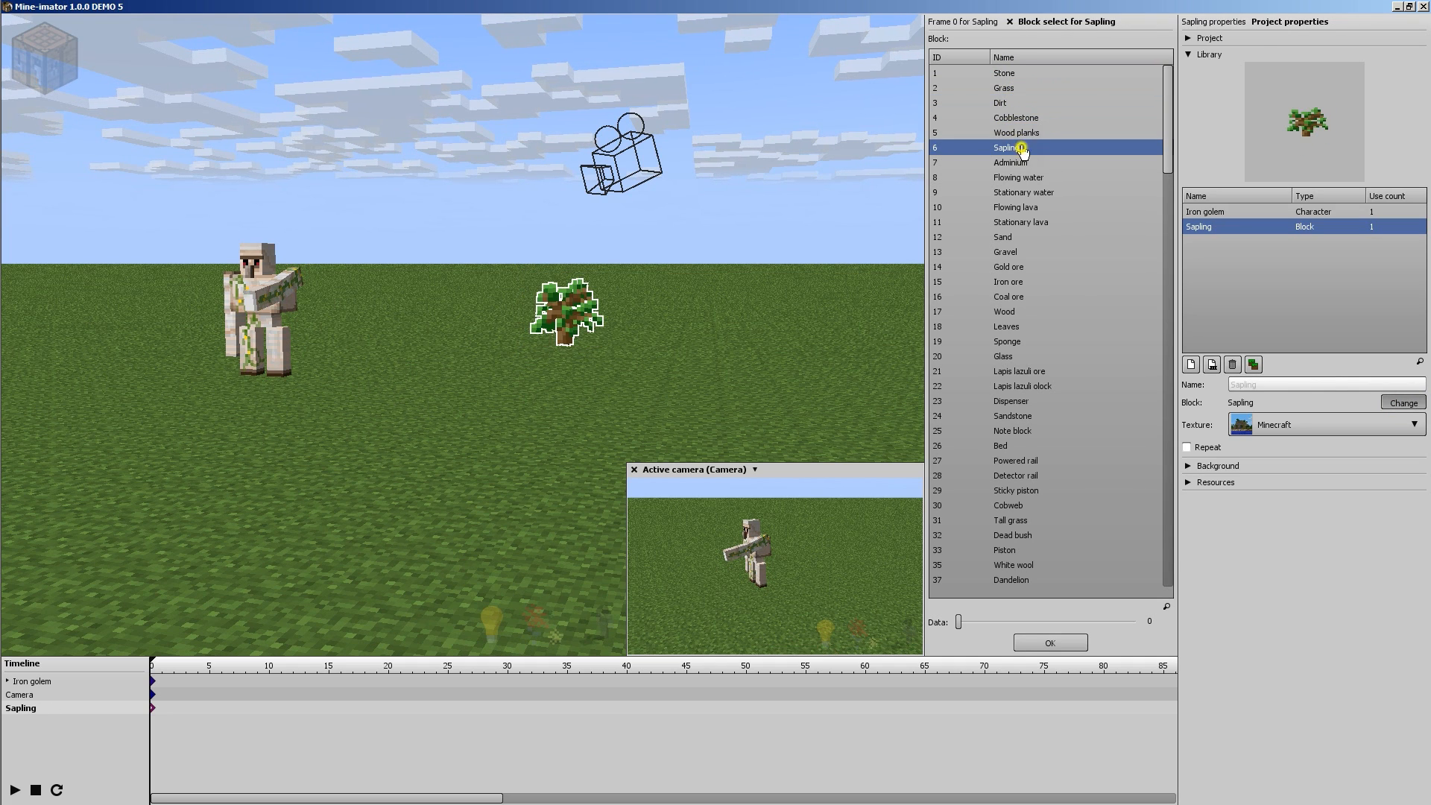
left_click(1003, 73)
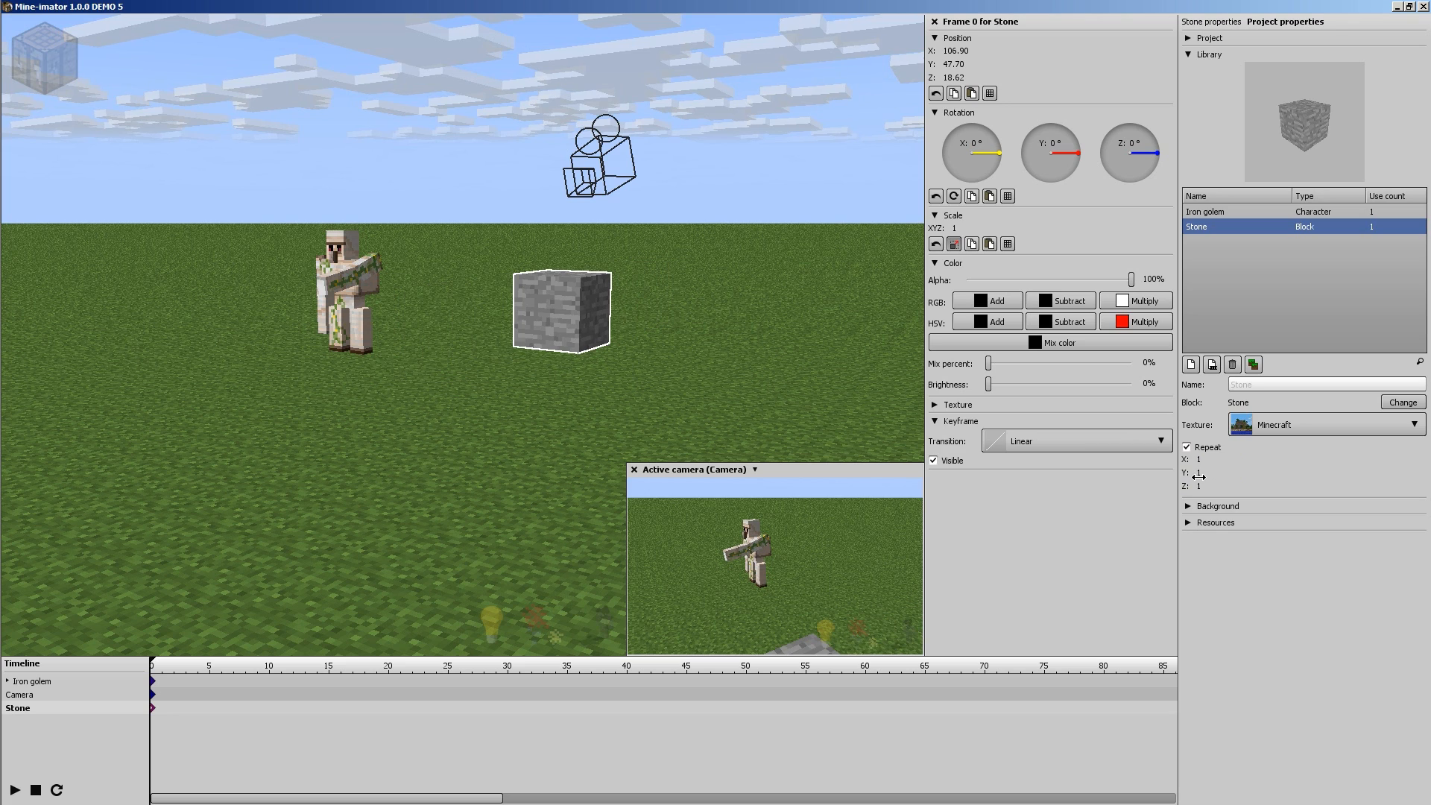
- Try a repeat value of 3, then delete the stone block from the library
type("3")
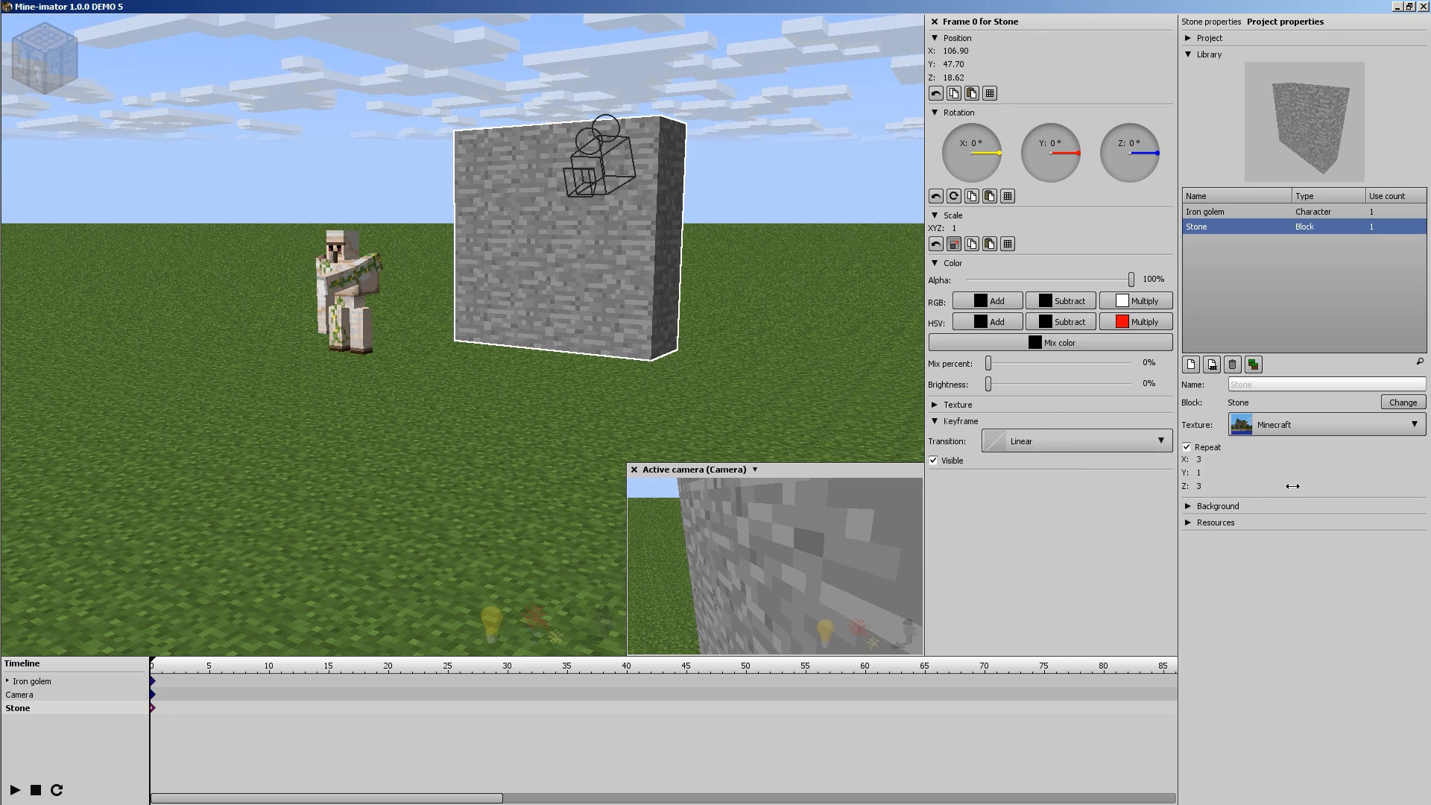
mouse_move(1208, 447)
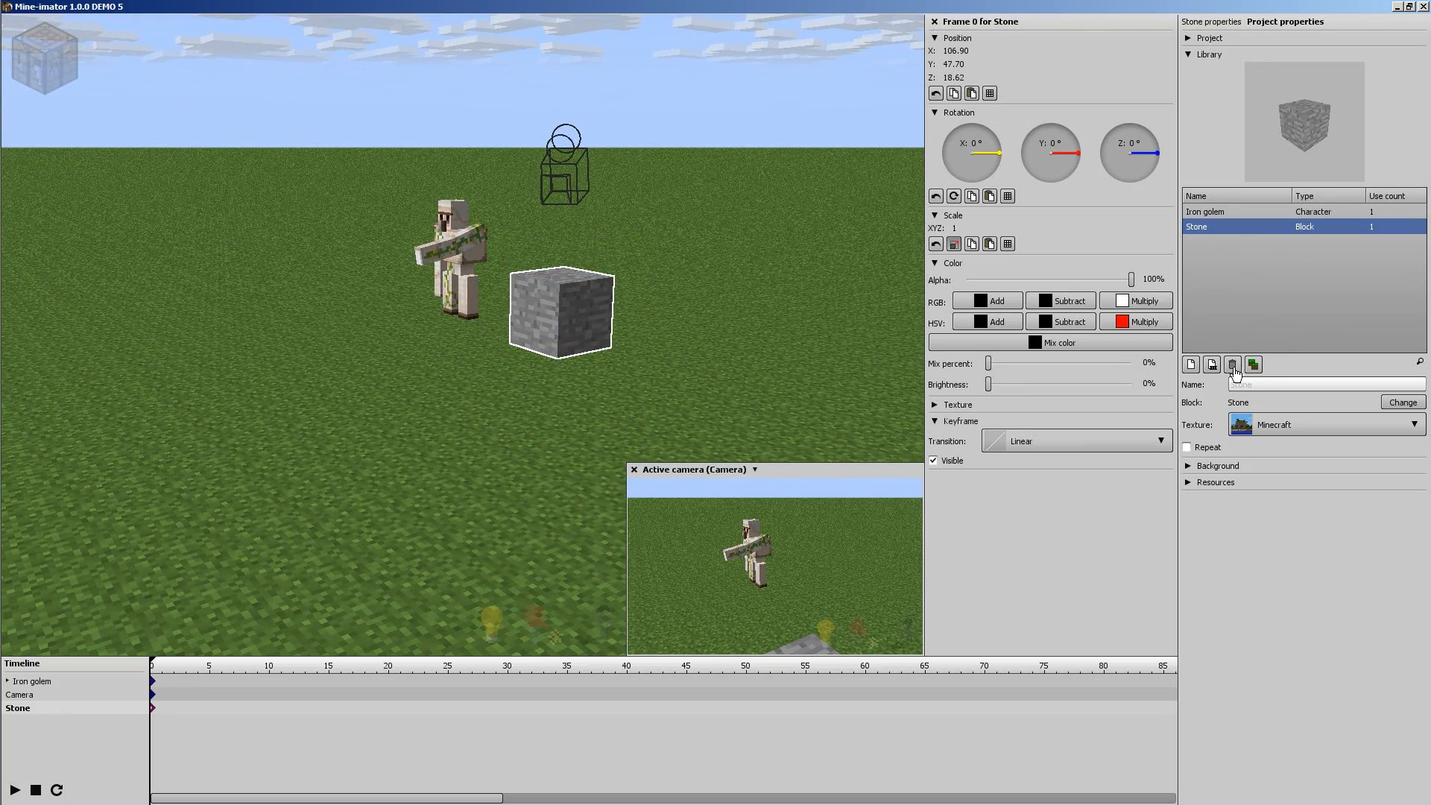
left_click(1232, 365)
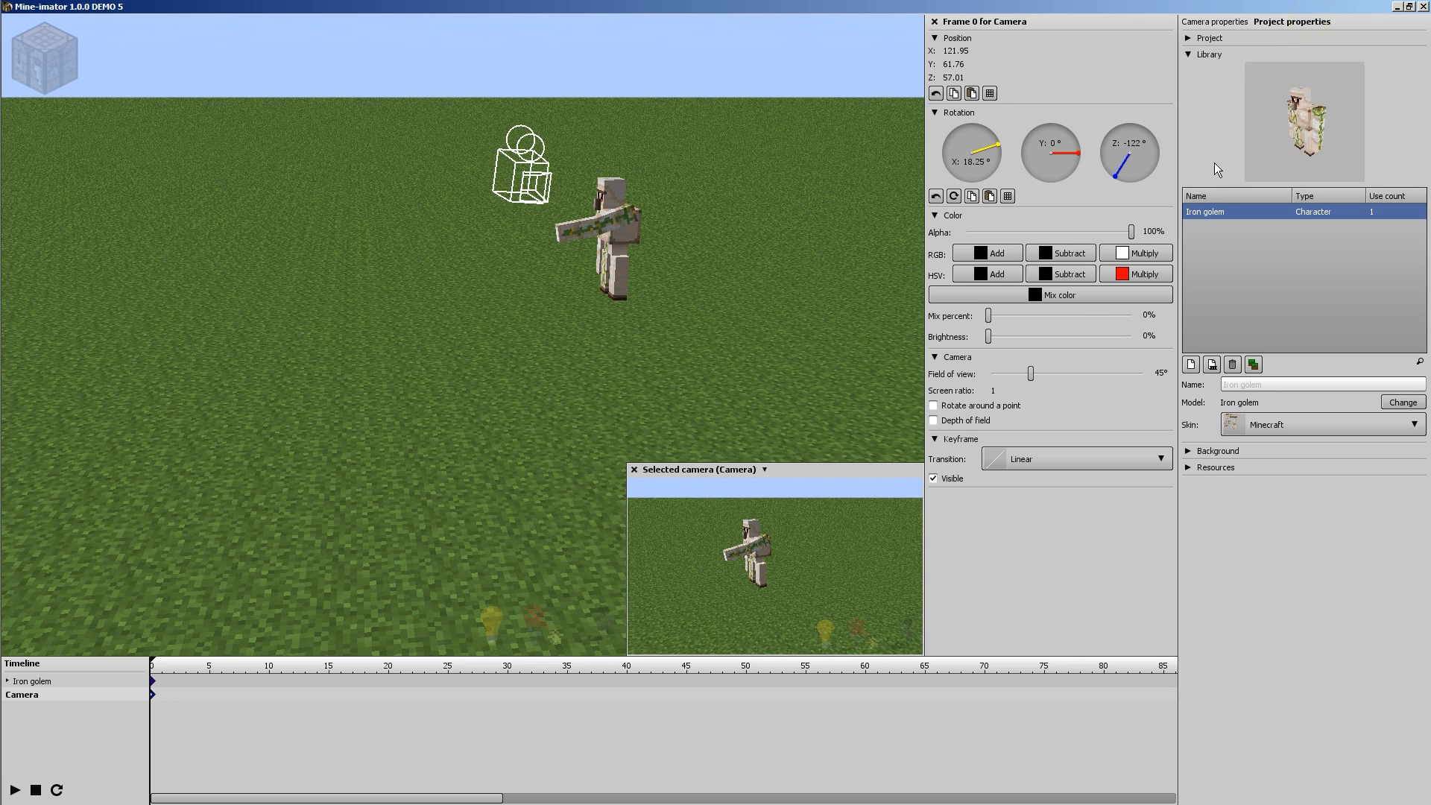
mouse_move(88, 709)
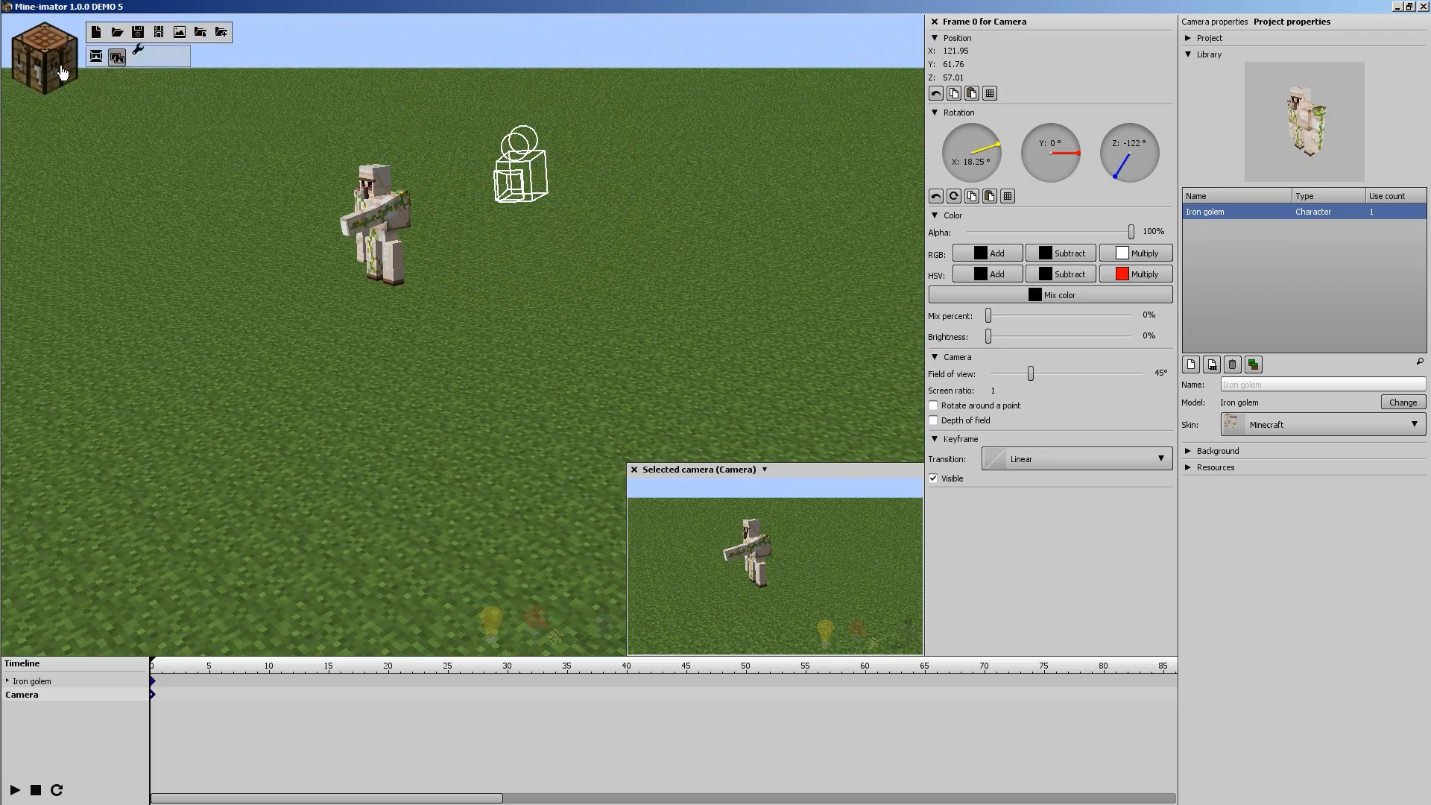
mouse_move(43, 50)
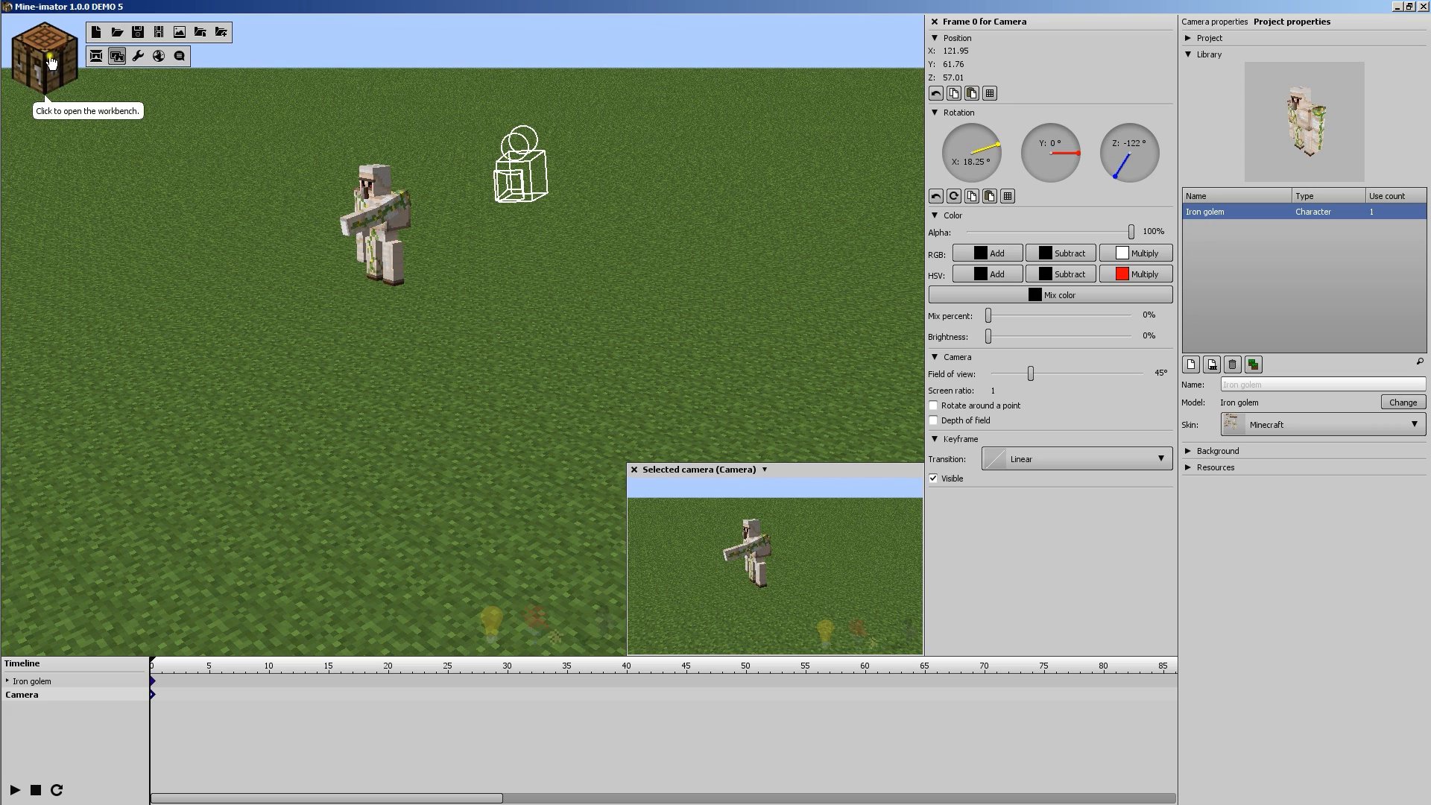
- Create a Scenery object from the workbench and select it in the timeline
left_click(43, 49)
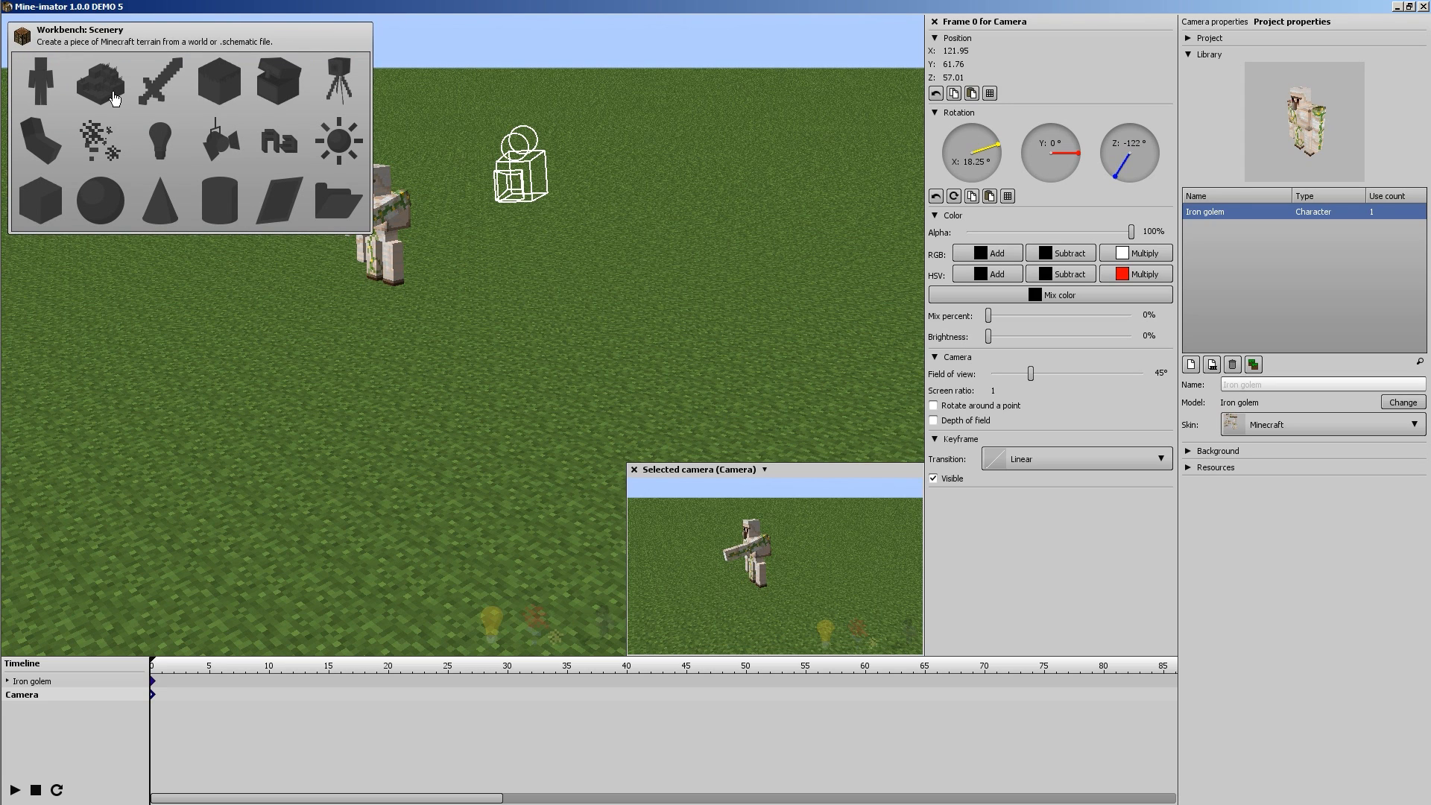
mouse_move(105, 90)
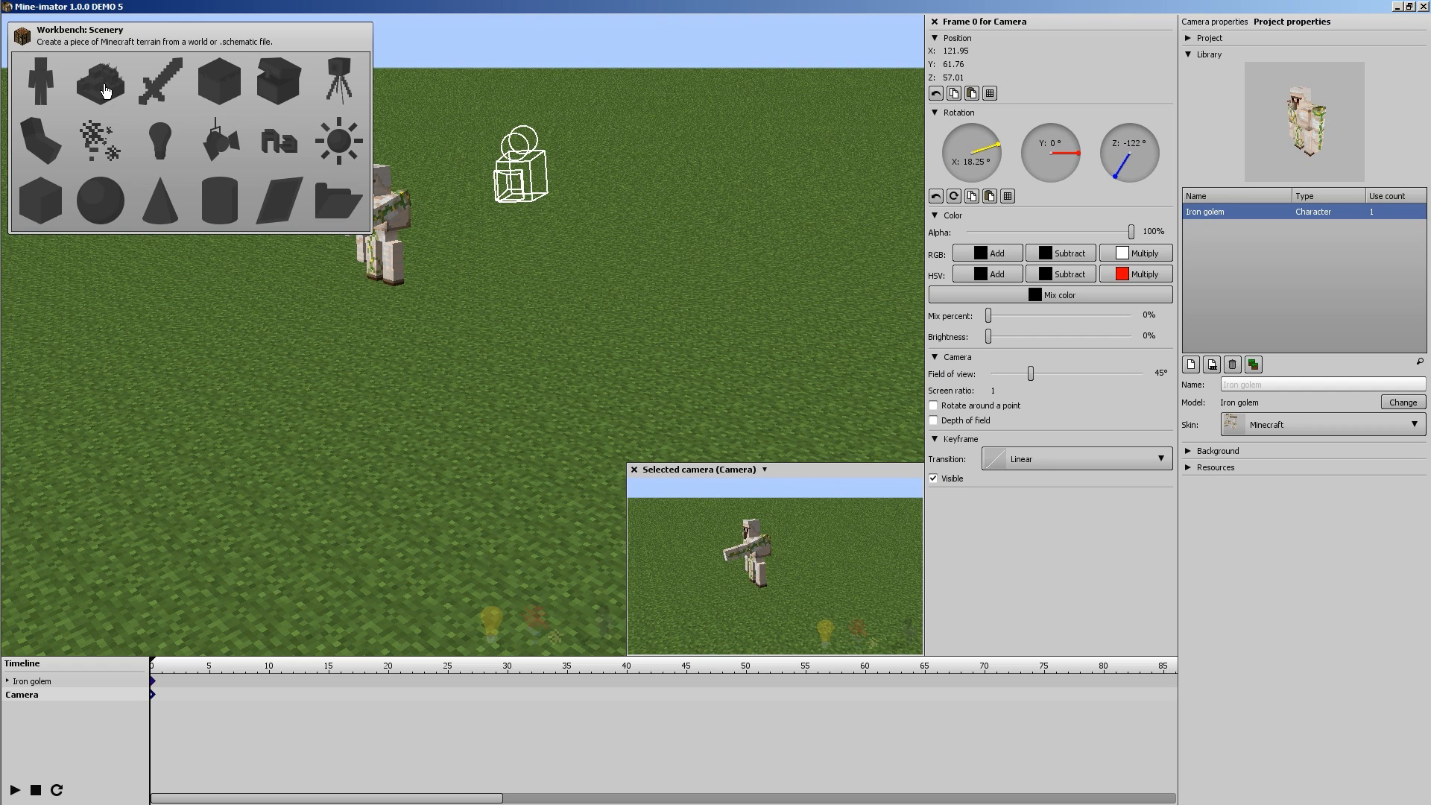
left_click(101, 81)
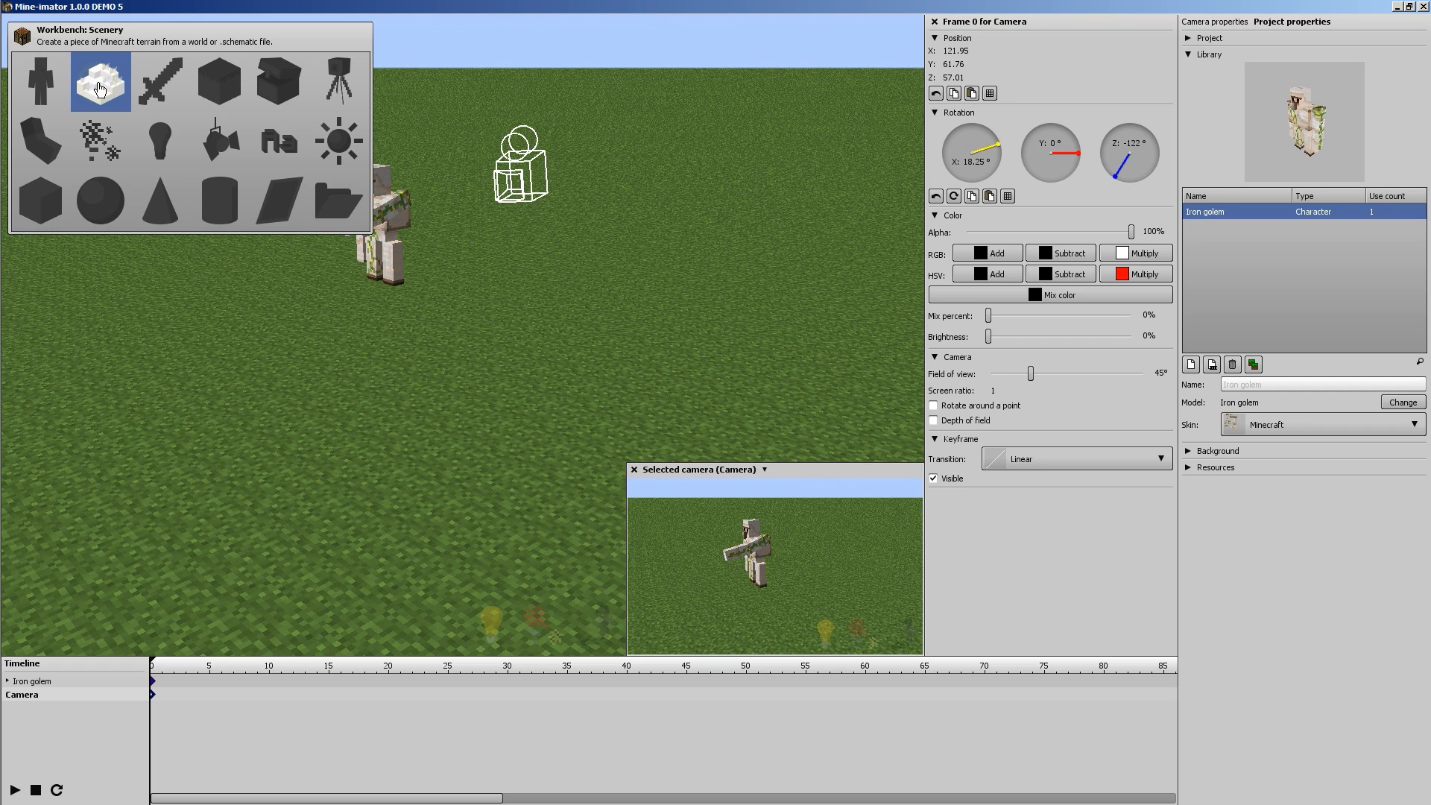
left_click(100, 81)
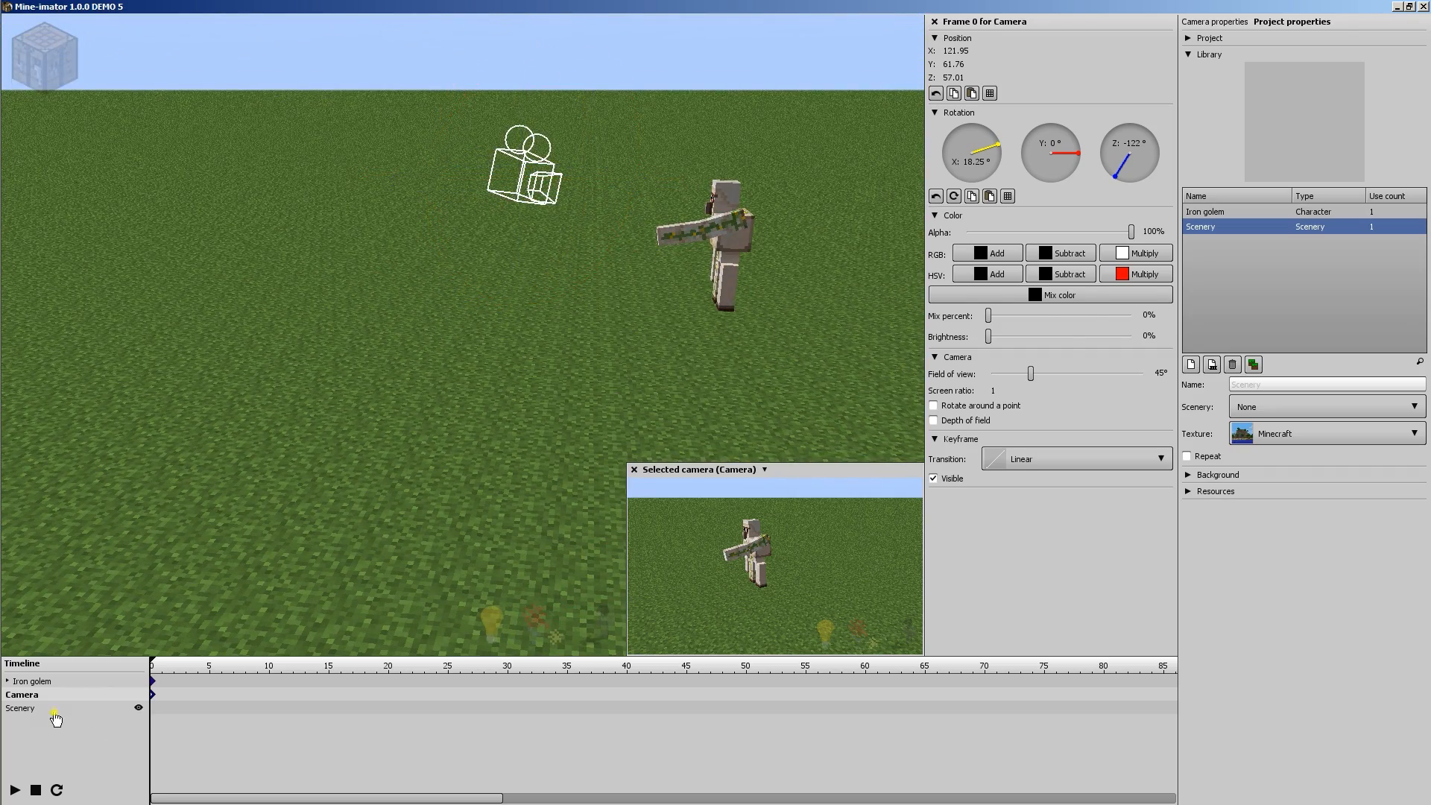
left_click(20, 707)
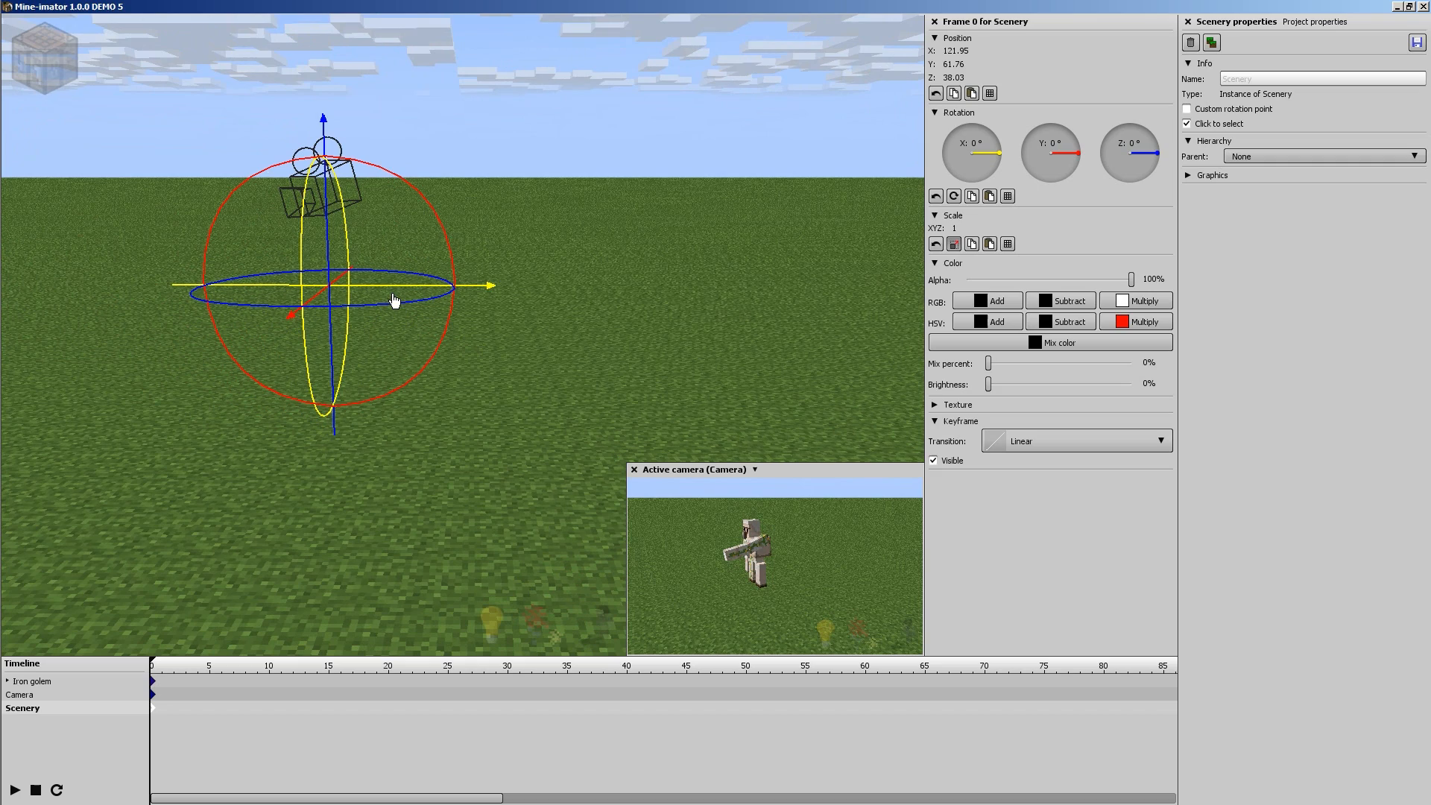
- Shift the scenery along X and show its terrain source choices
left_click_drag(394, 299, 762, 287)
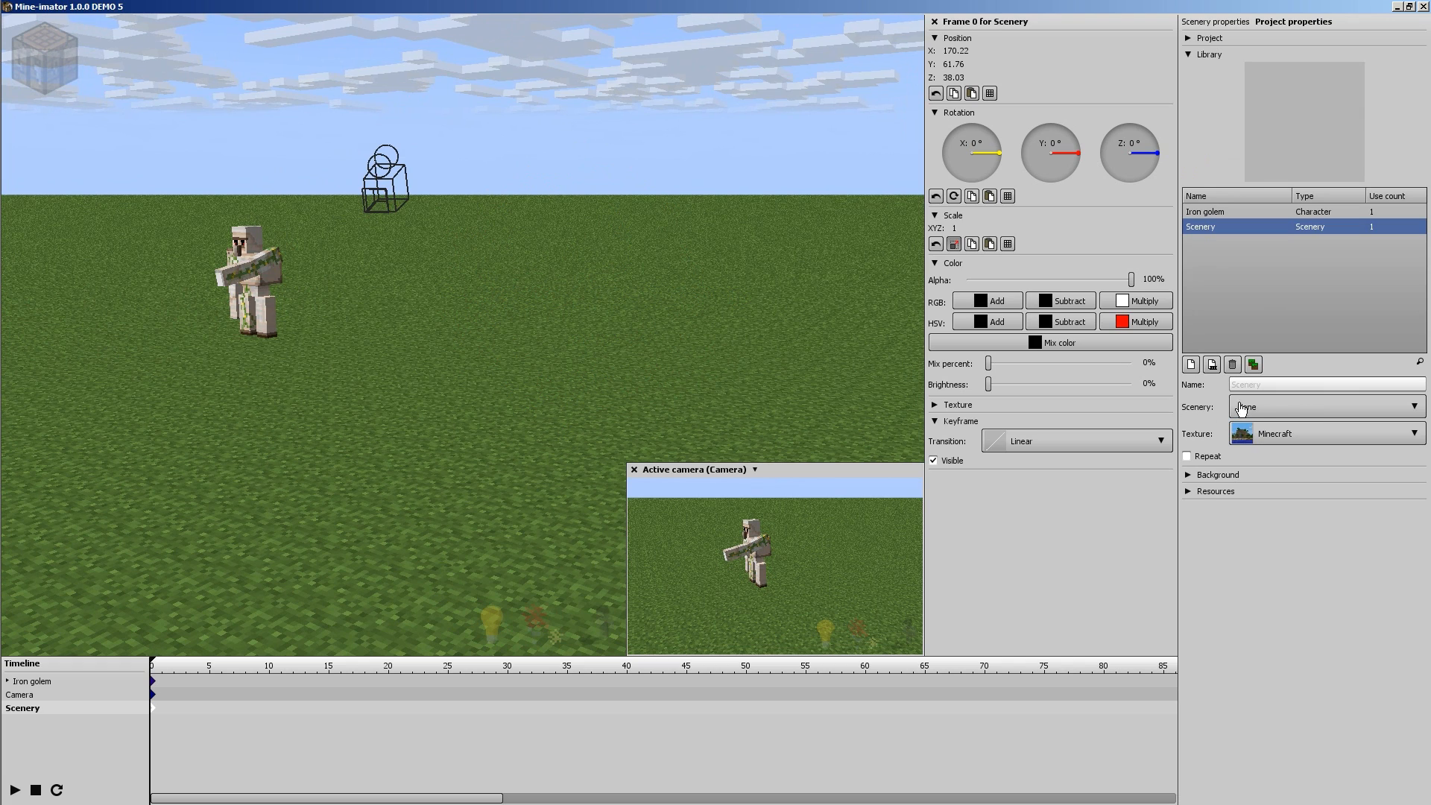
mouse_move(1285, 412)
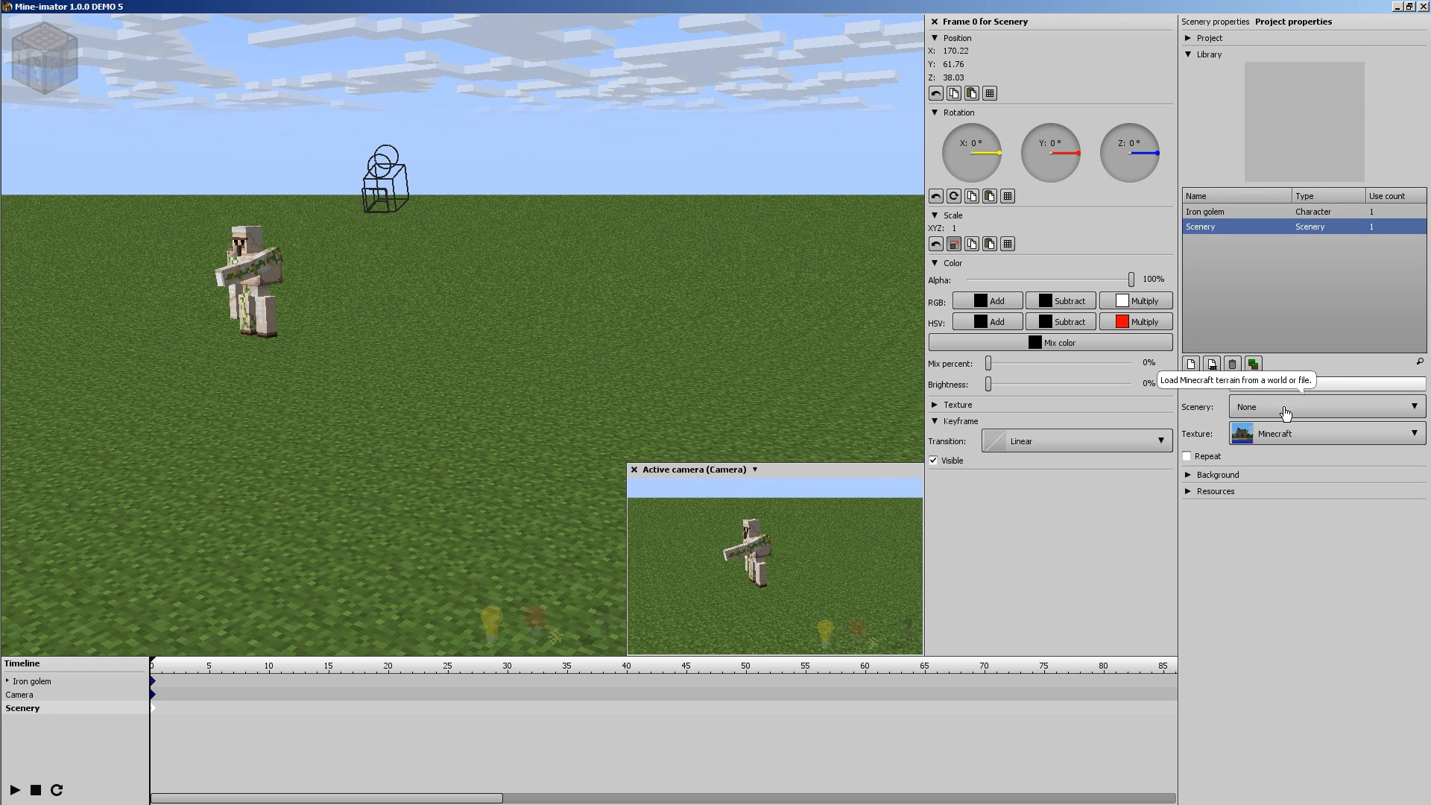
left_click(1325, 406)
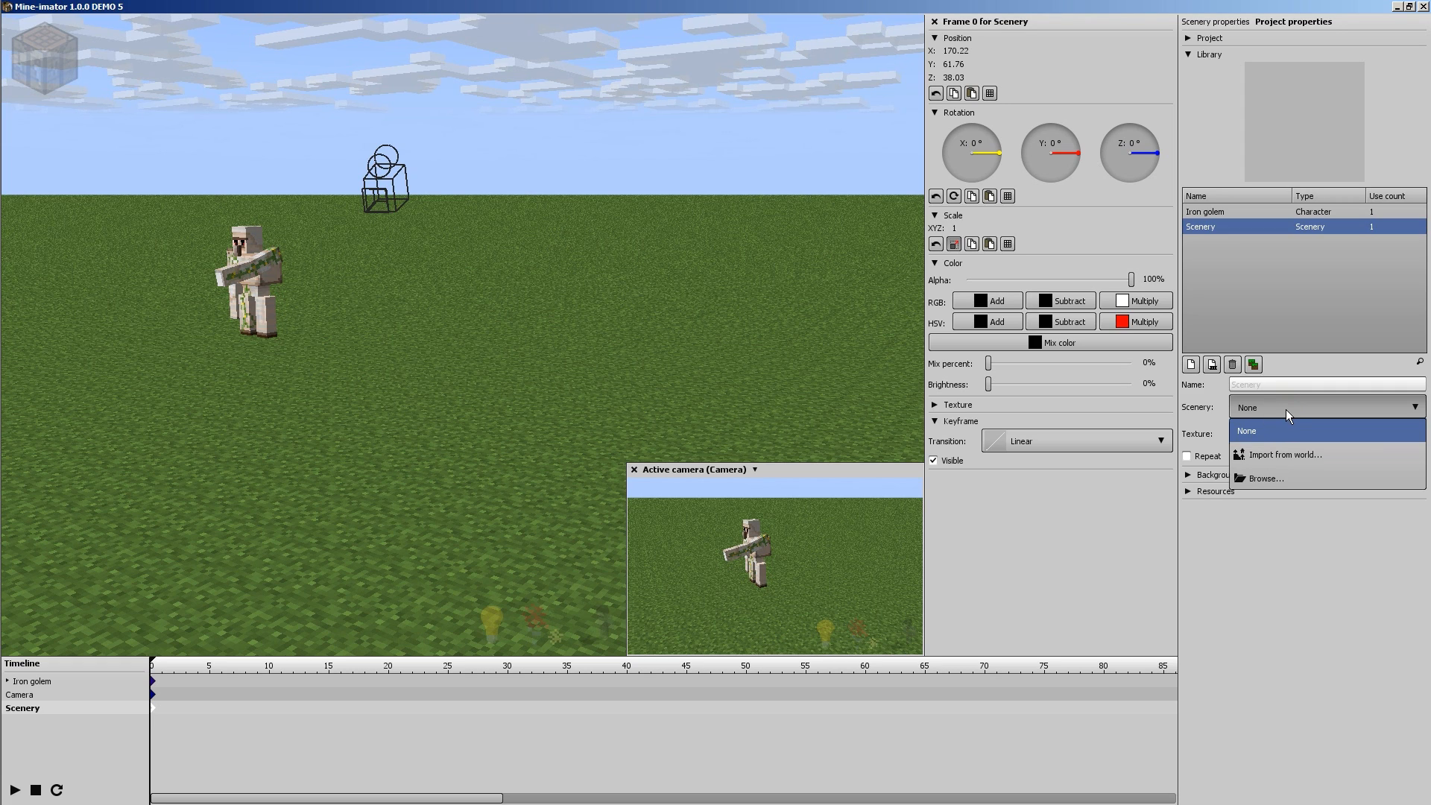
mouse_move(1272, 461)
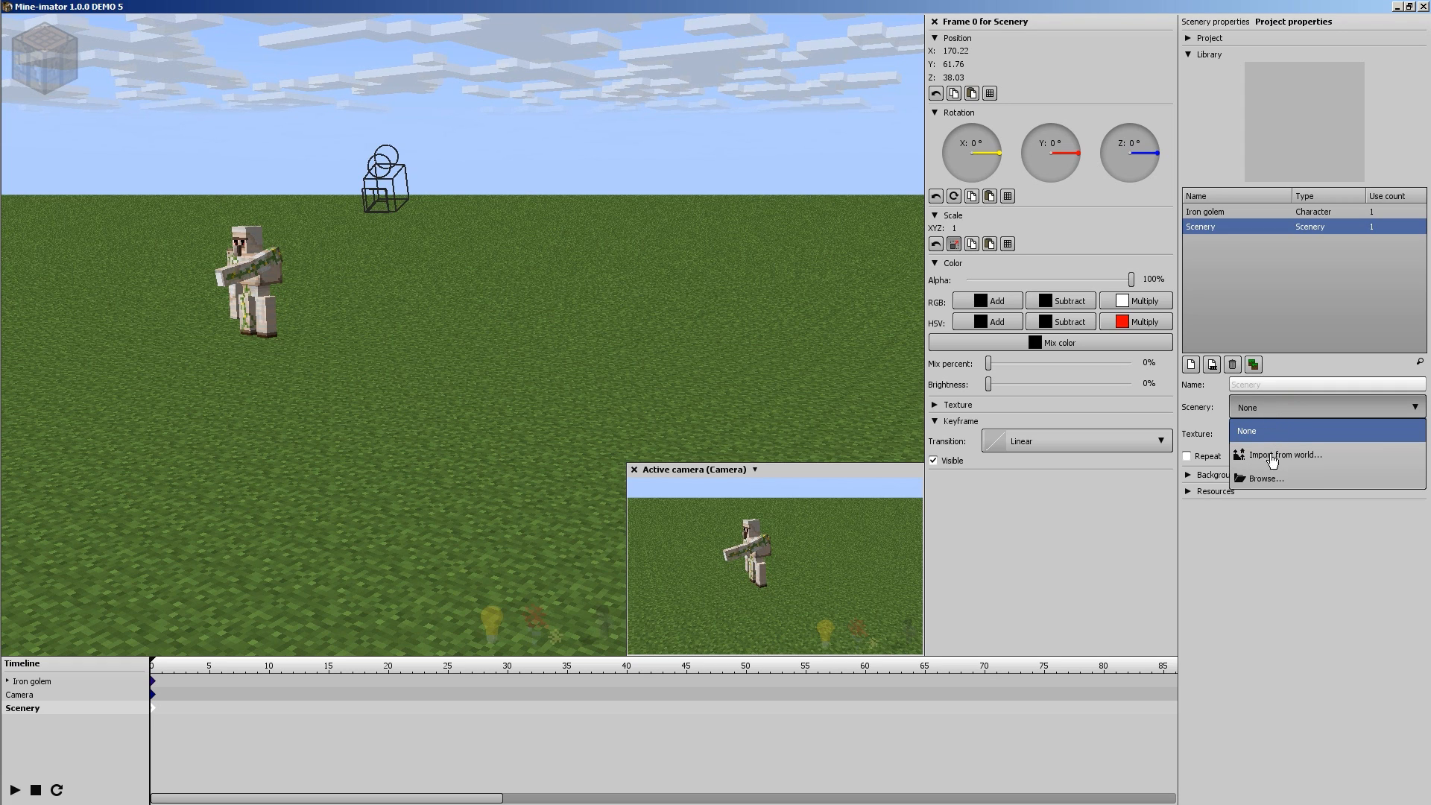
mouse_move(1273, 484)
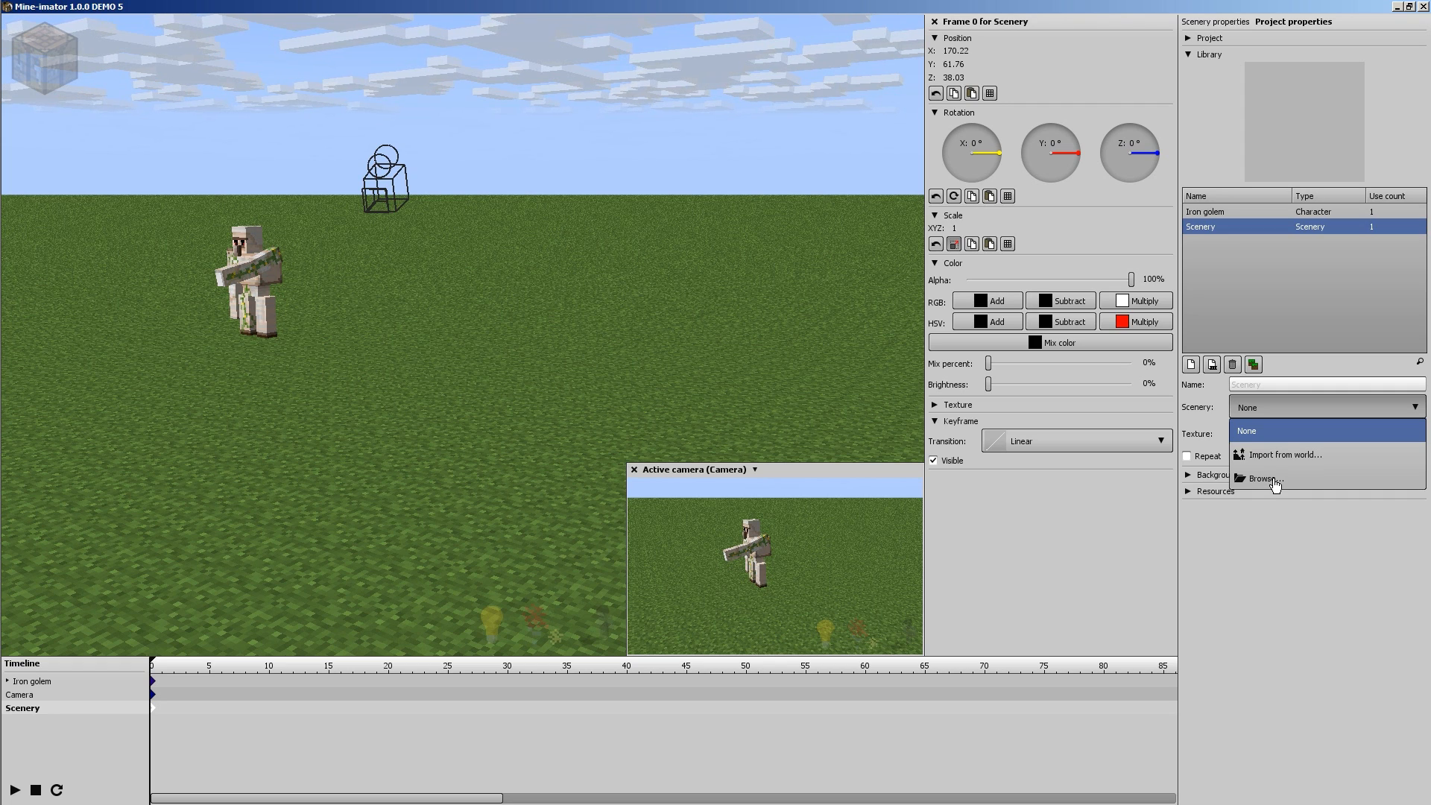
mouse_move(1276, 463)
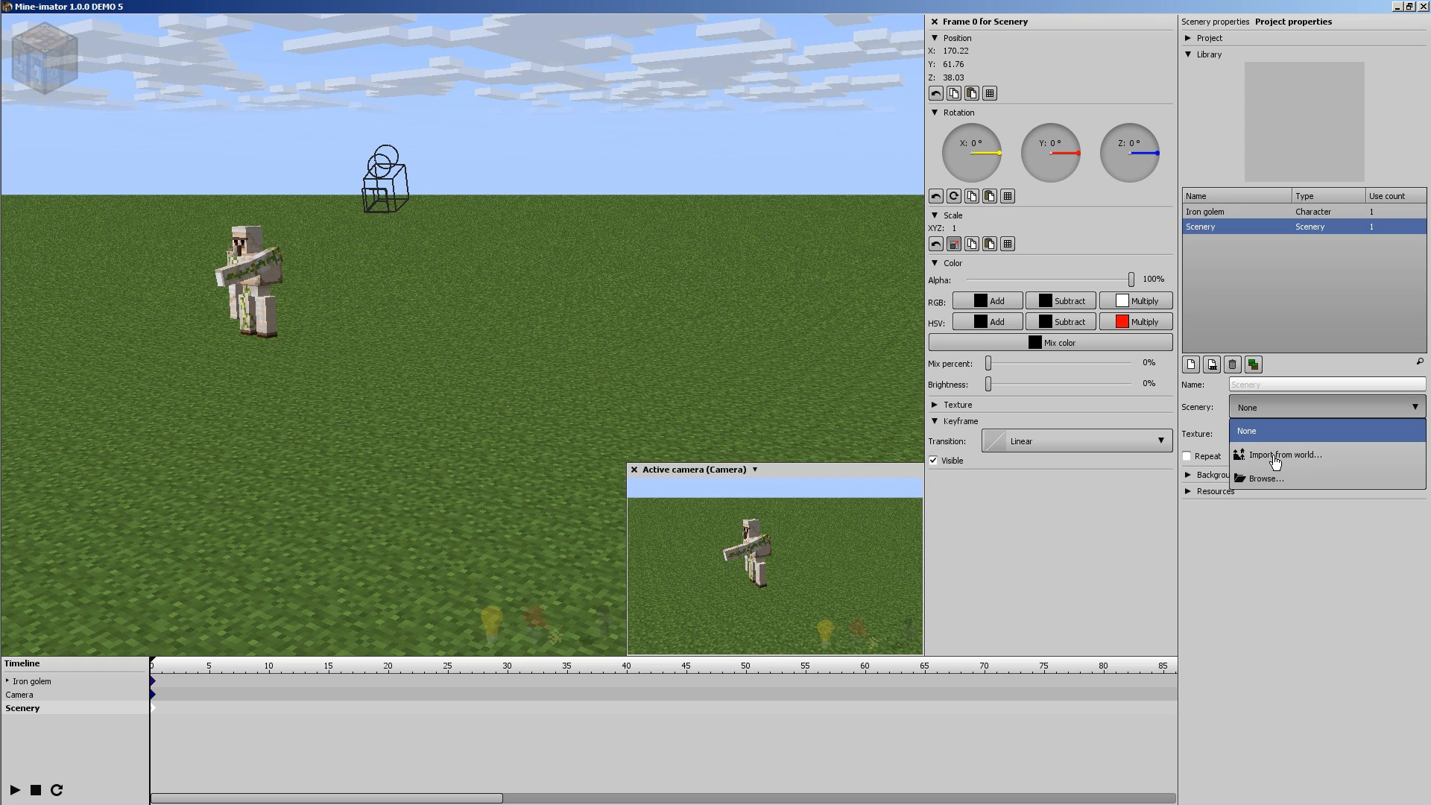
mouse_move(1290, 457)
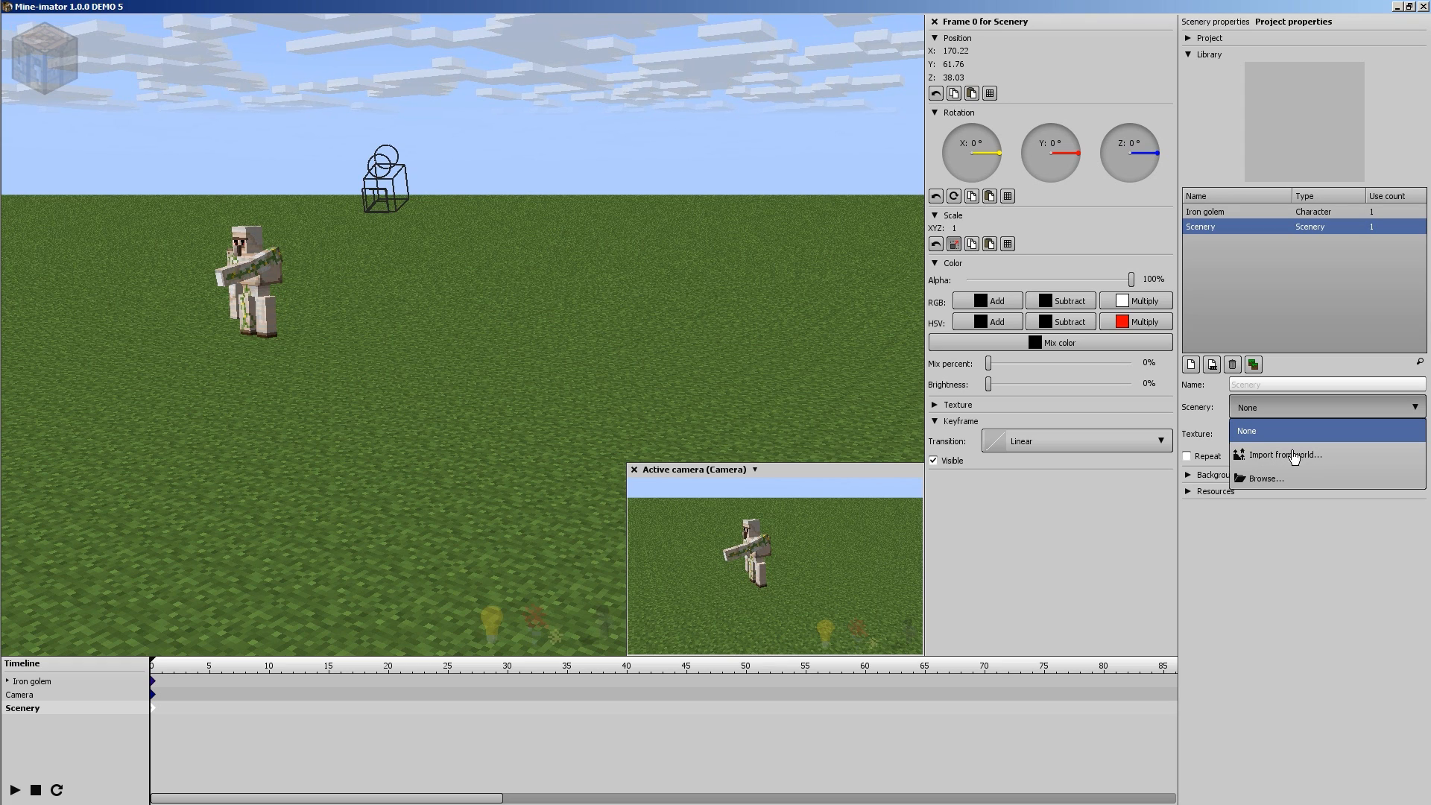
mouse_move(1278, 463)
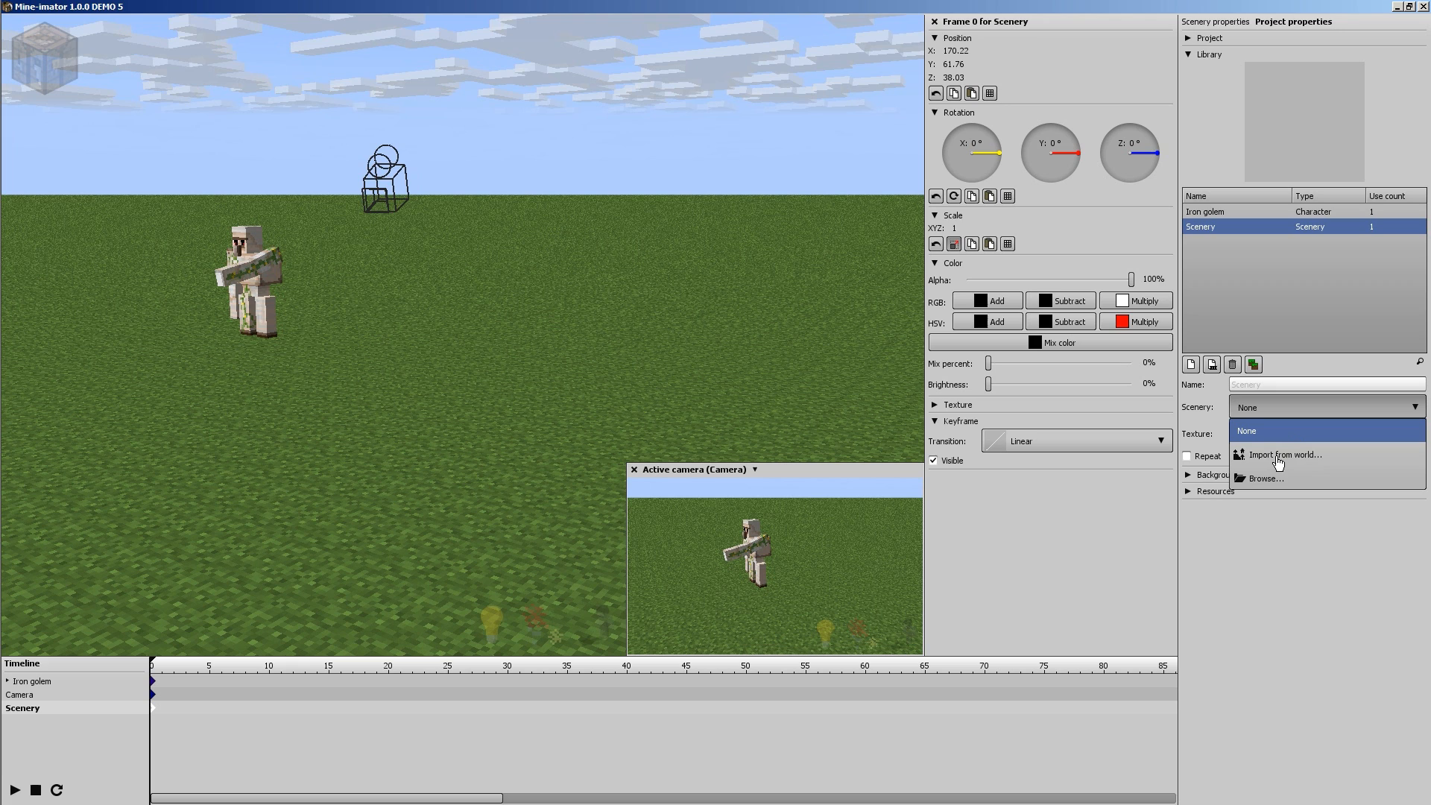
mouse_move(1284, 455)
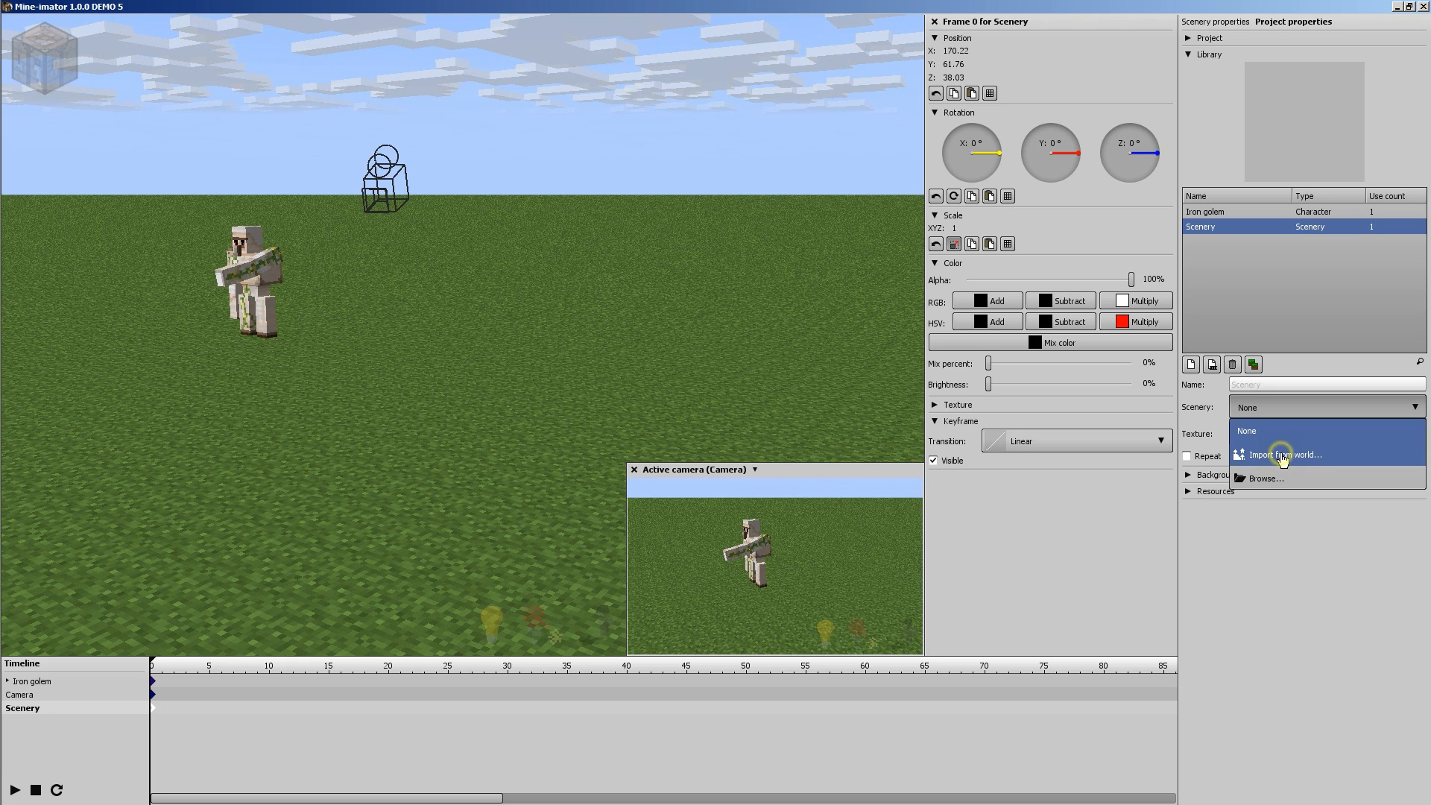
- Choose Import from world and load the FilmWorld world
left_click(1285, 454)
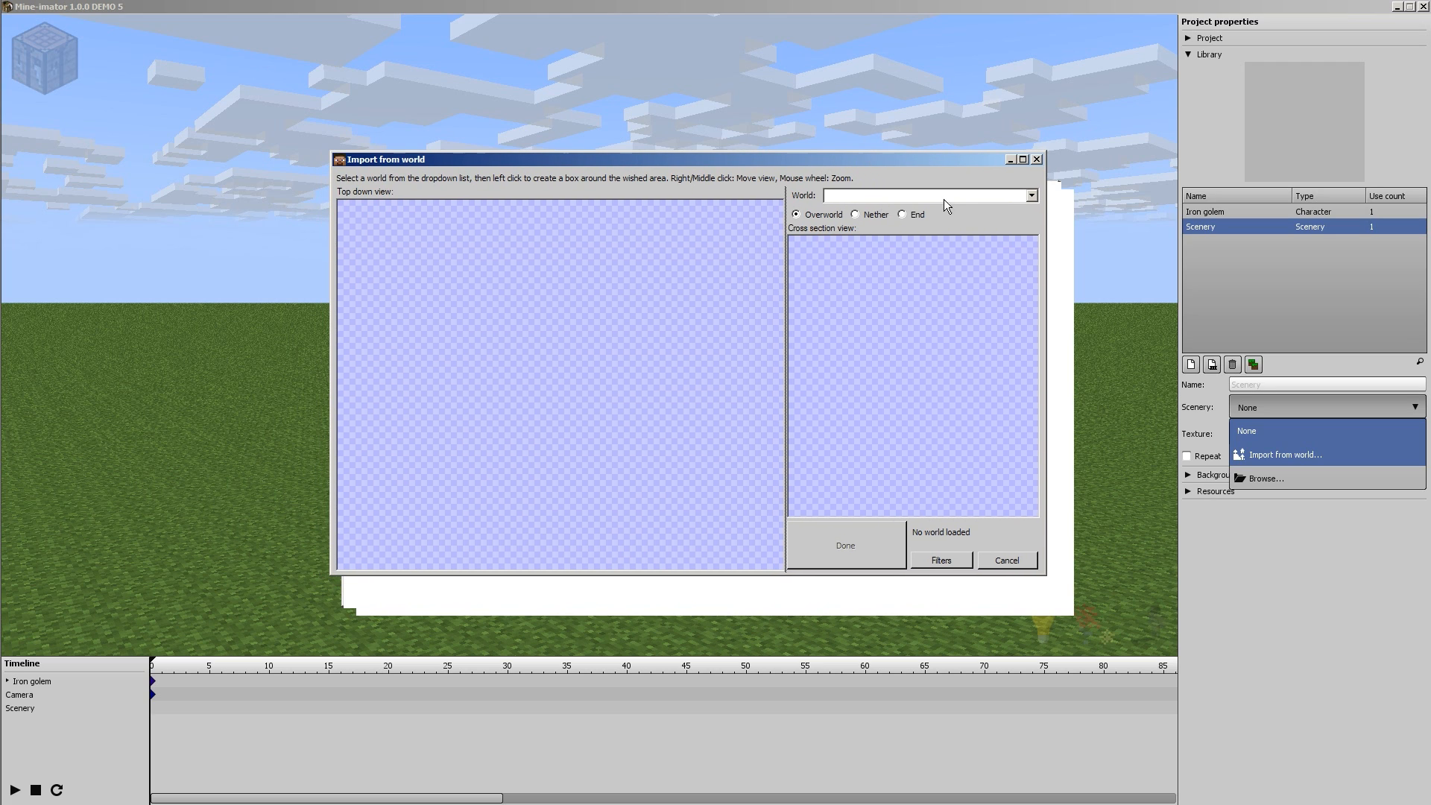
left_click(1030, 194)
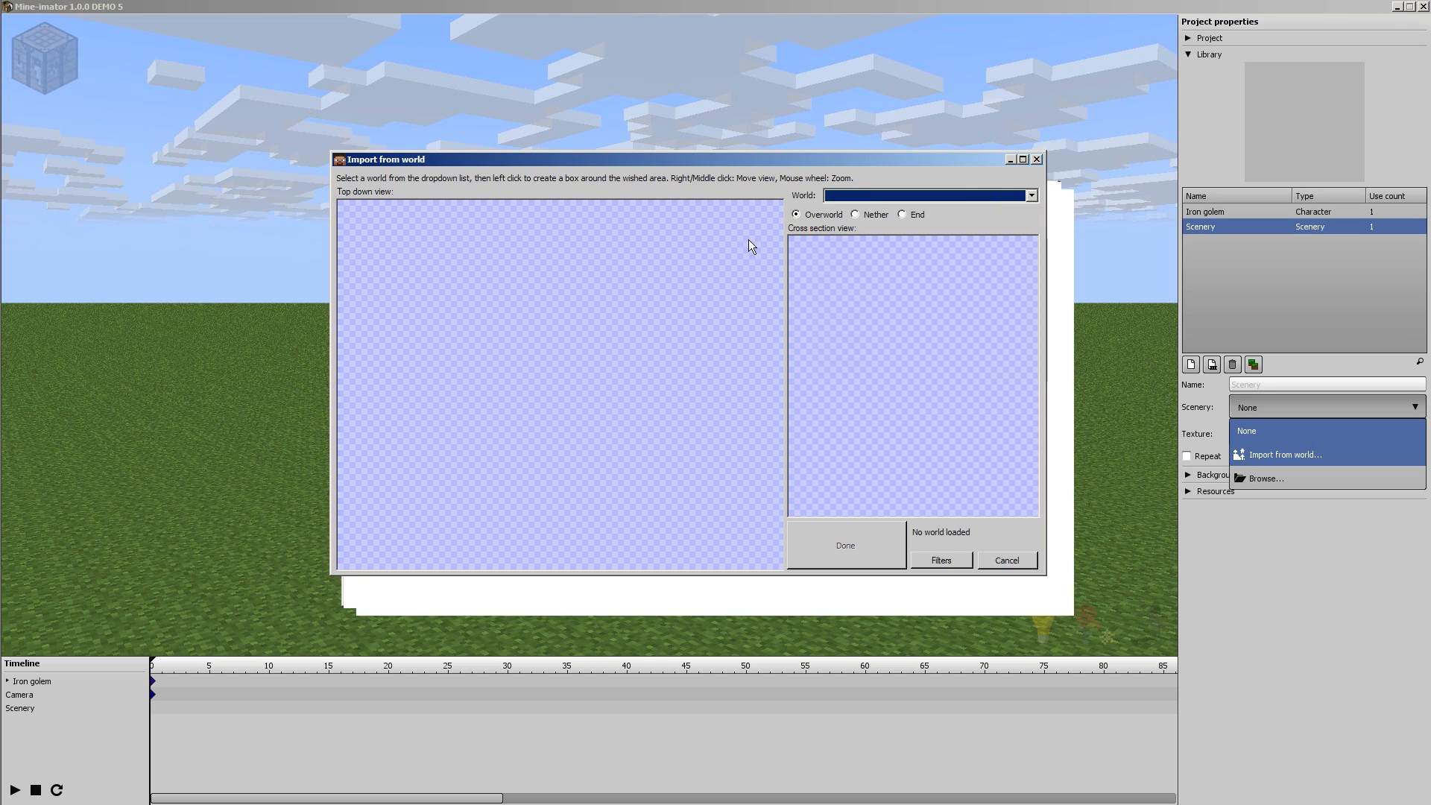
mouse_move(918, 199)
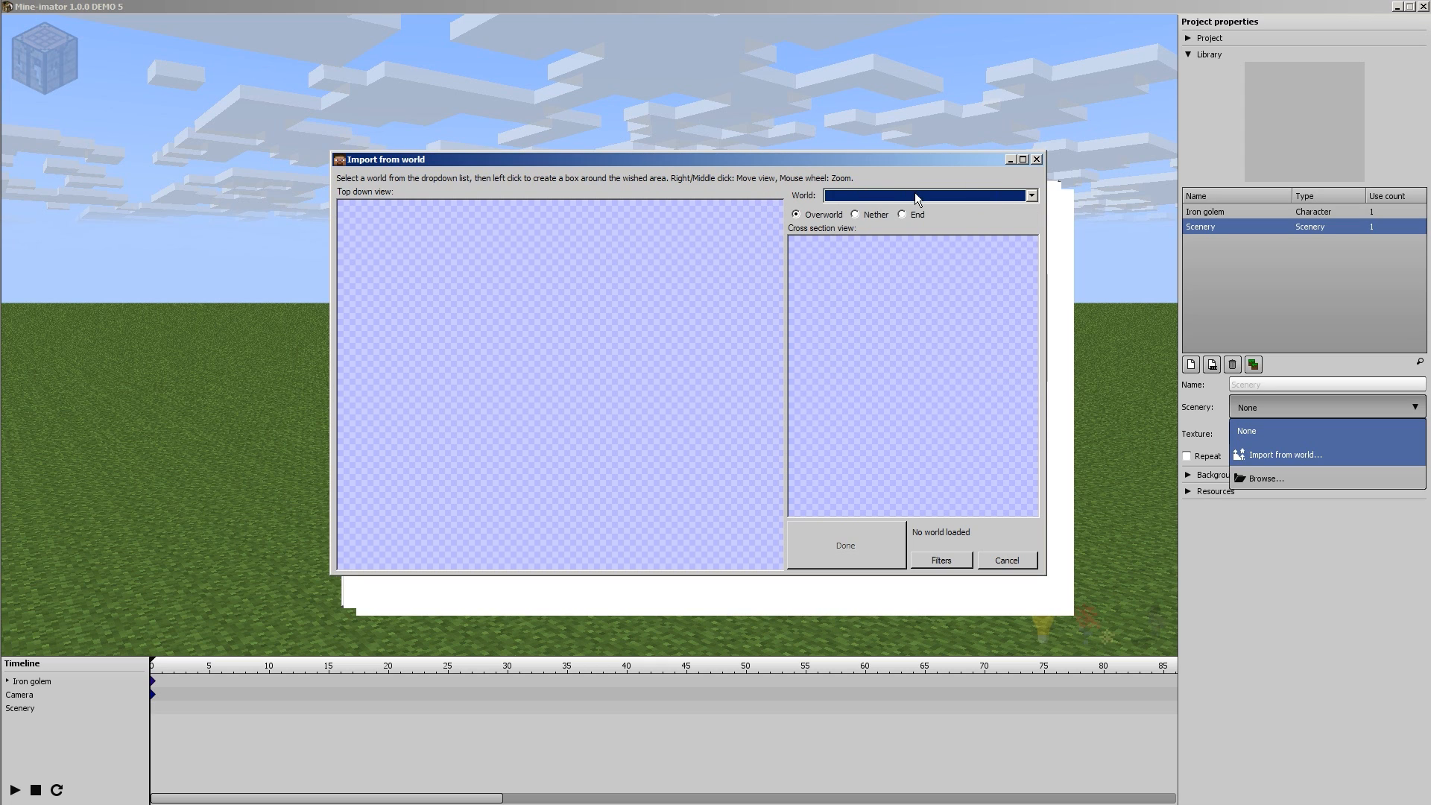
mouse_move(942, 202)
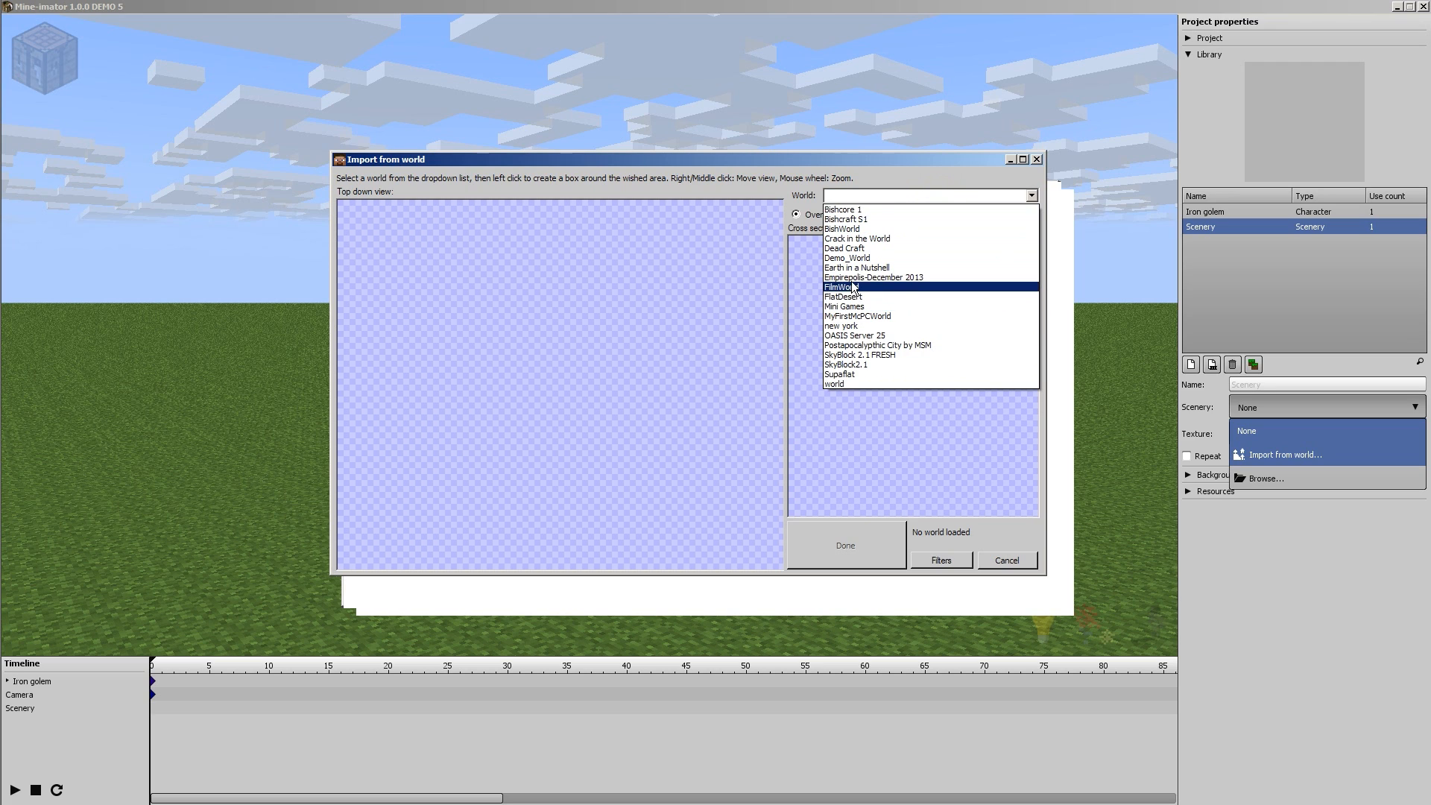
mouse_move(847, 289)
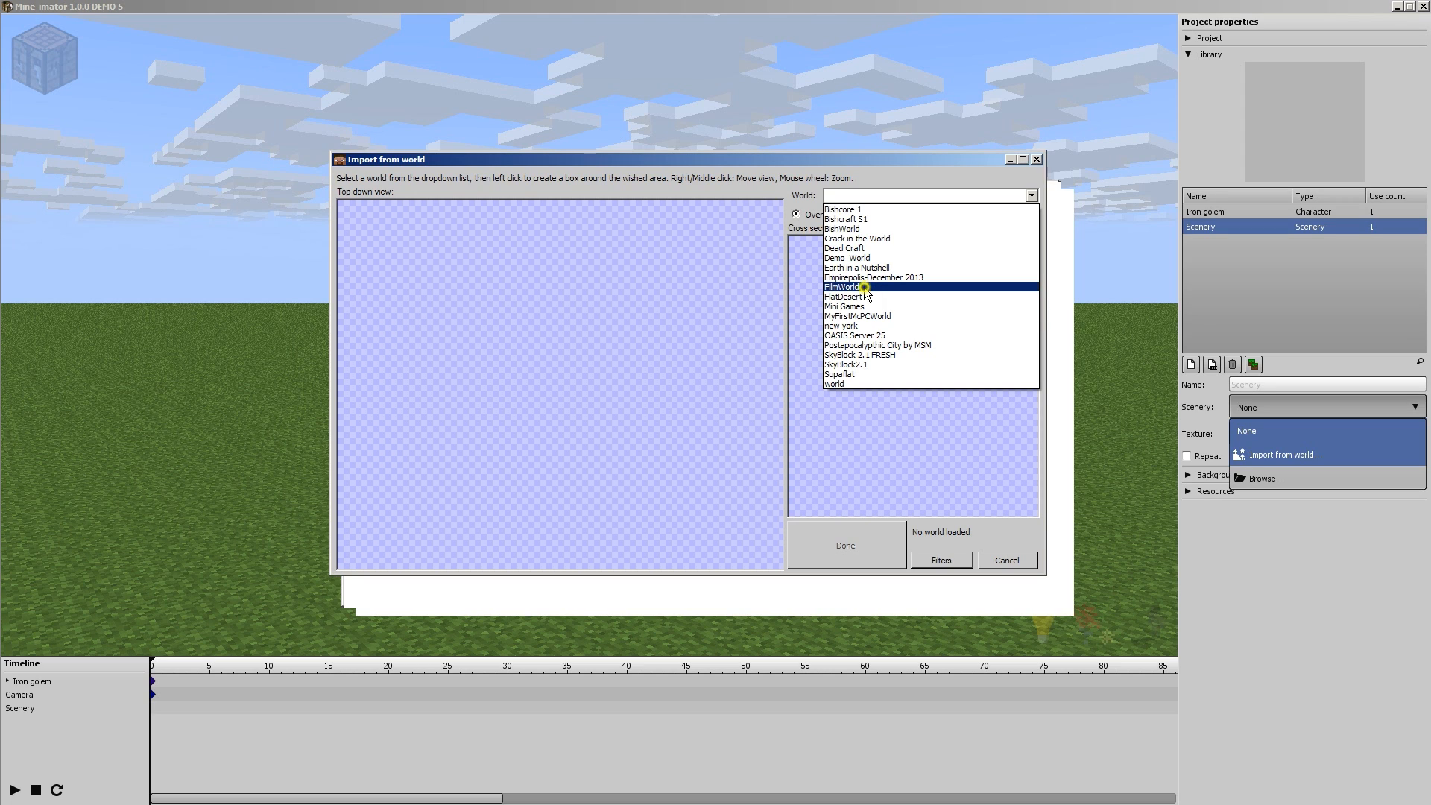
left_click(843, 286)
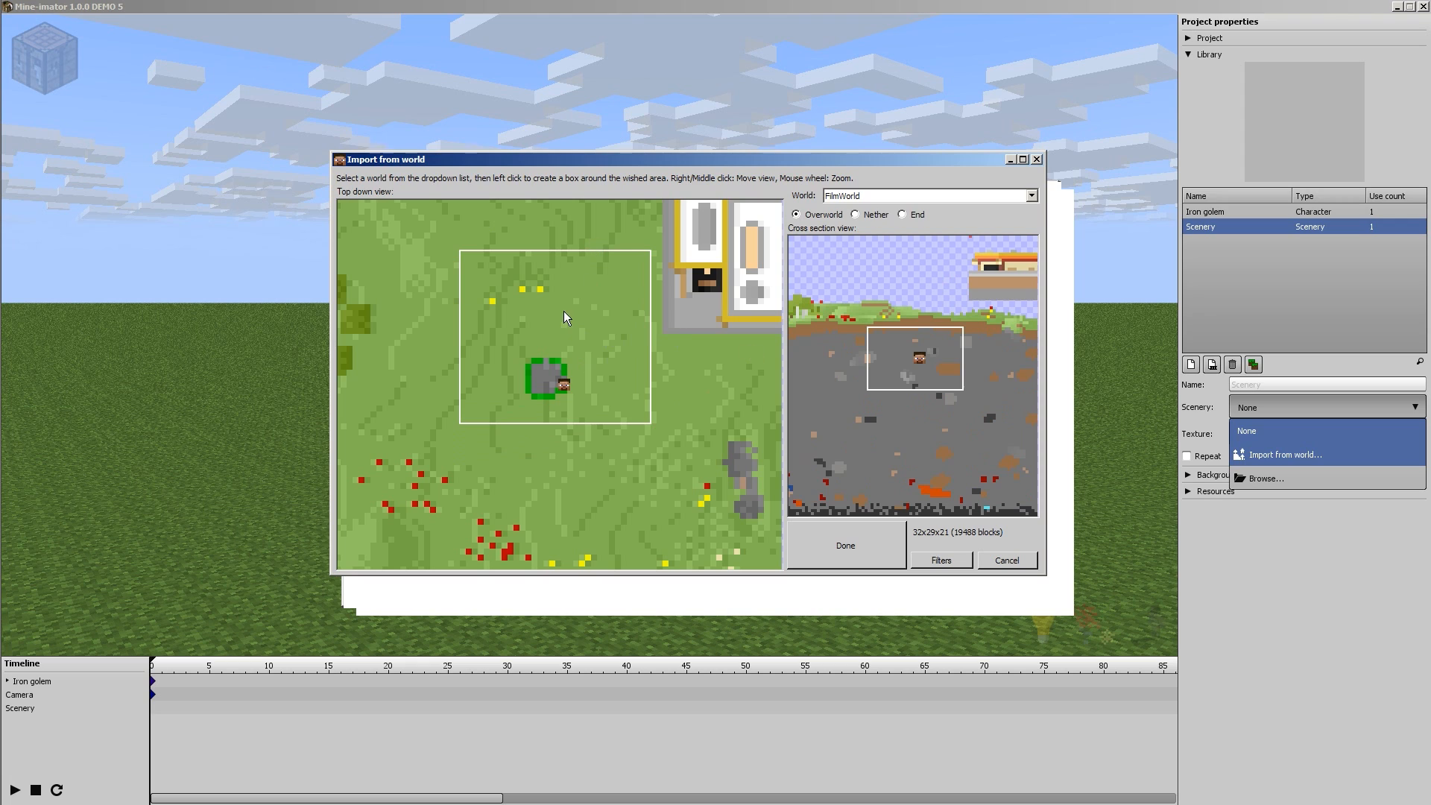
mouse_move(875, 317)
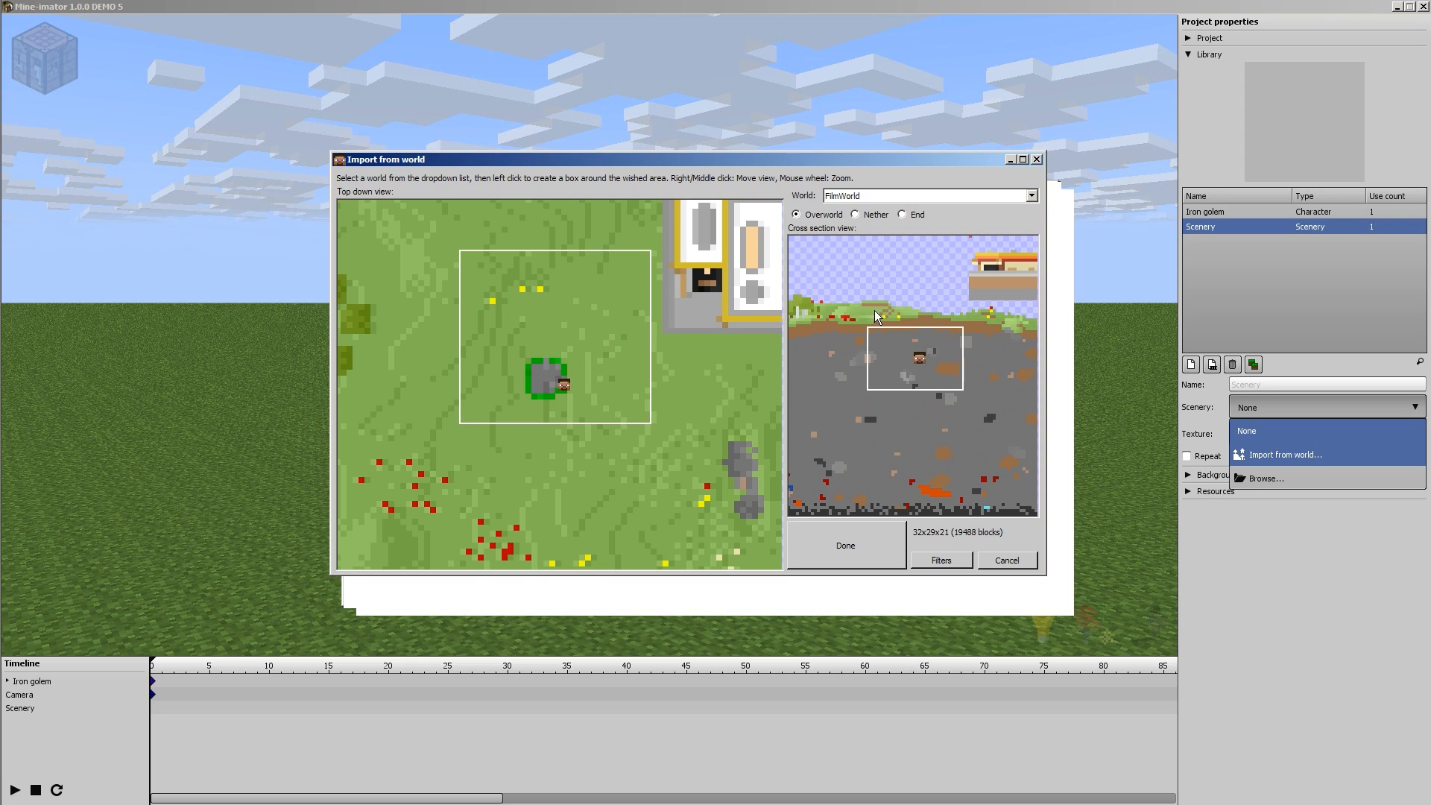
mouse_move(865, 317)
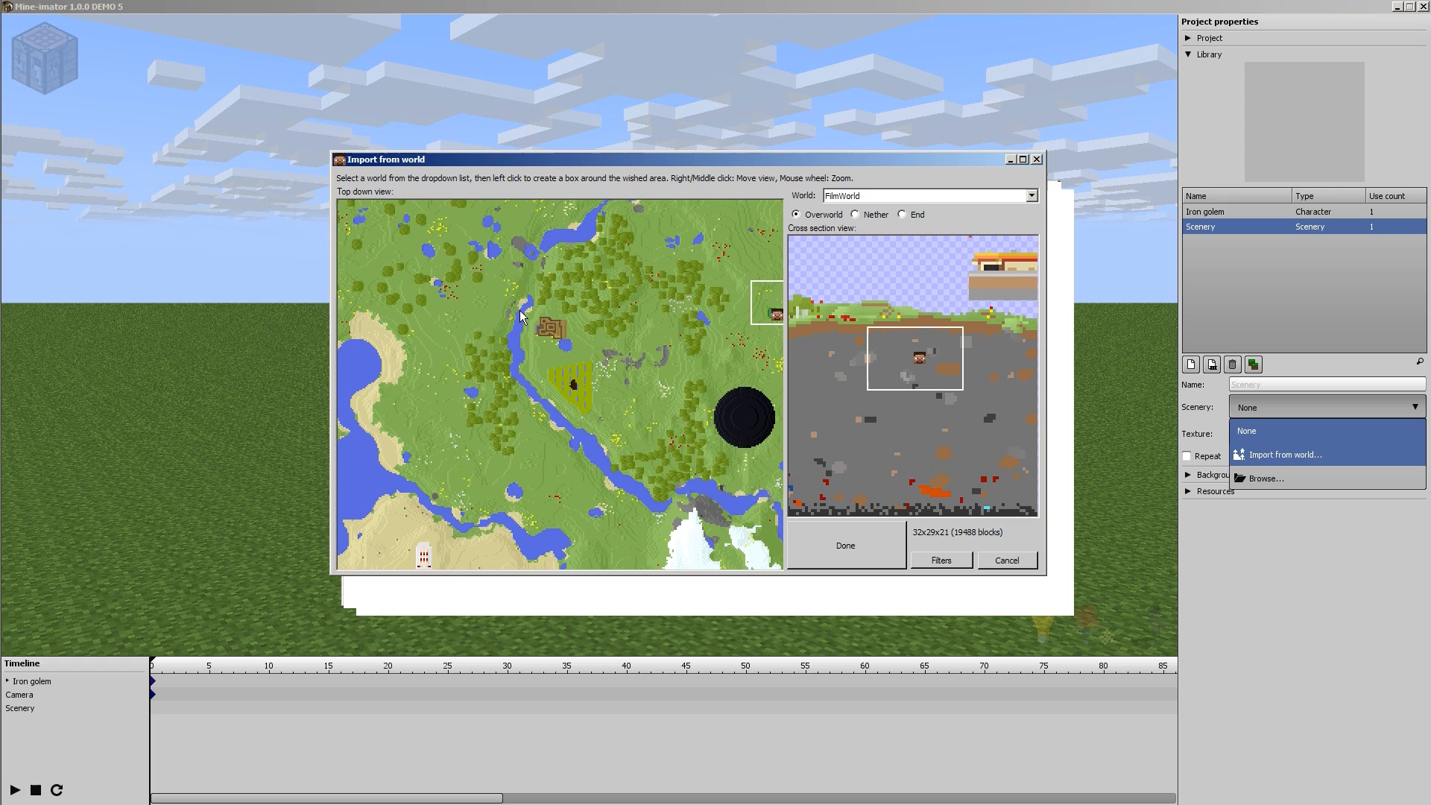
- Mark a 67x80x27 region covering the farmhouse, river and wheat field
left_click_drag(520, 314, 582, 387)
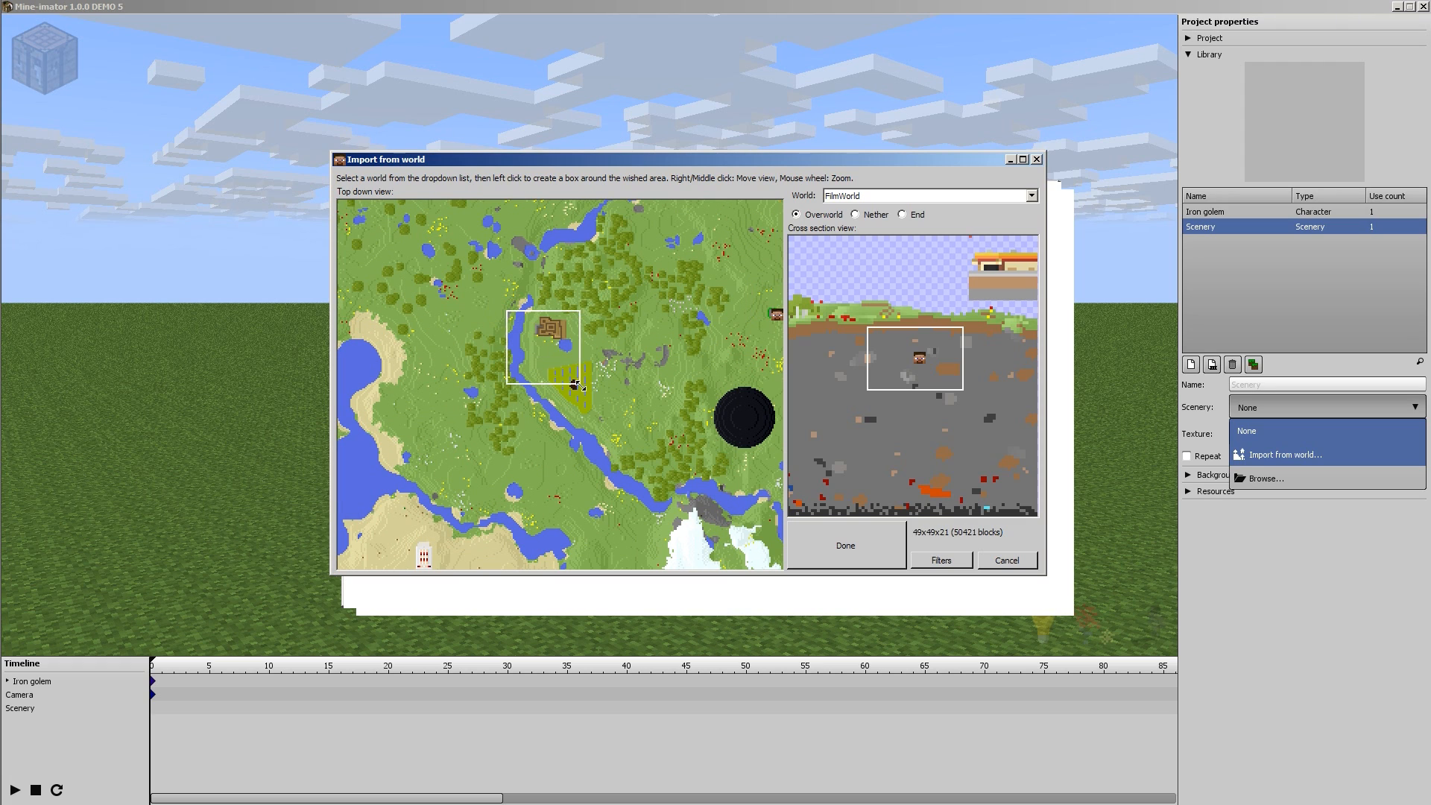
left_click_drag(577, 385, 613, 439)
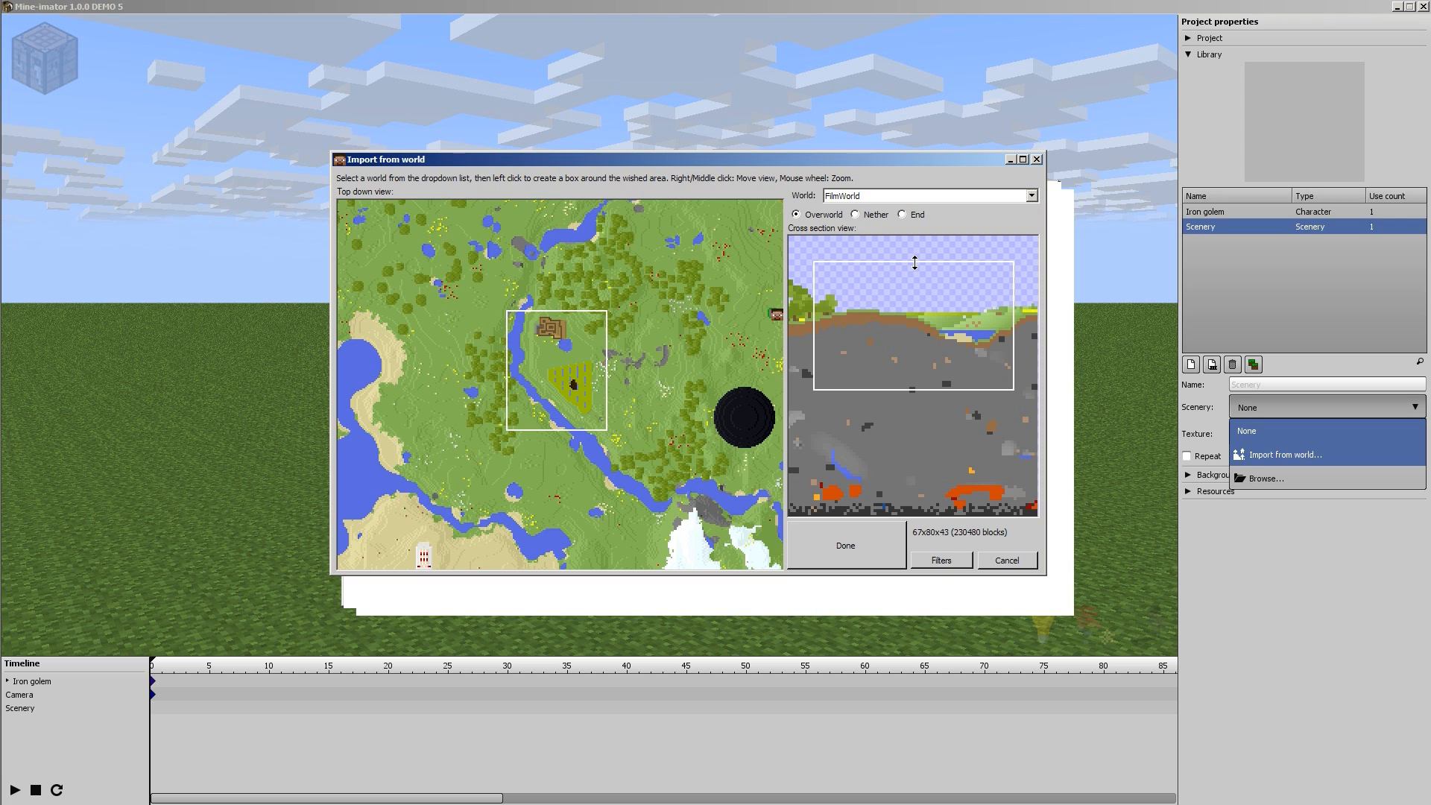
left_click_drag(914, 374, 898, 345)
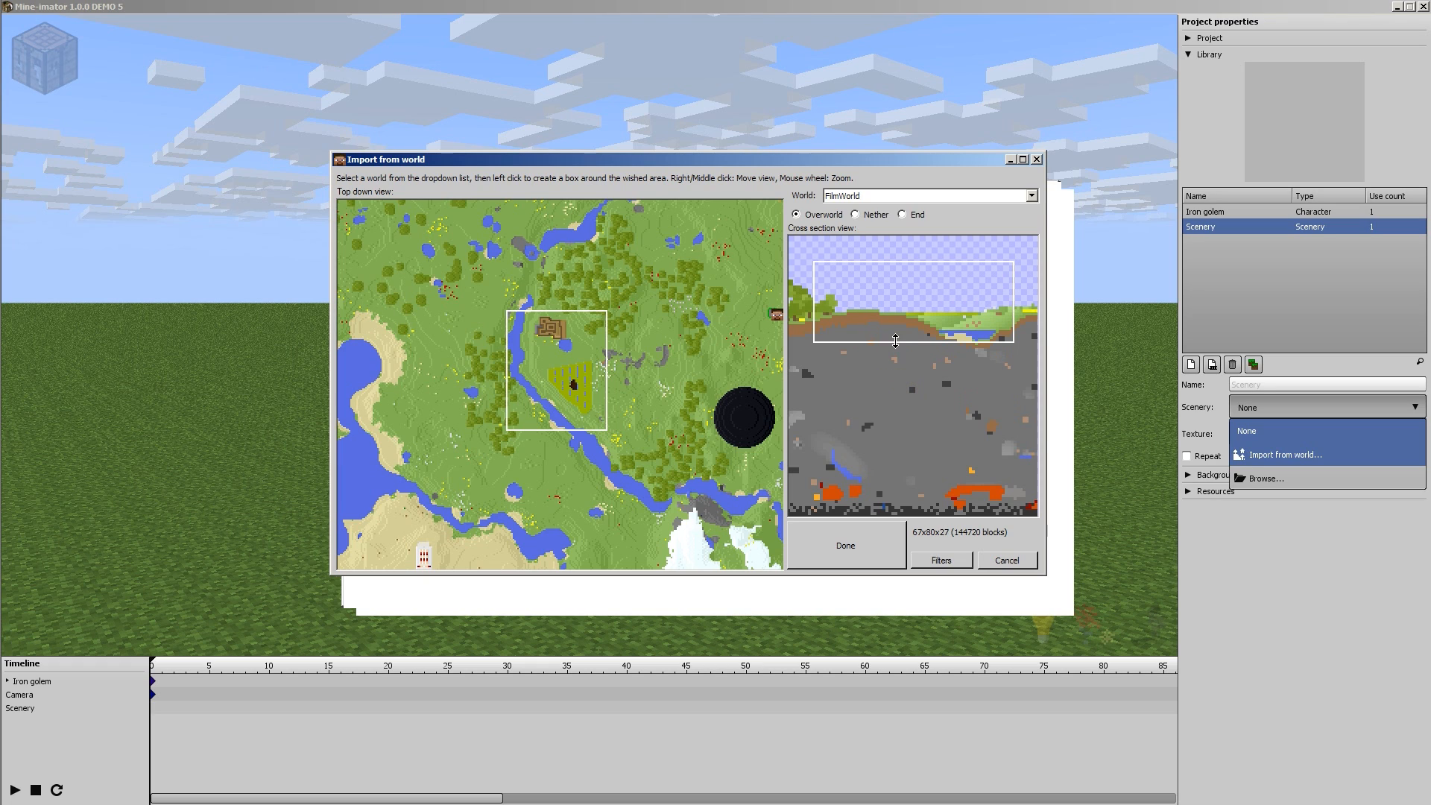
mouse_move(906, 318)
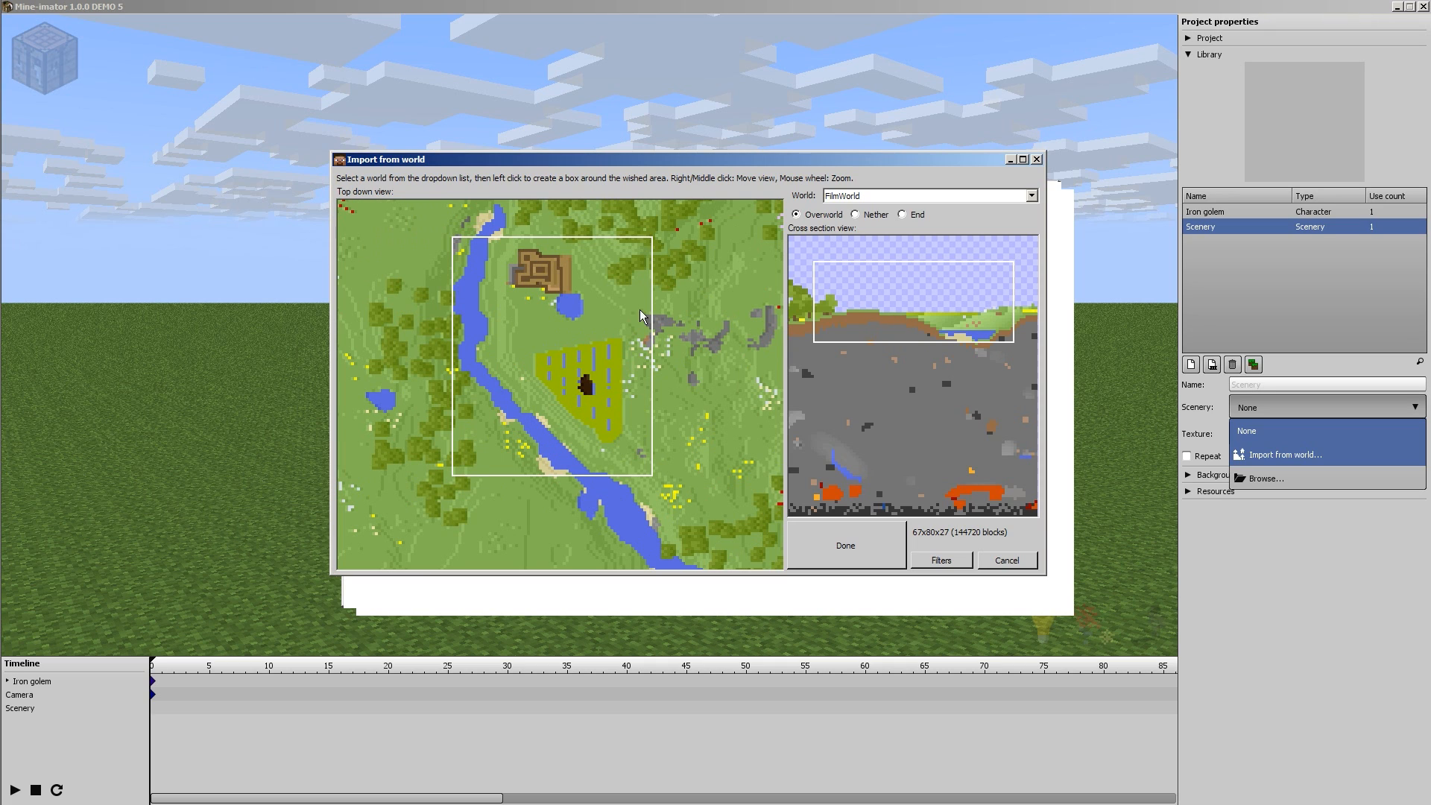
mouse_move(558, 296)
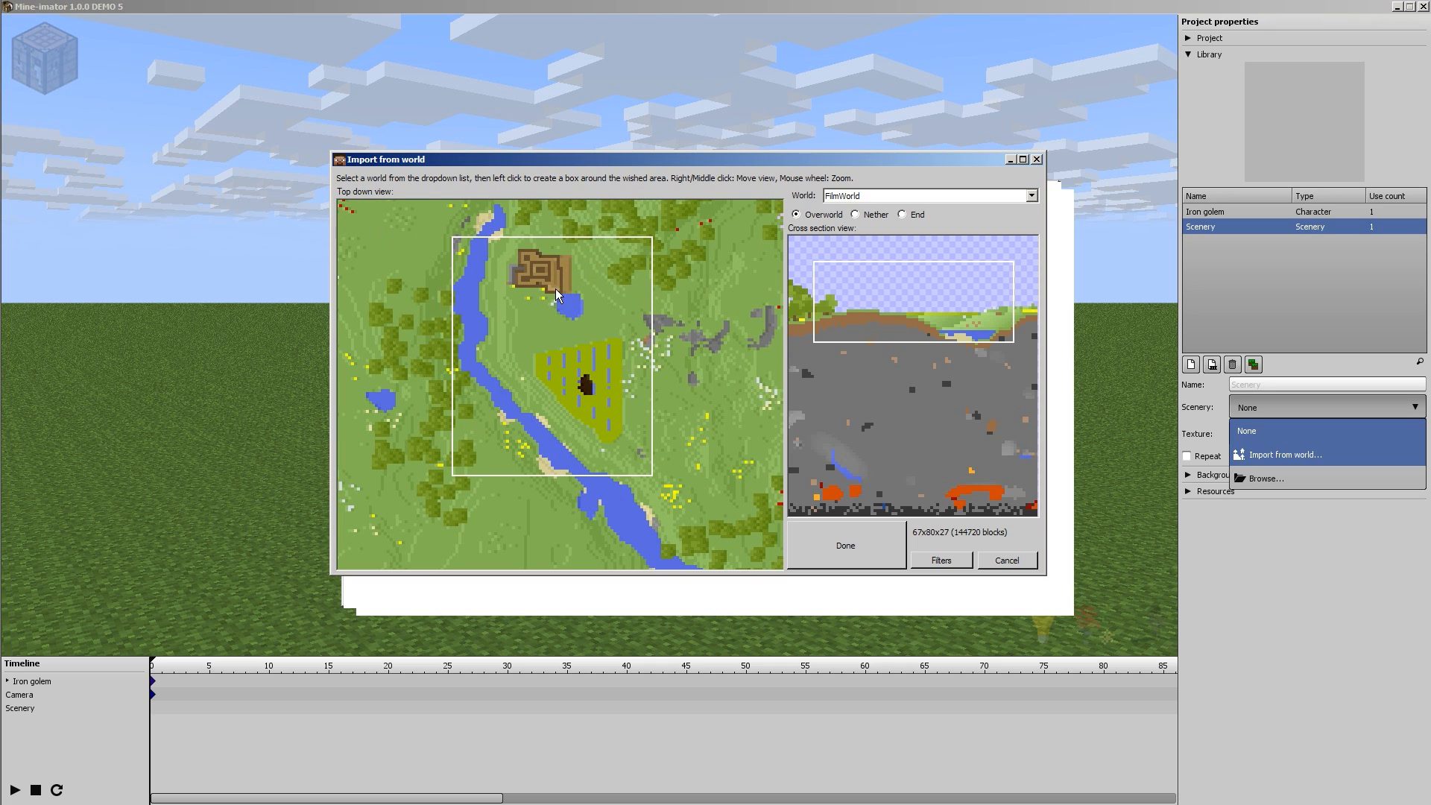
mouse_move(543, 235)
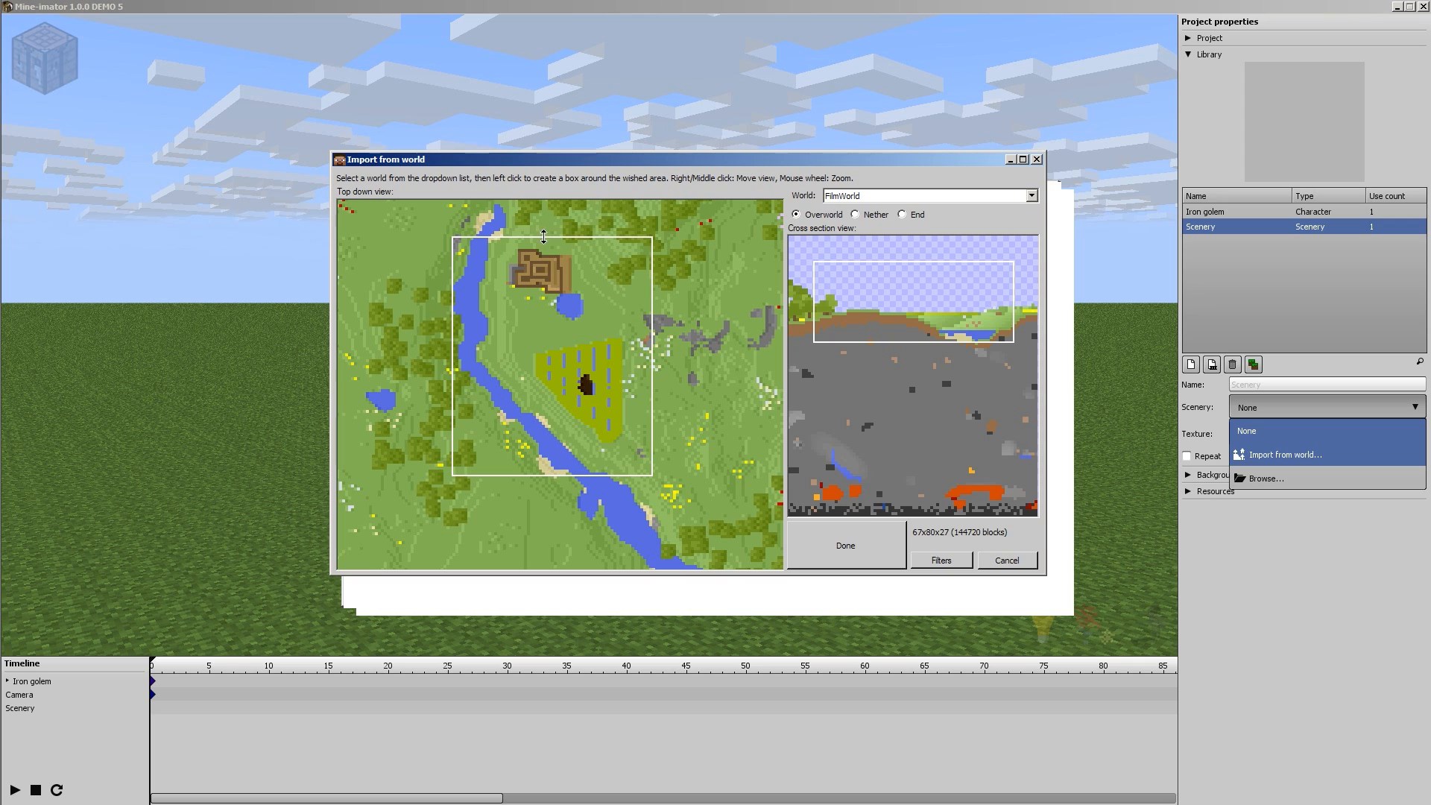
mouse_move(601, 292)
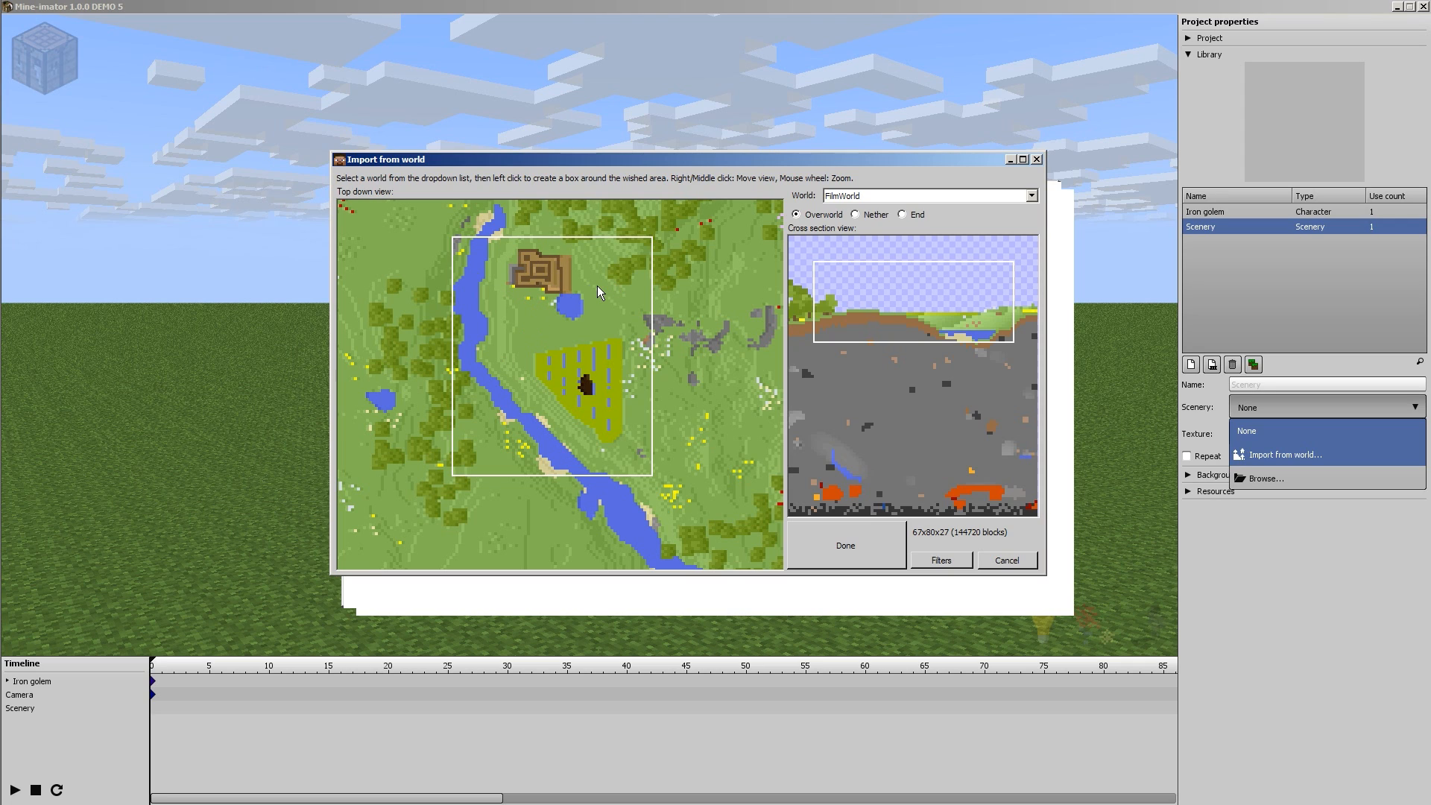
mouse_move(575, 290)
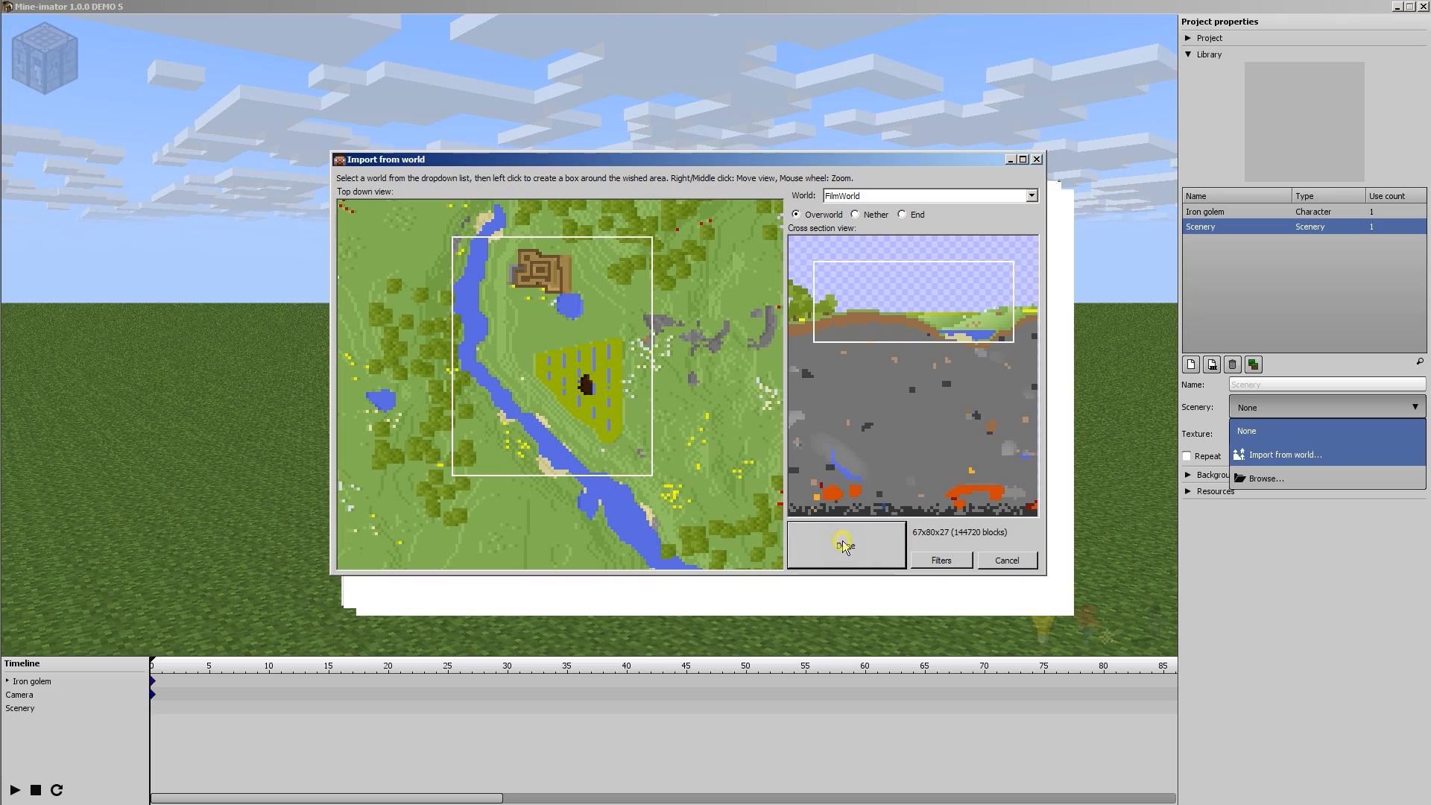
- Confirm the import so the marked FilmWorld farm region becomes scenery
left_click(843, 544)
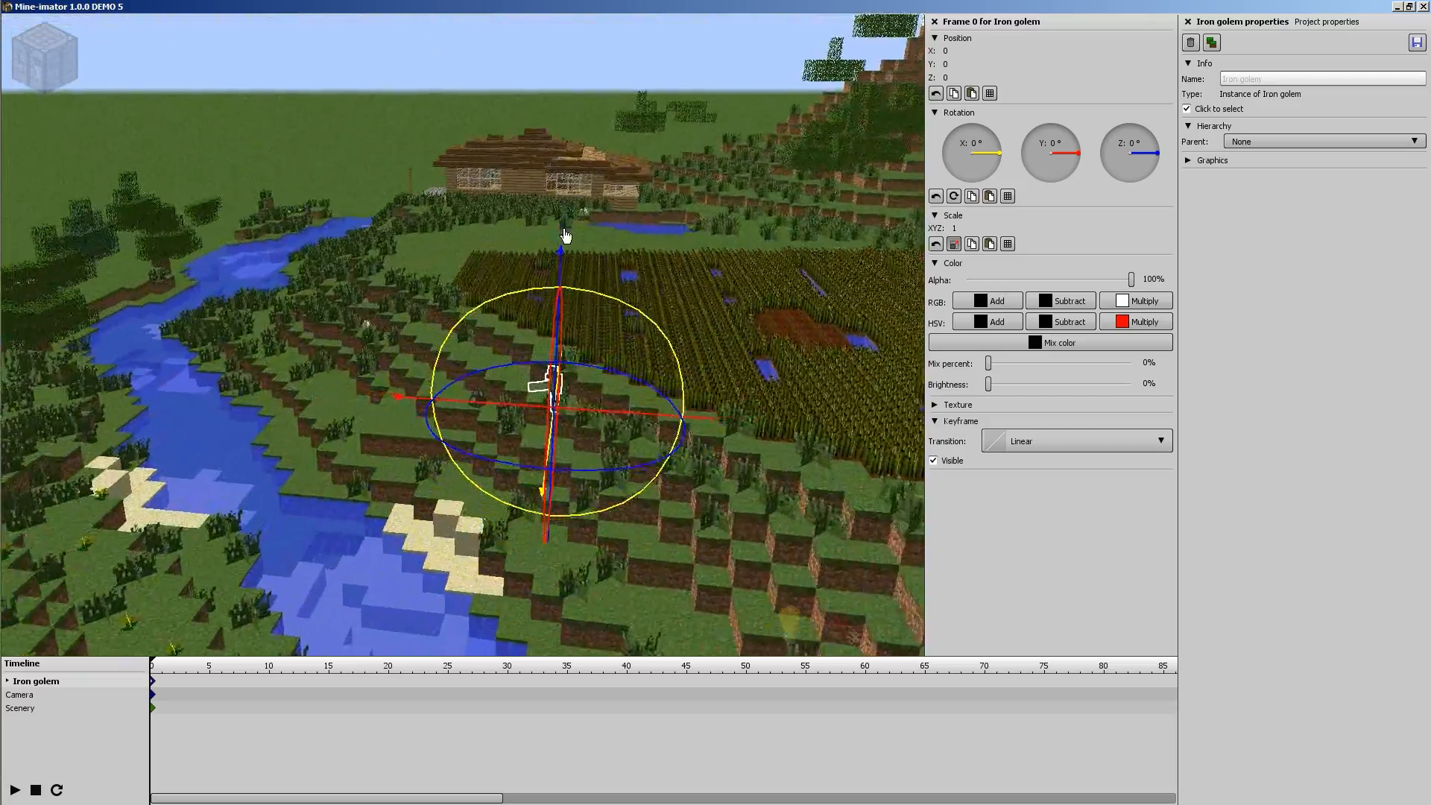
- Move the iron golem onto the grass beside the wheat field and set its height
left_click_drag(552, 383, 566, 228)
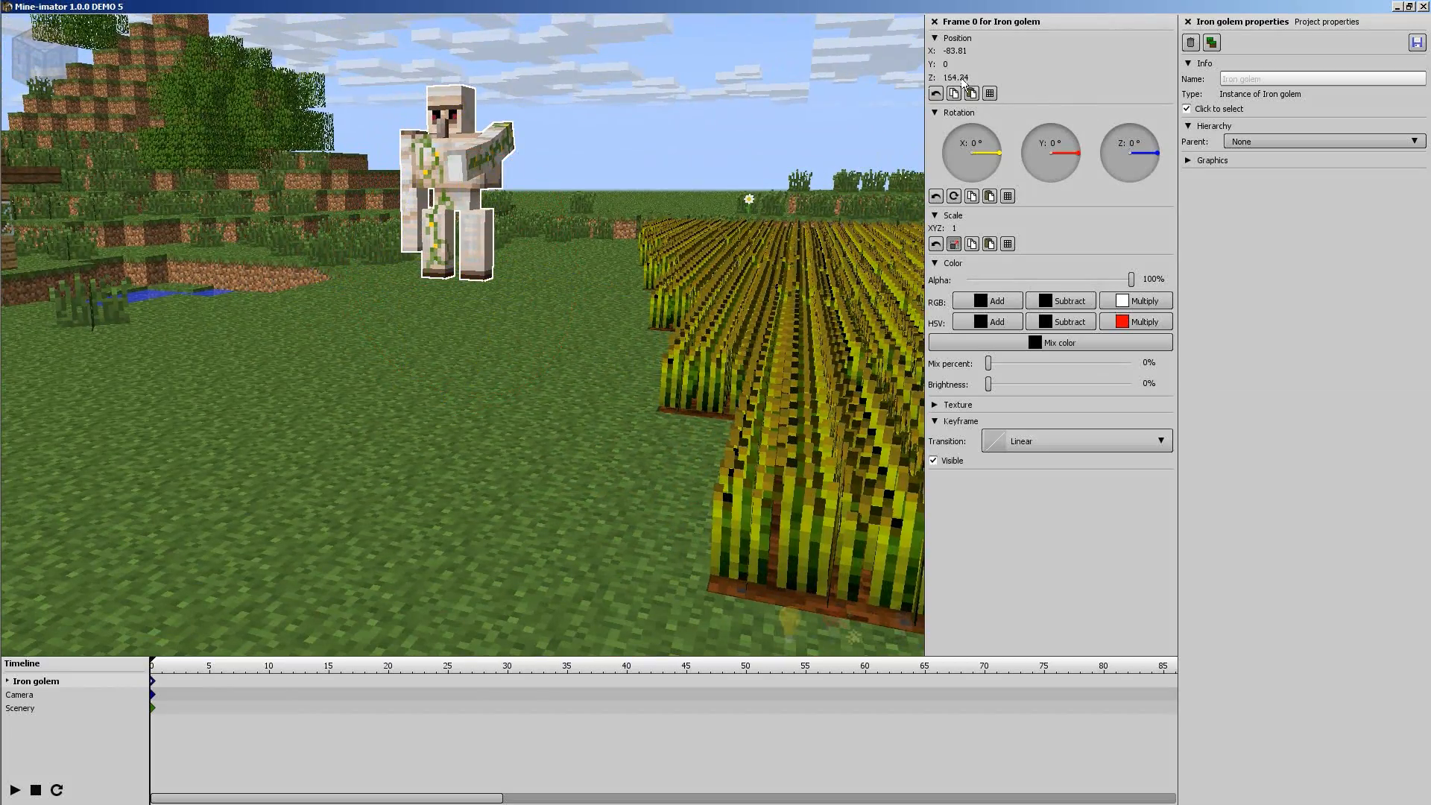
mouse_move(956, 77)
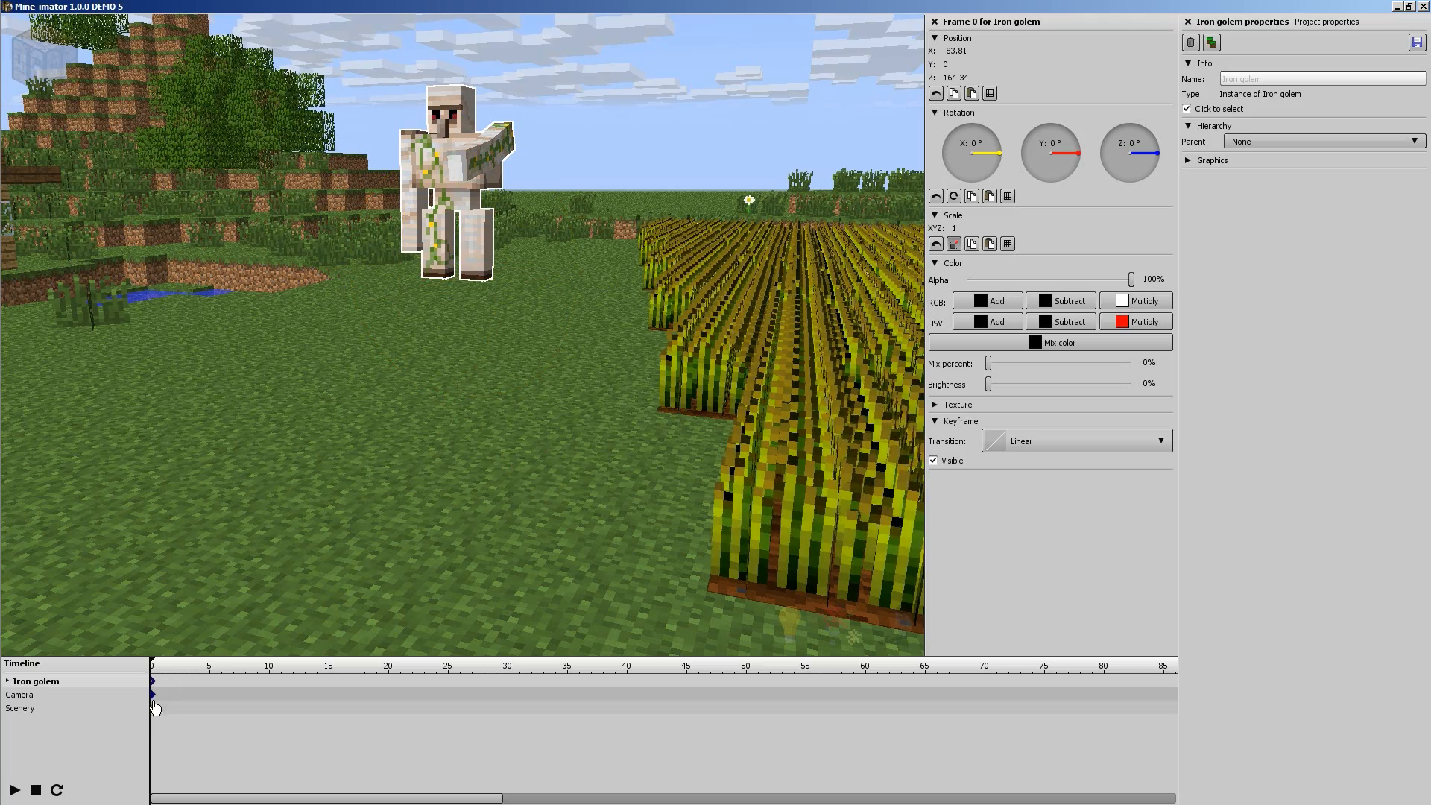
left_click(20, 707)
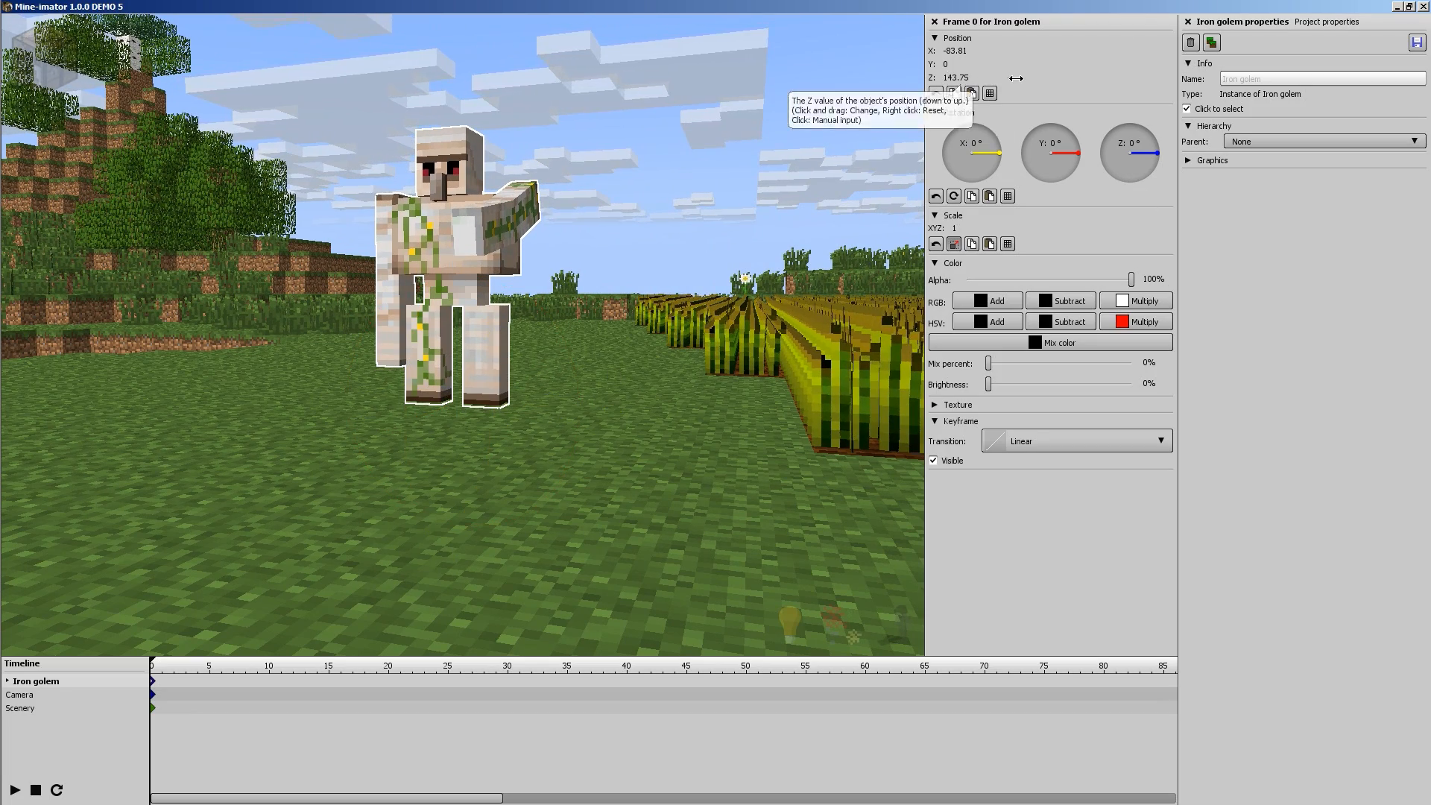
left_click(965, 77)
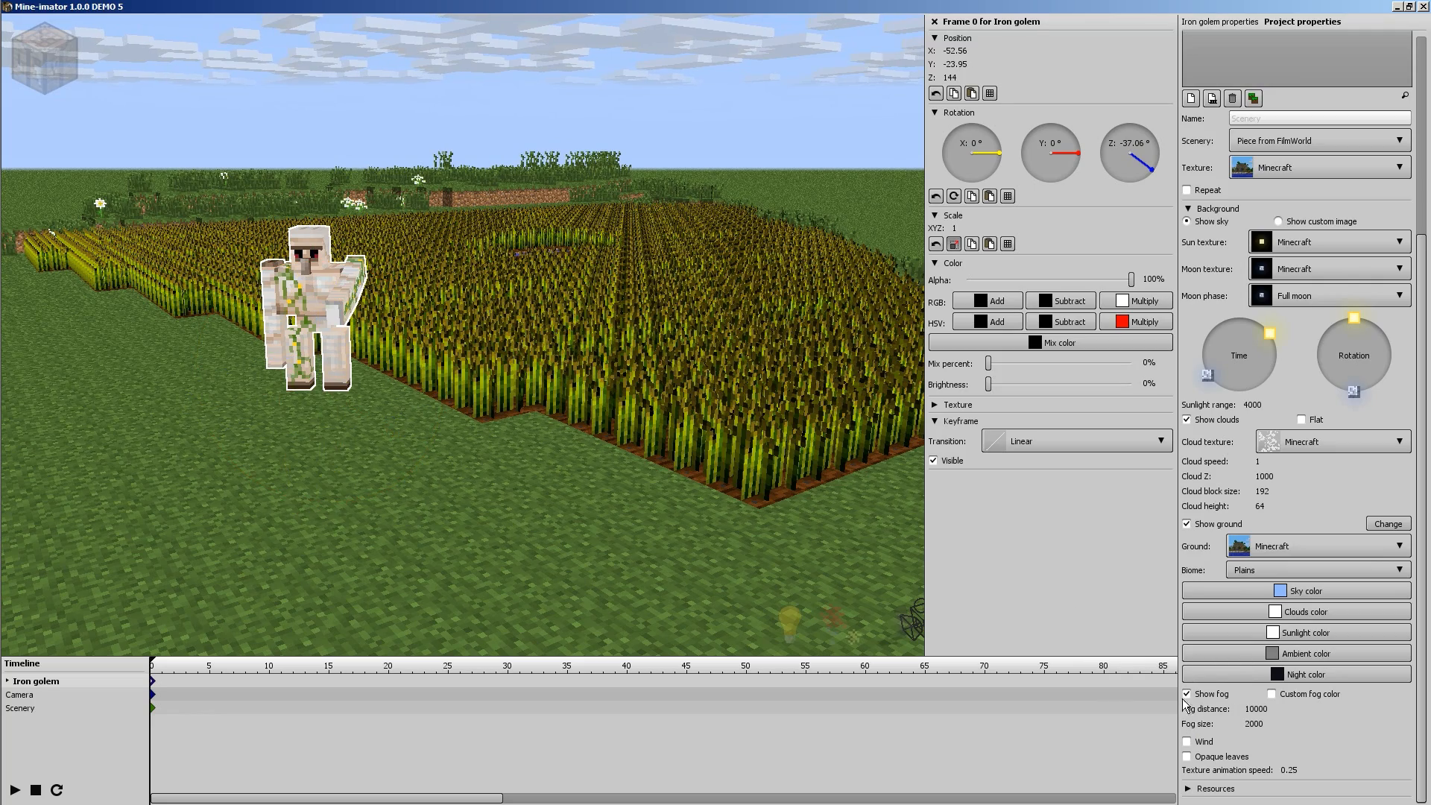
- Turn on scene wind and adjust its strength and amount sliders
left_click(1187, 741)
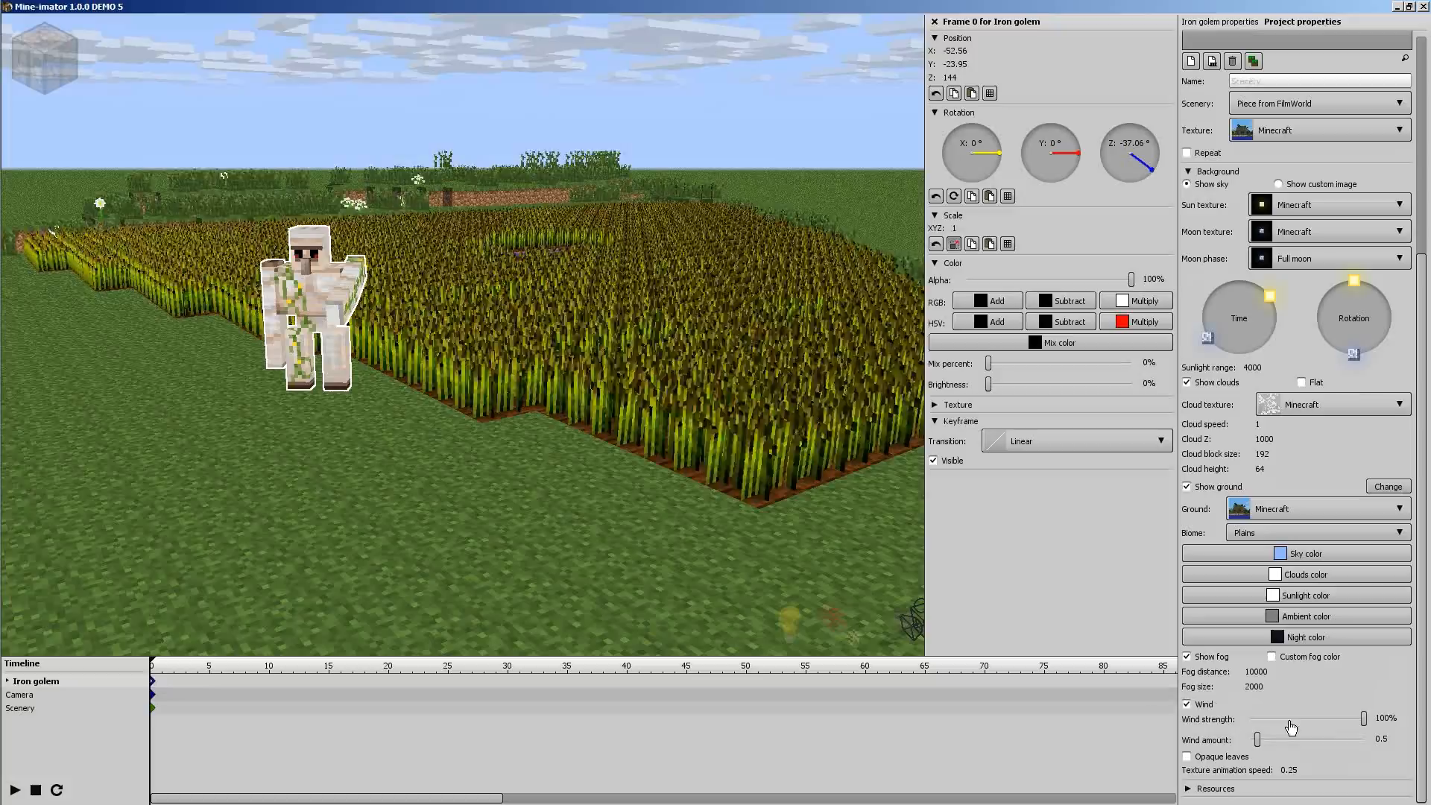
left_click_drag(1260, 739, 1328, 739)
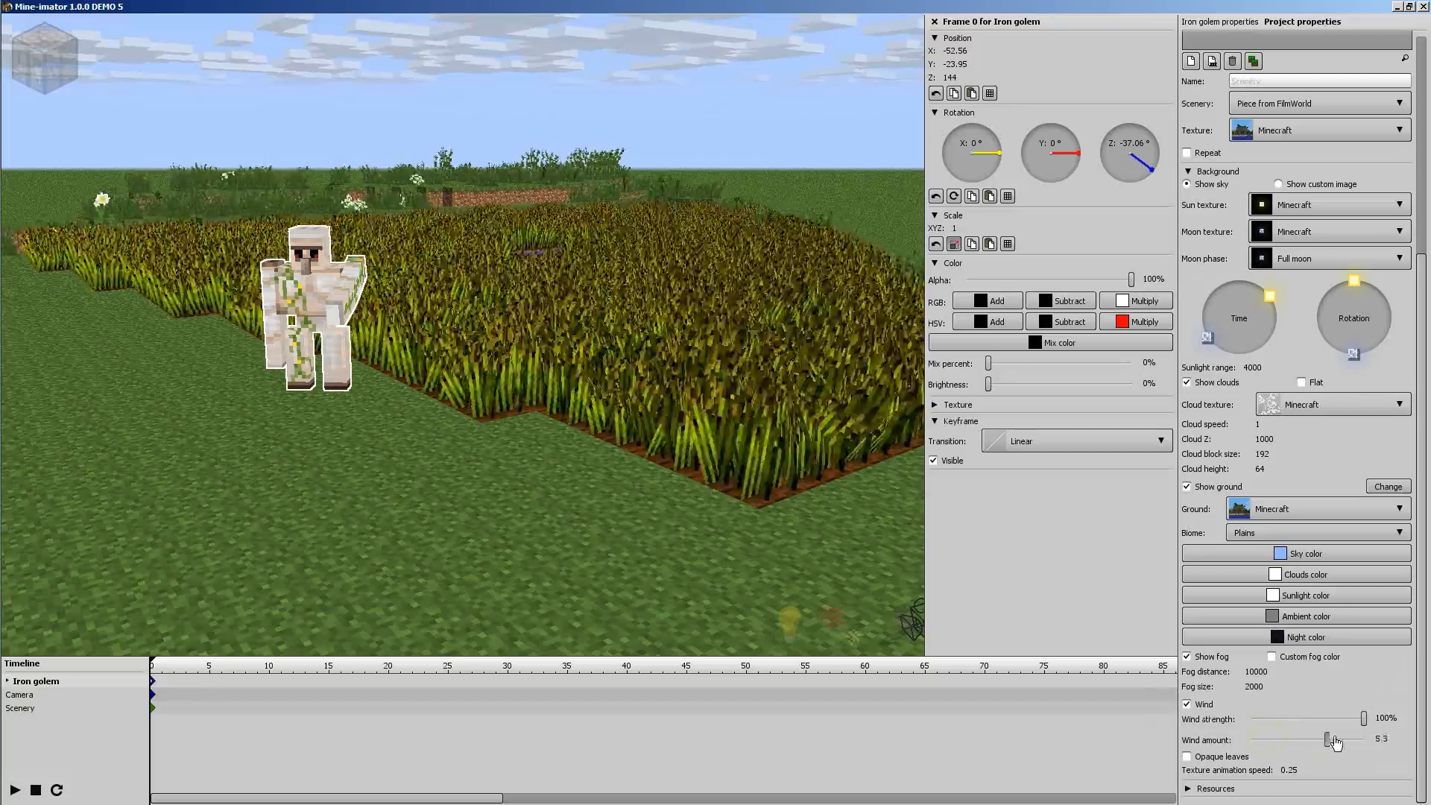
left_click_drag(1328, 740, 1379, 740)
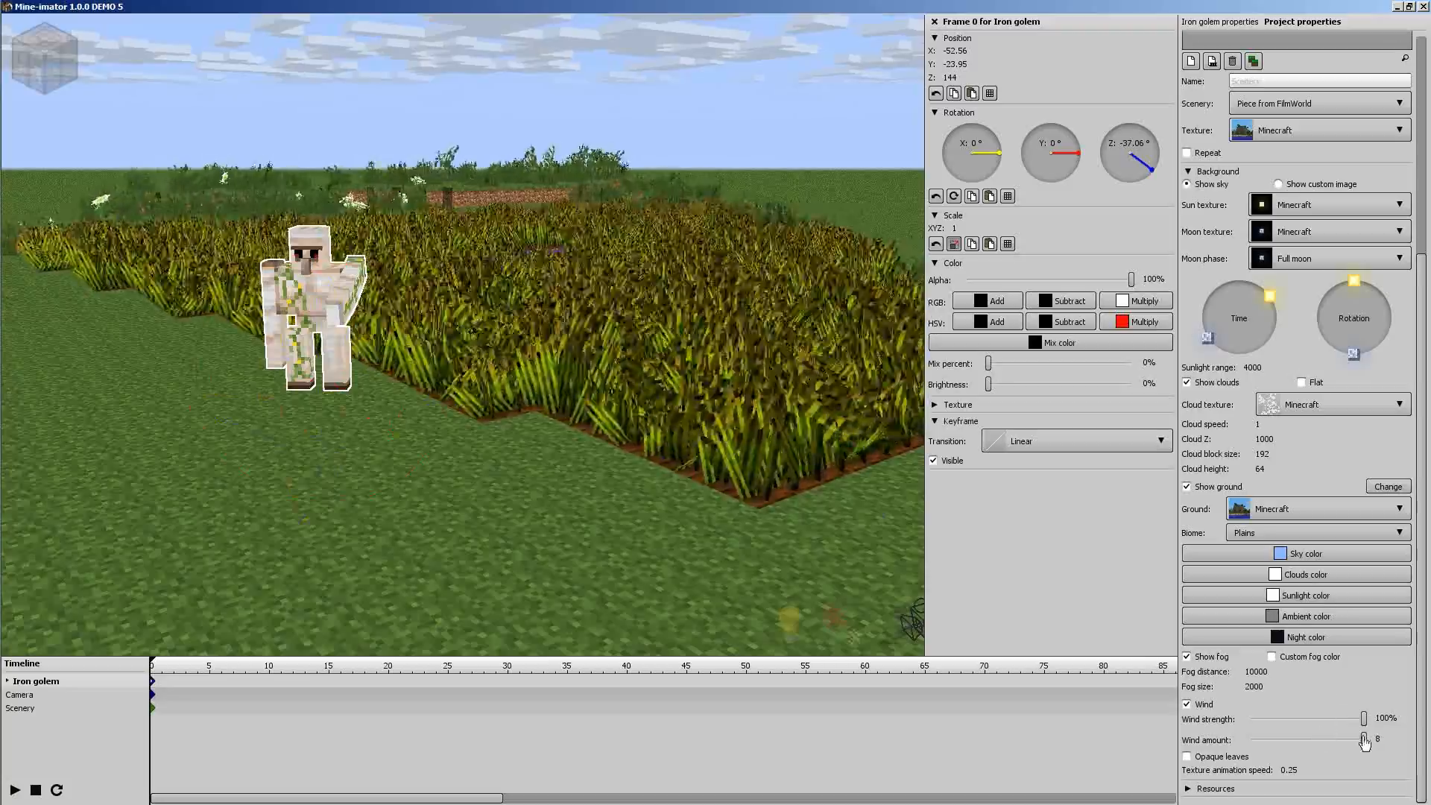
mouse_move(1365, 739)
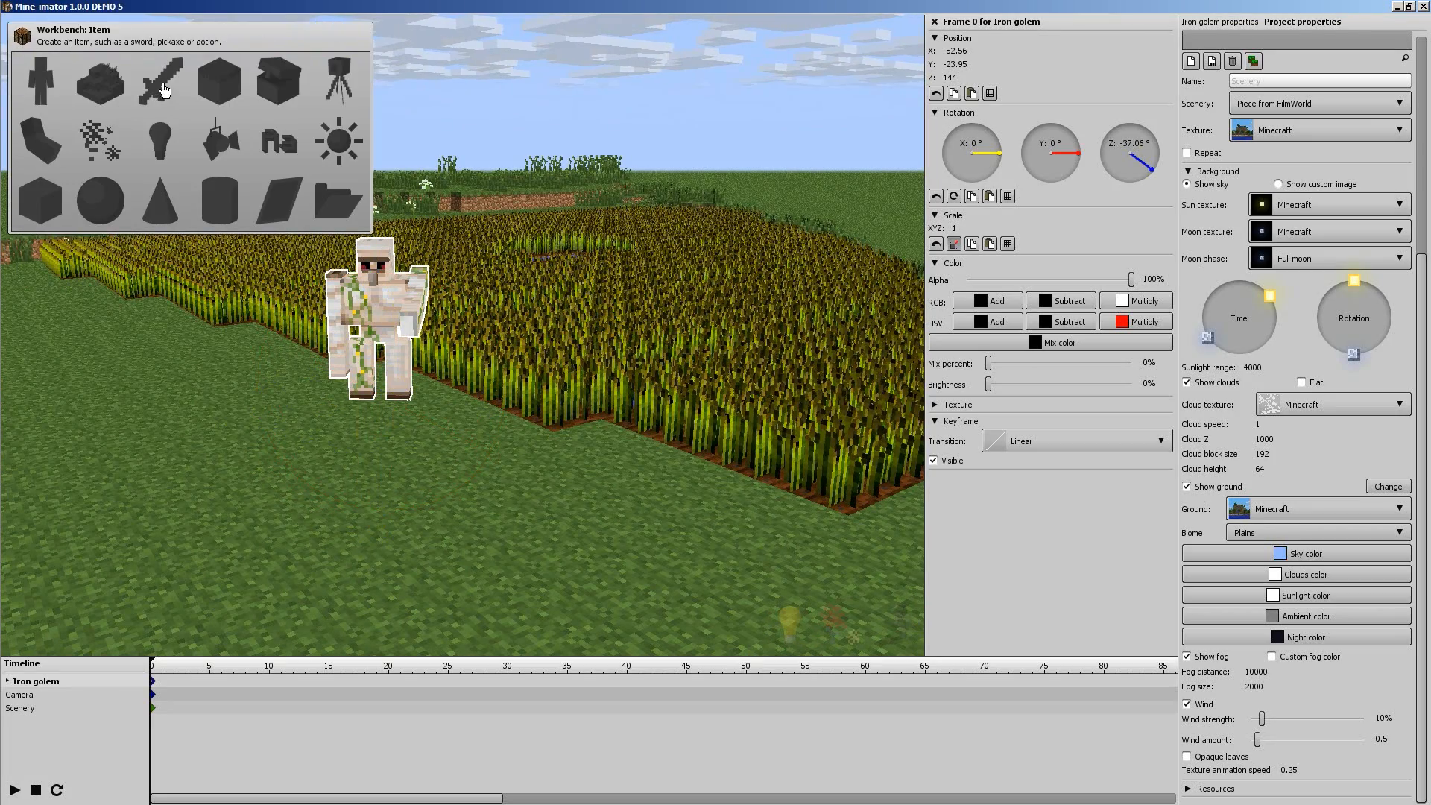
- Create a diamond sword item, set Z to 144, and select it in the timeline
left_click(158, 80)
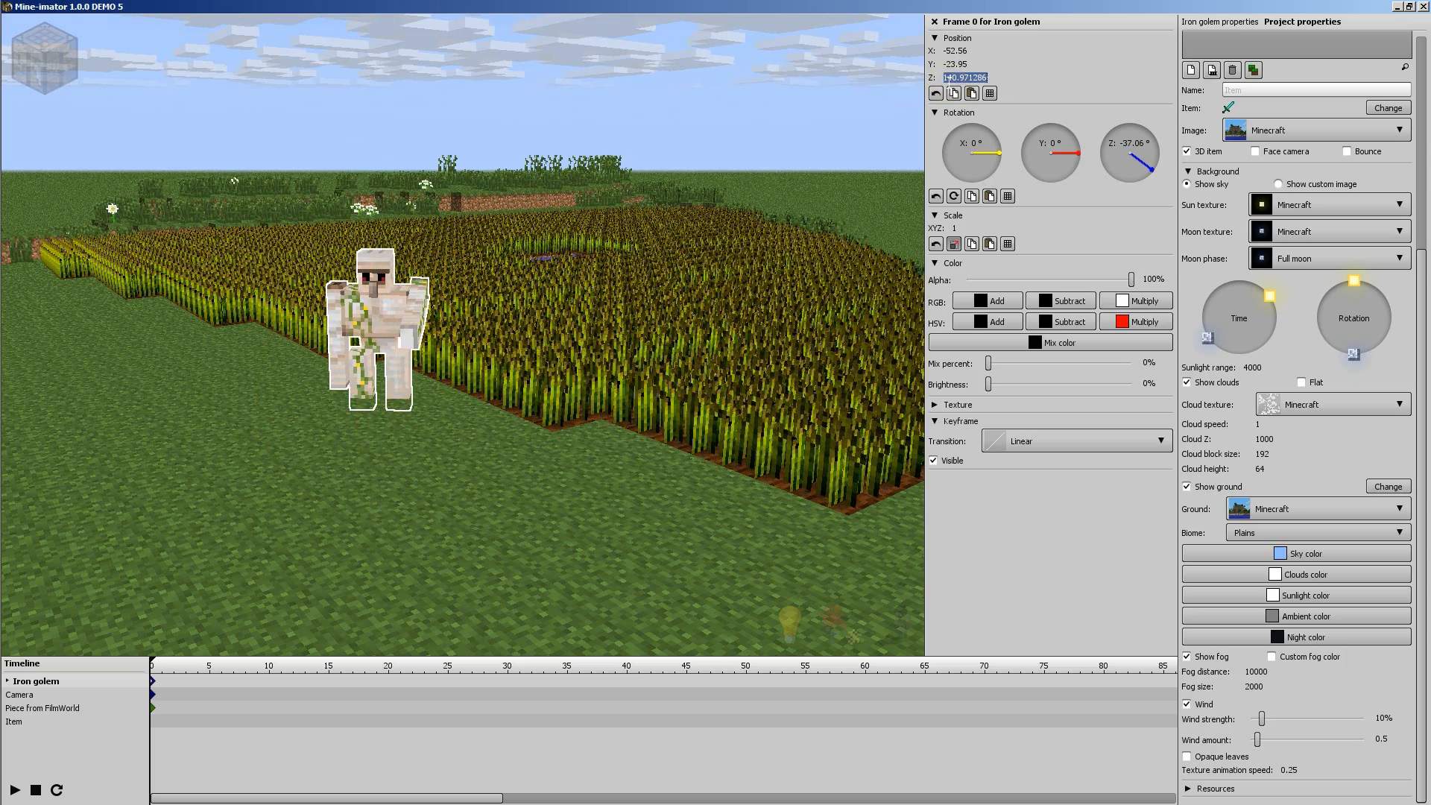
type("144")
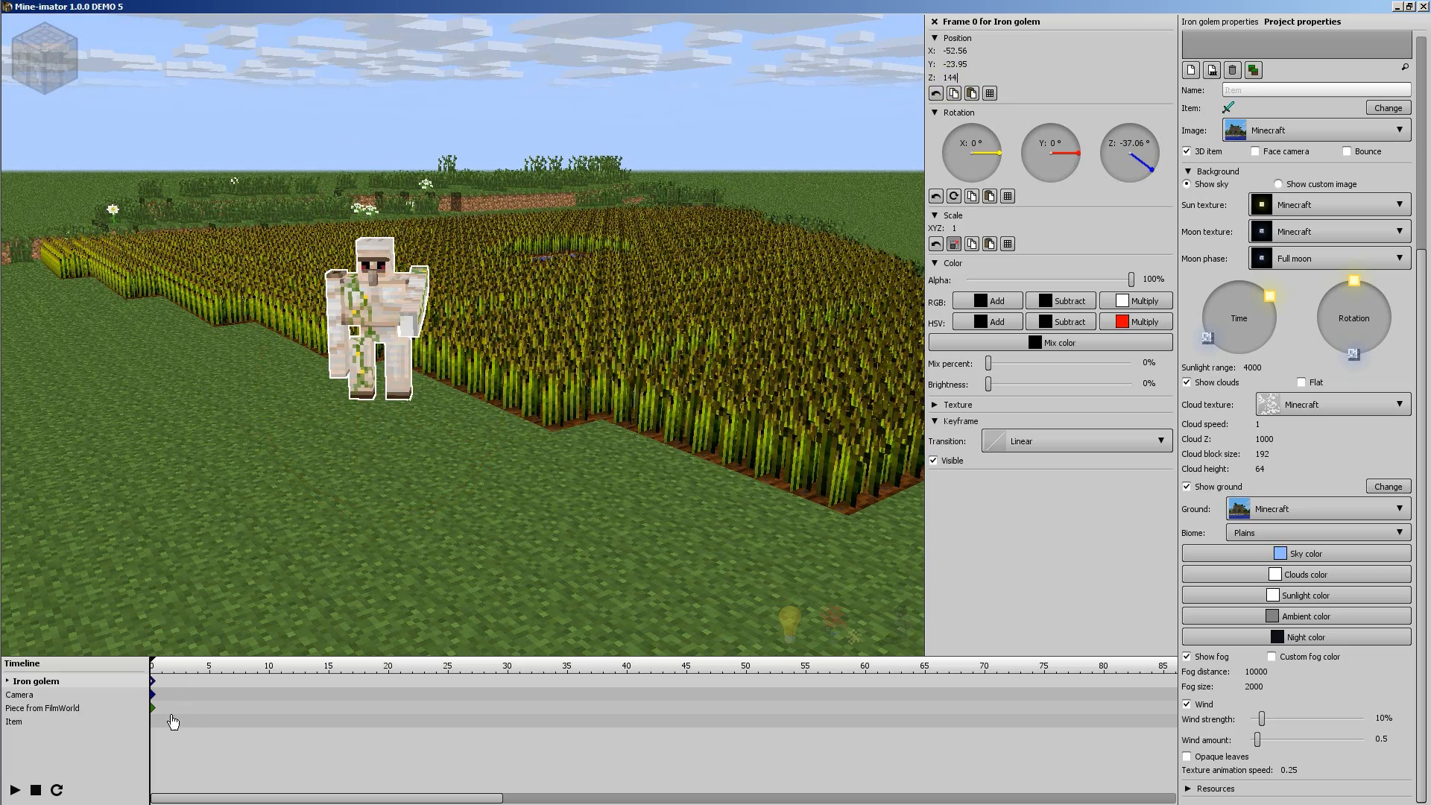
left_click(16, 721)
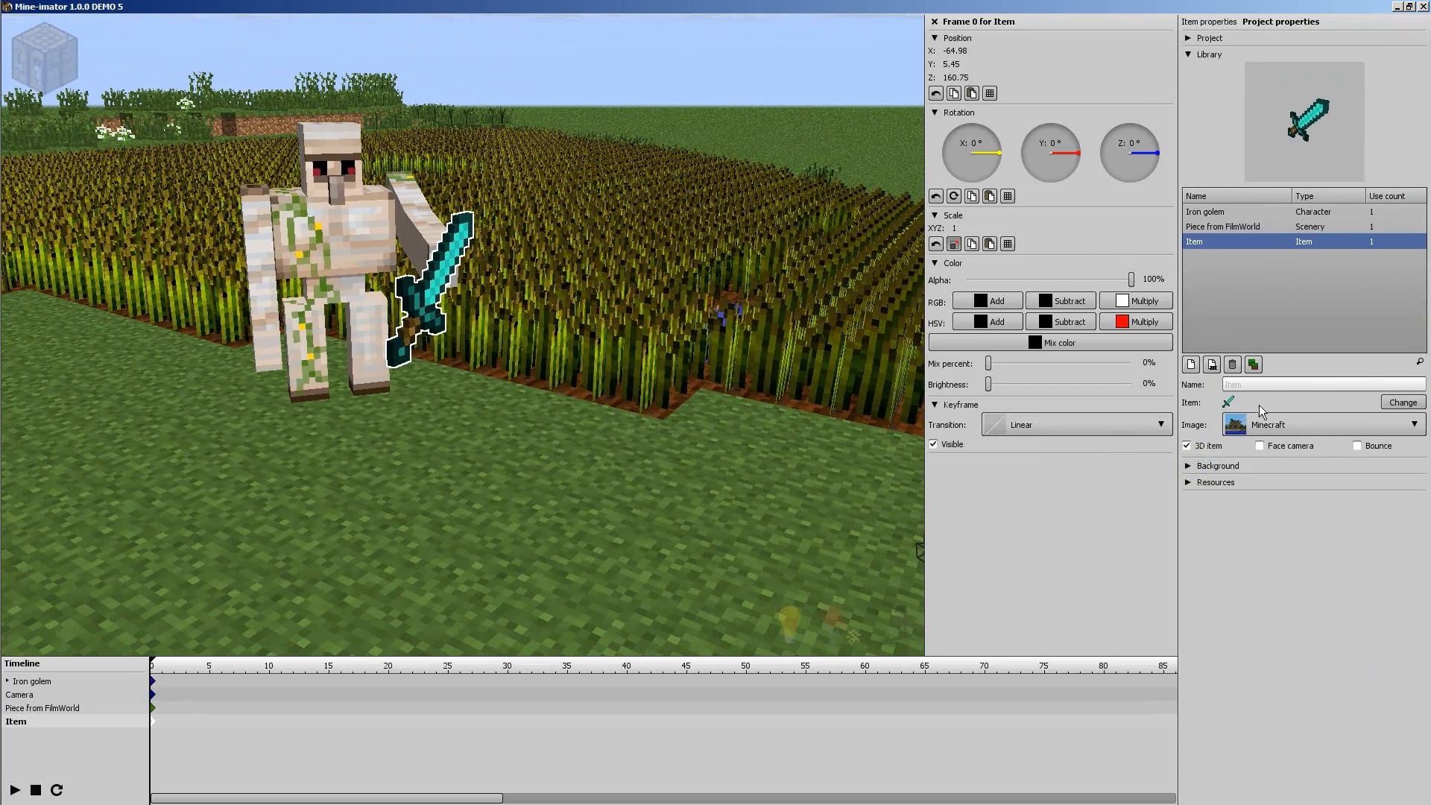
- Swap the golem's sword for the red music disc after trying several other items
left_click(1402, 402)
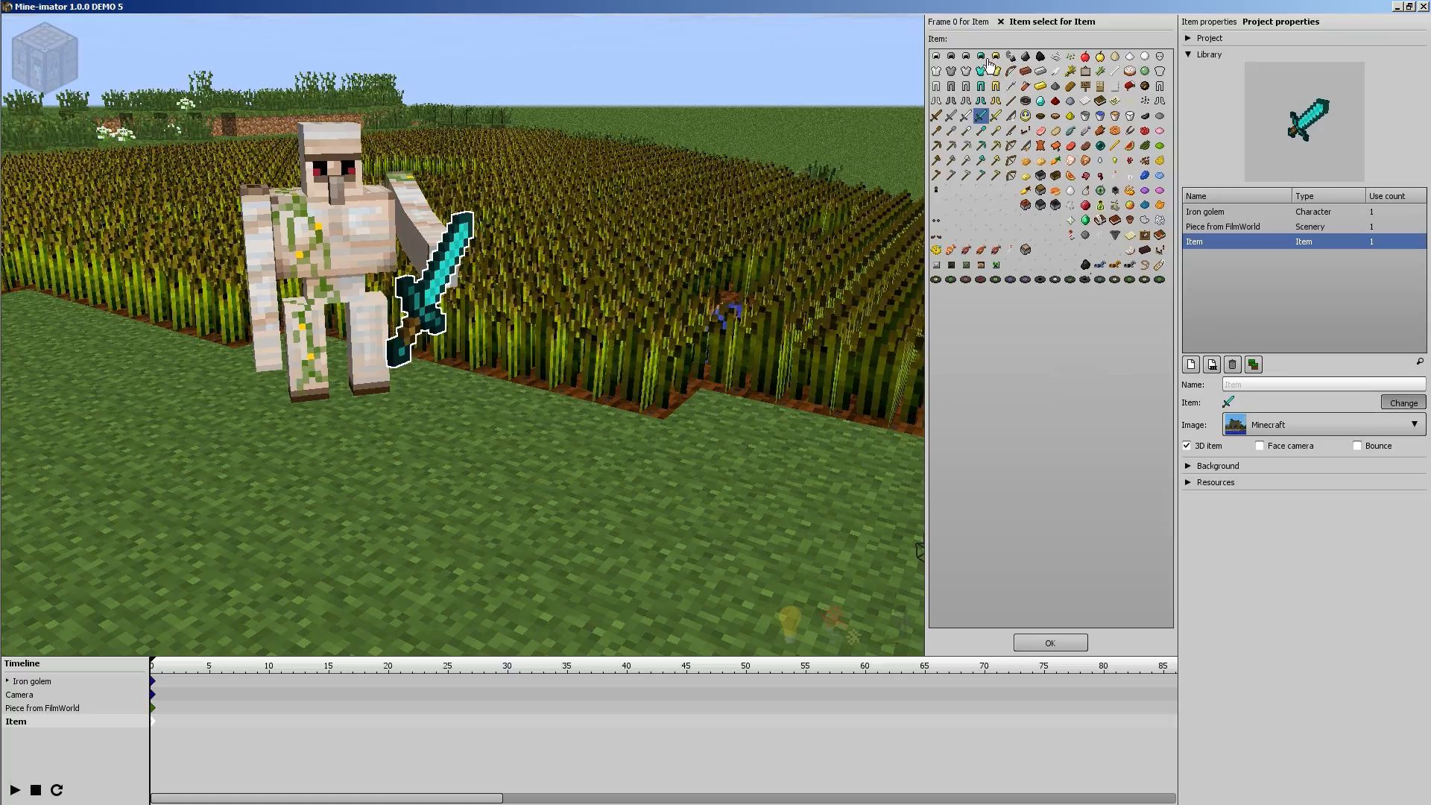
left_click(981, 70)
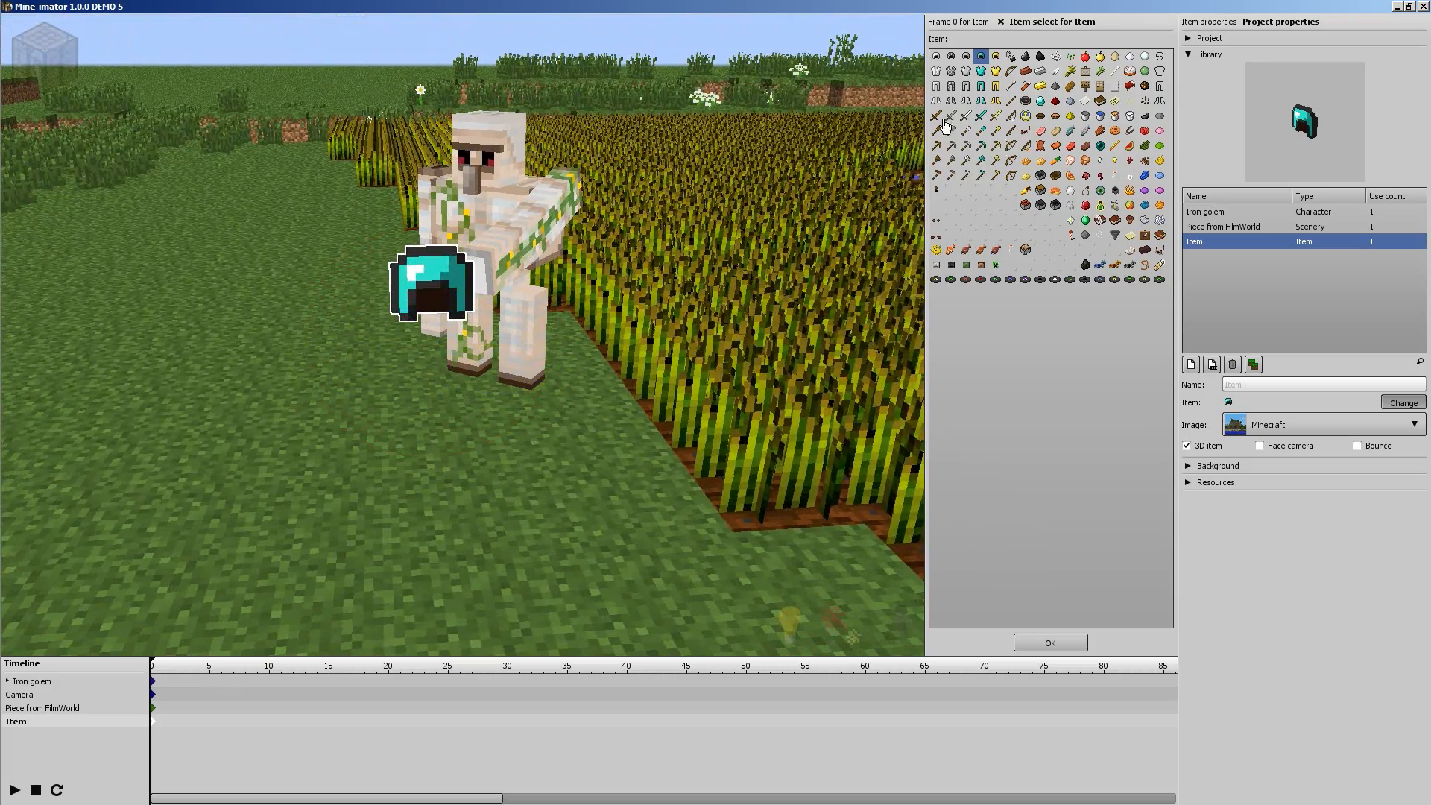
left_click(981, 176)
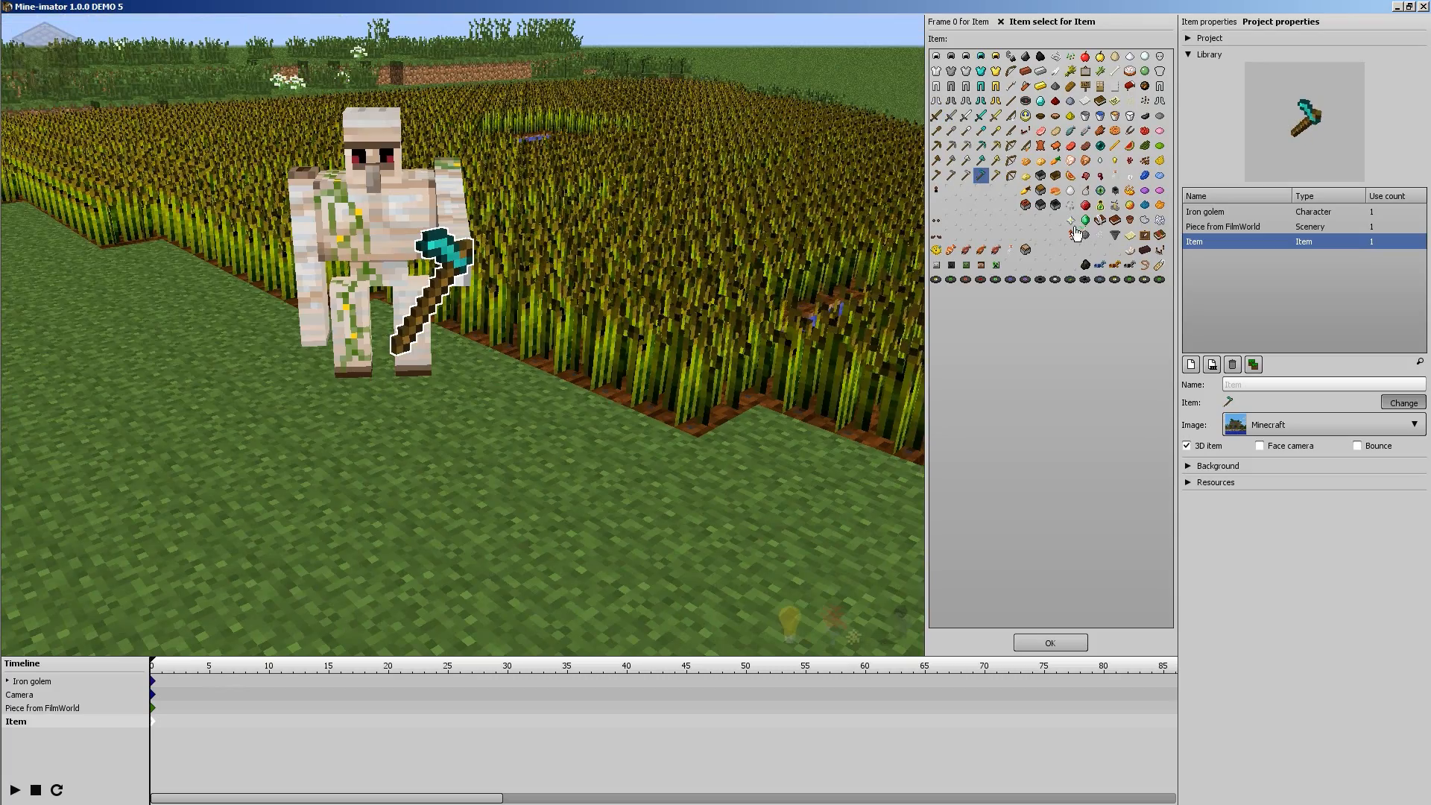
left_click(1070, 176)
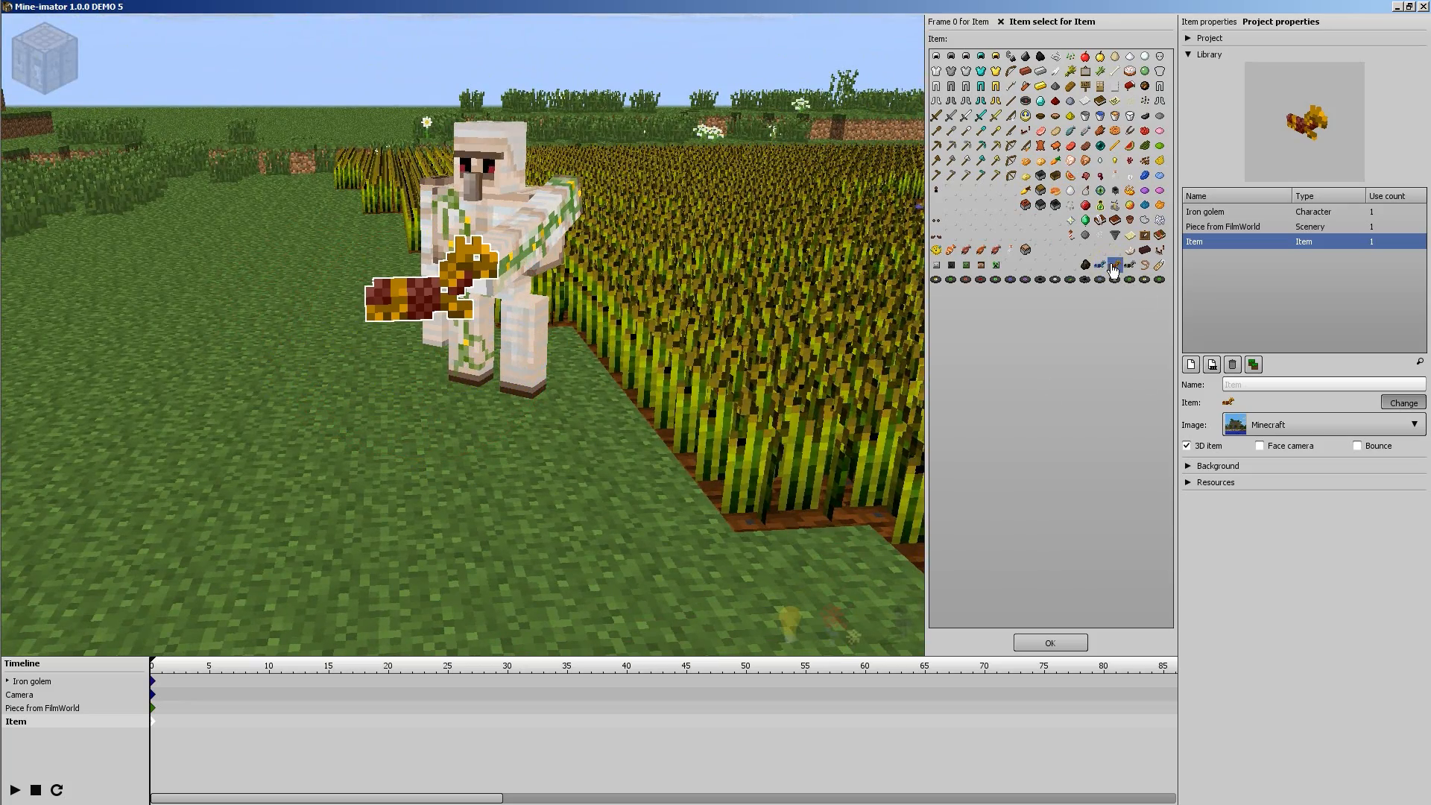
left_click(1129, 279)
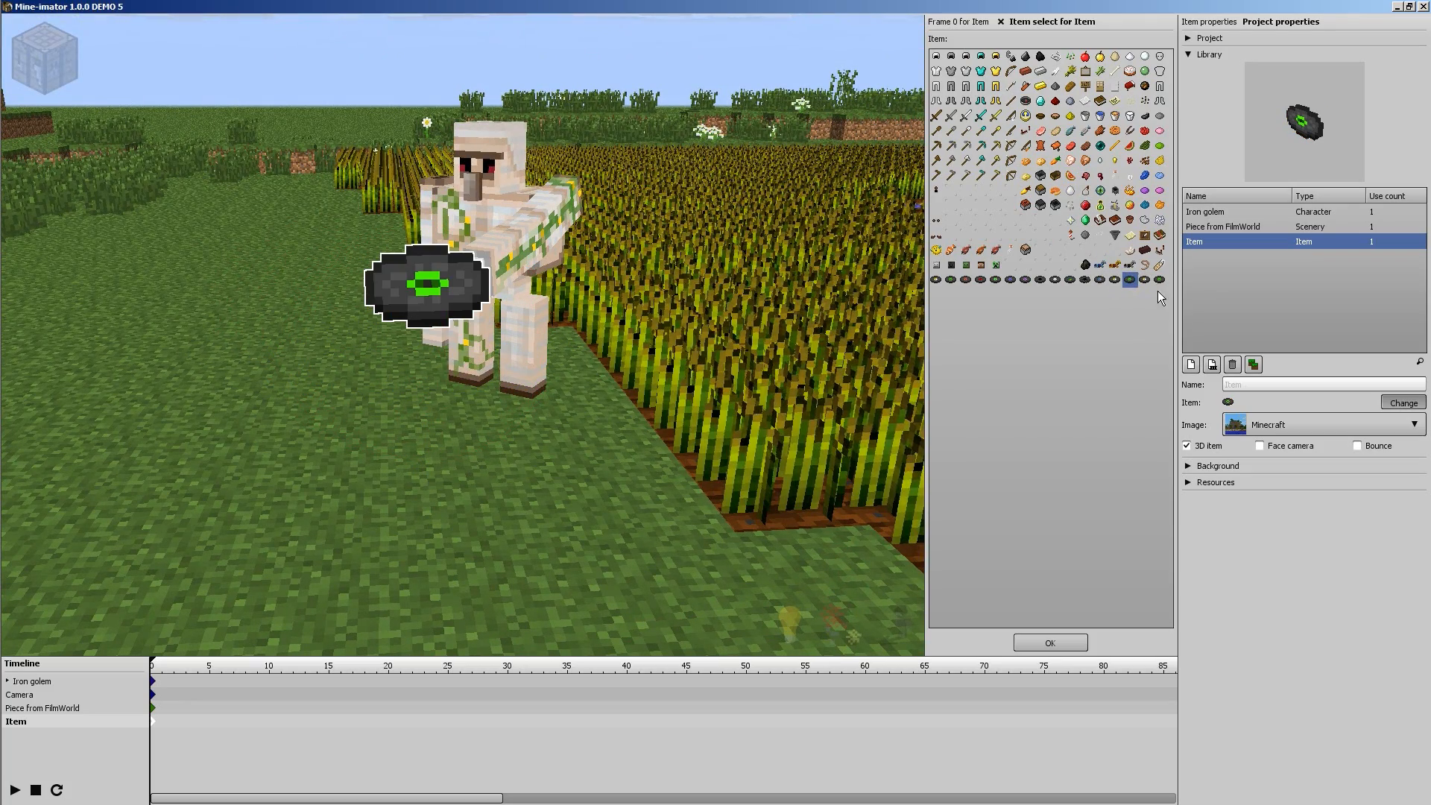
left_click(981, 279)
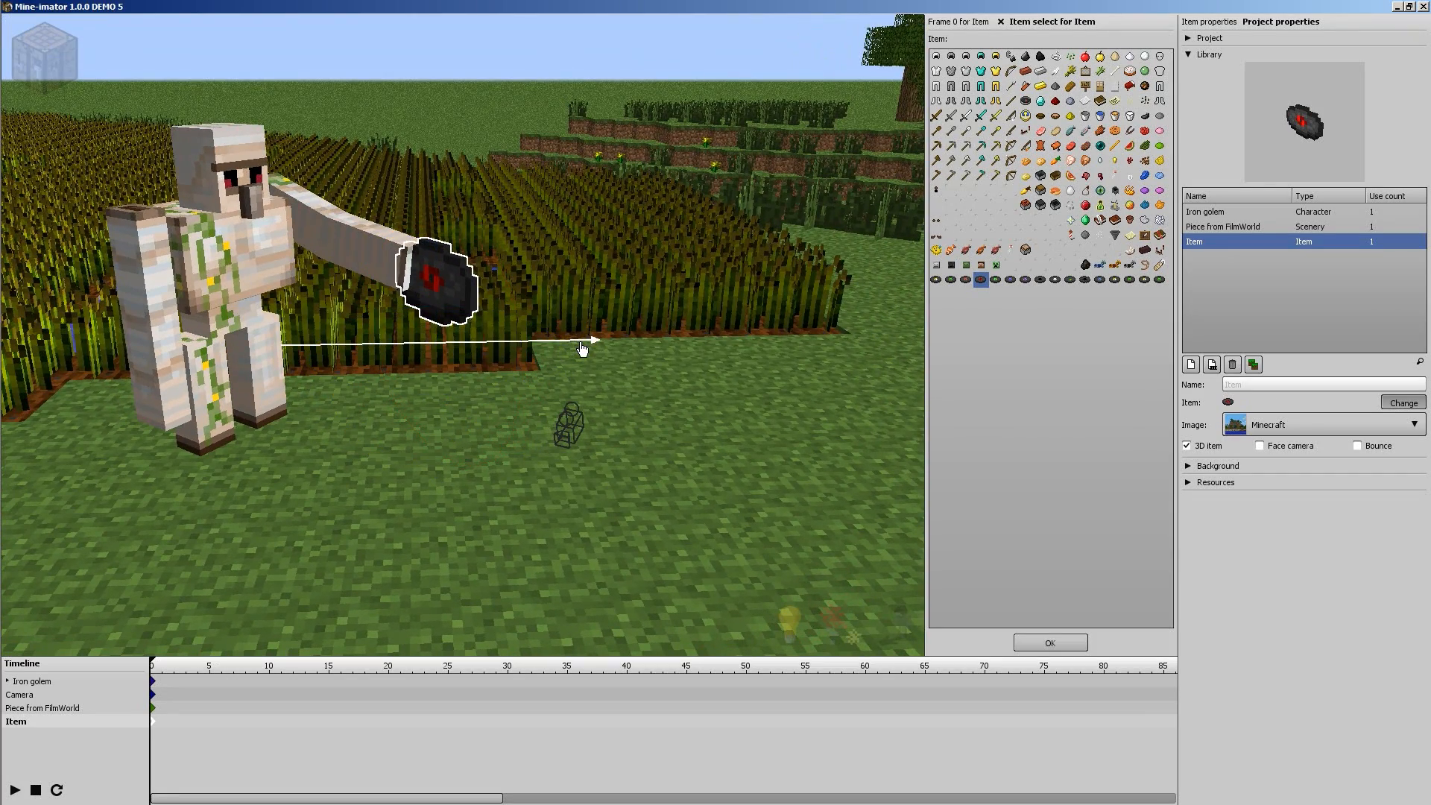
left_click(441, 284)
type("Disc")
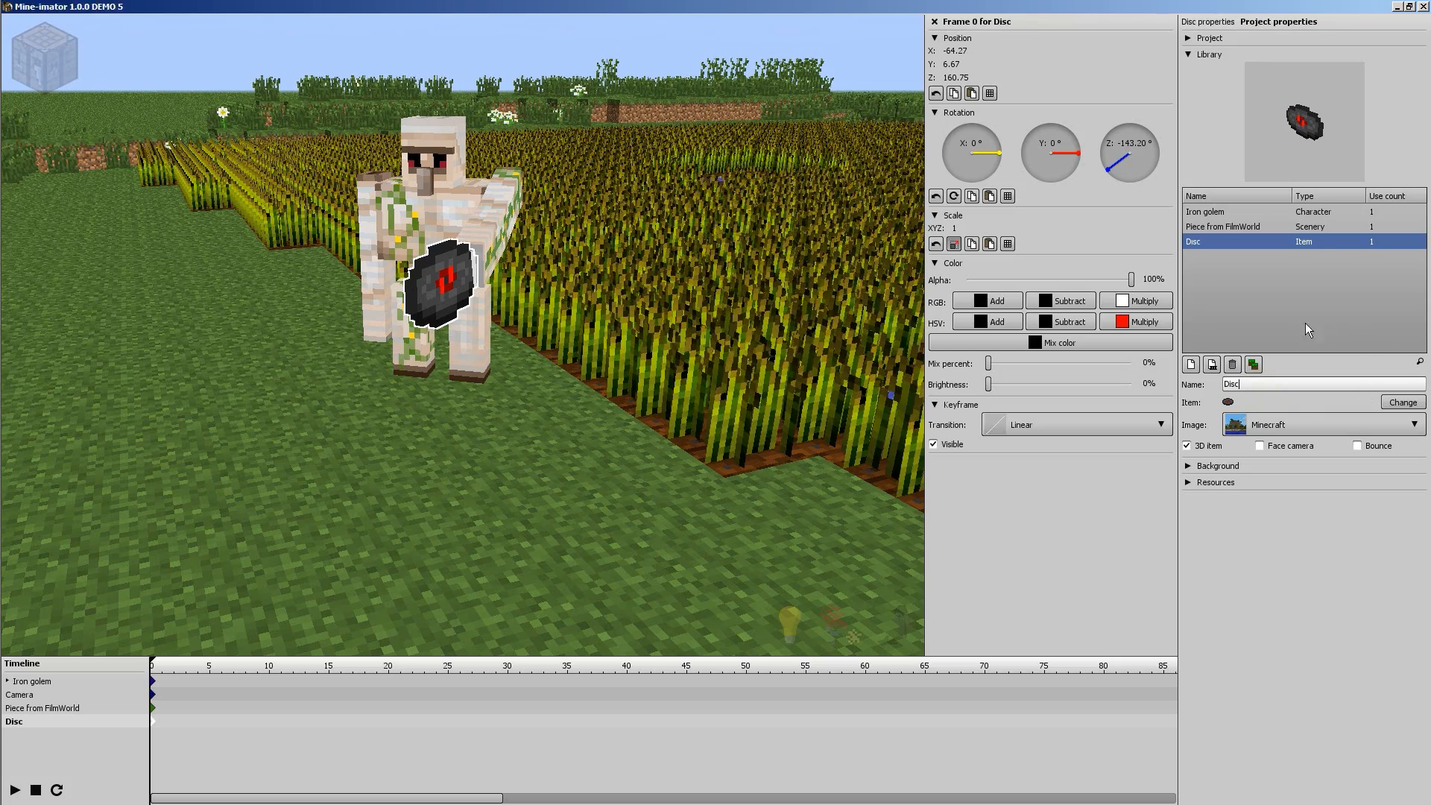
- Set the Disc's parent to Iron golem in its Hierarchy settings
left_click(1224, 227)
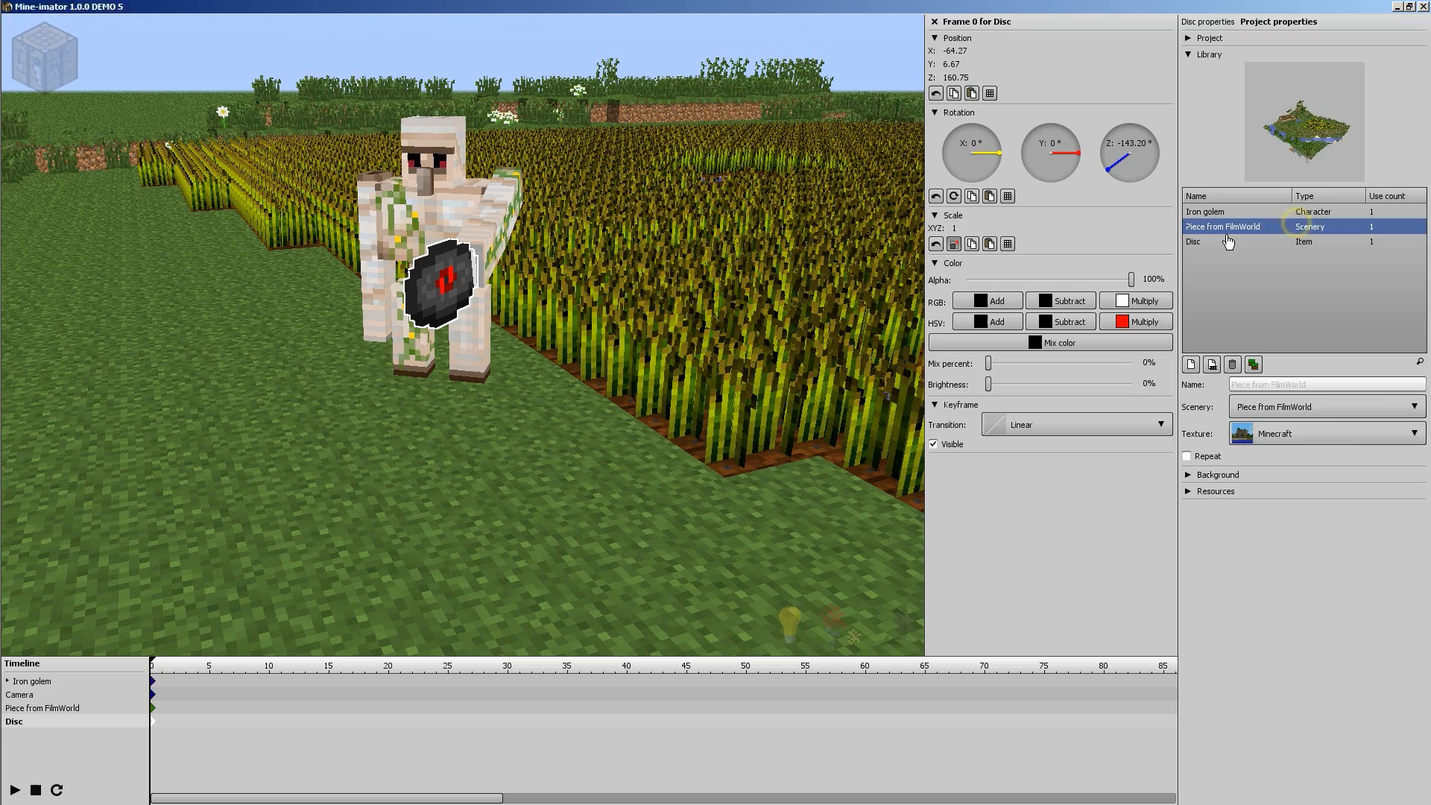
left_click(1194, 241)
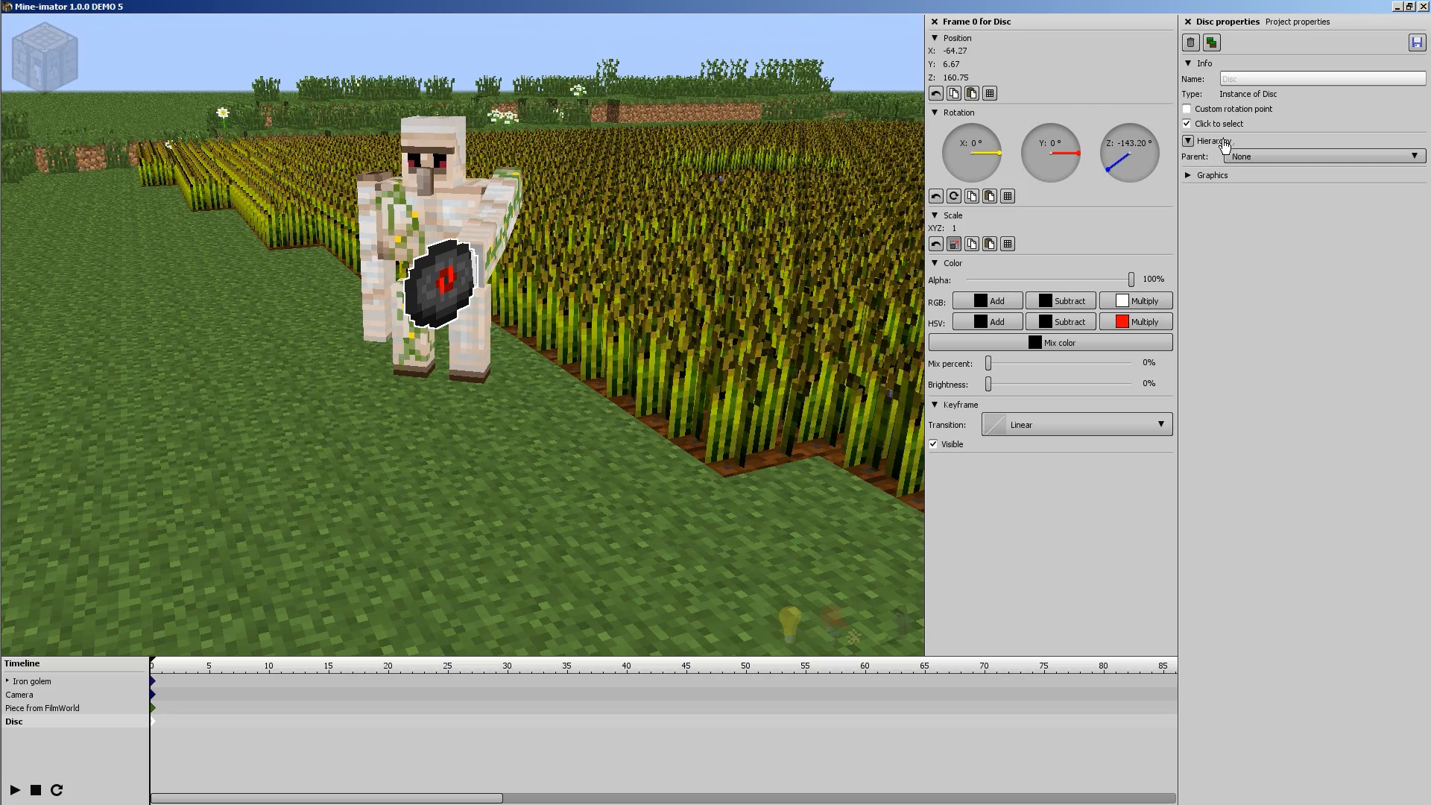
left_click(1324, 156)
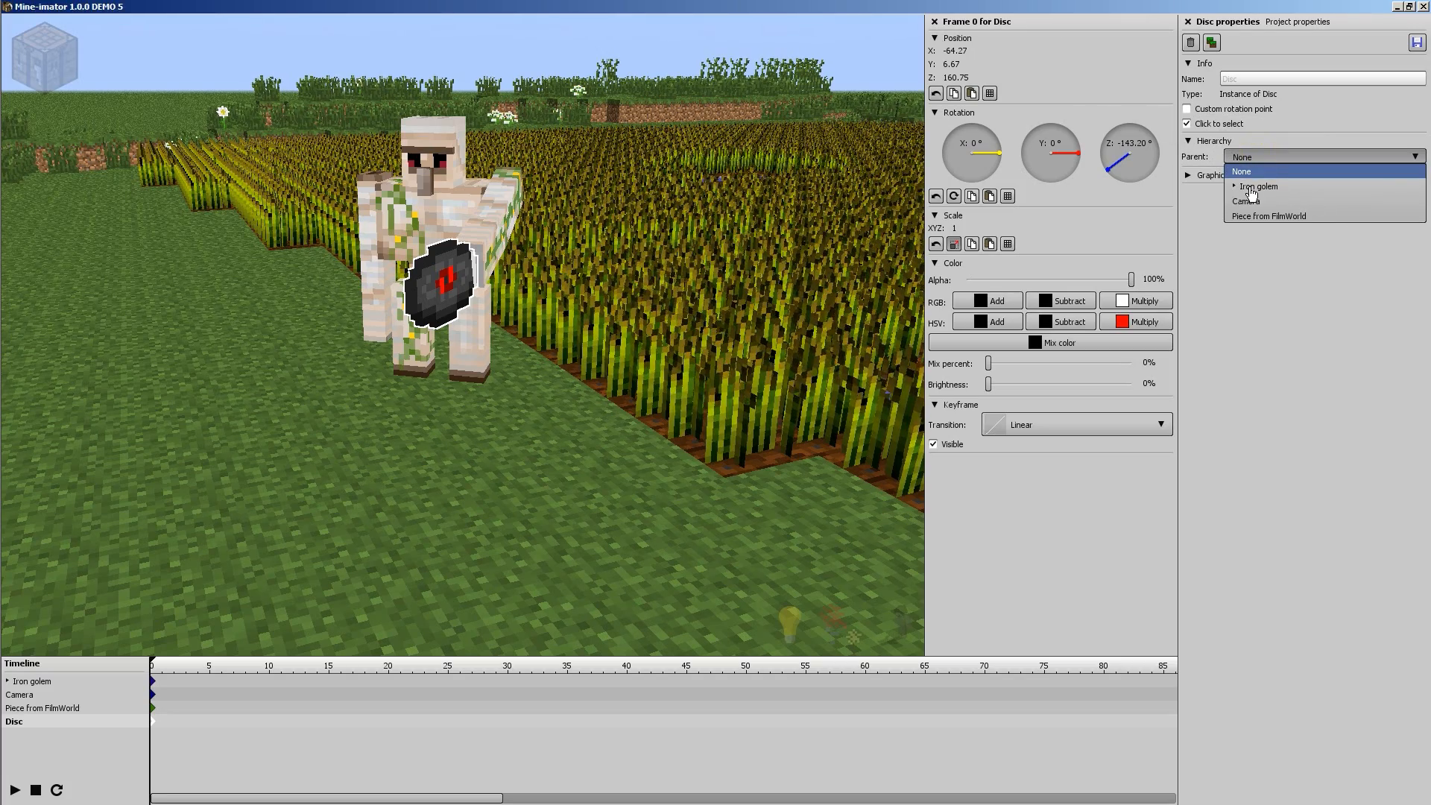
left_click(1257, 186)
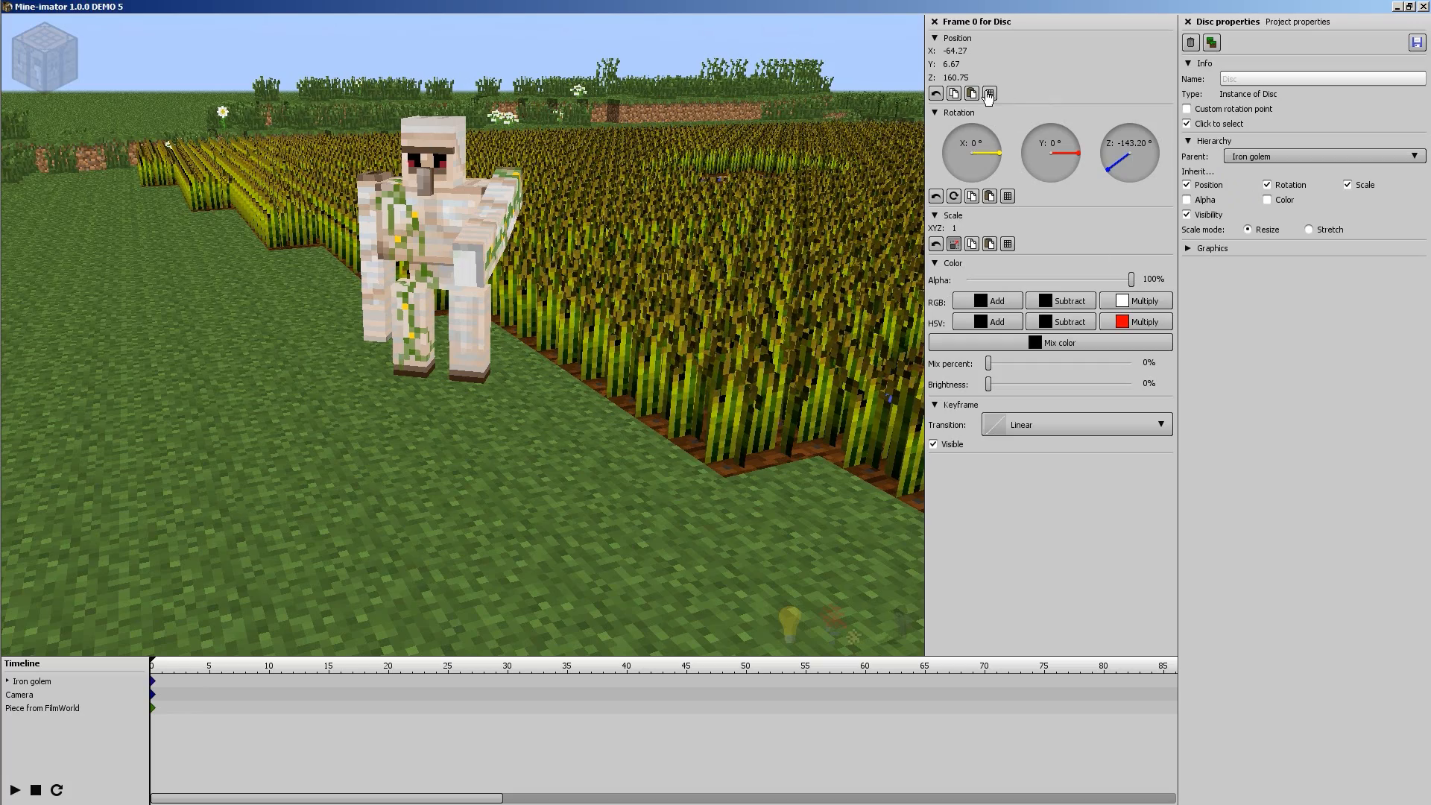
mouse_move(955, 76)
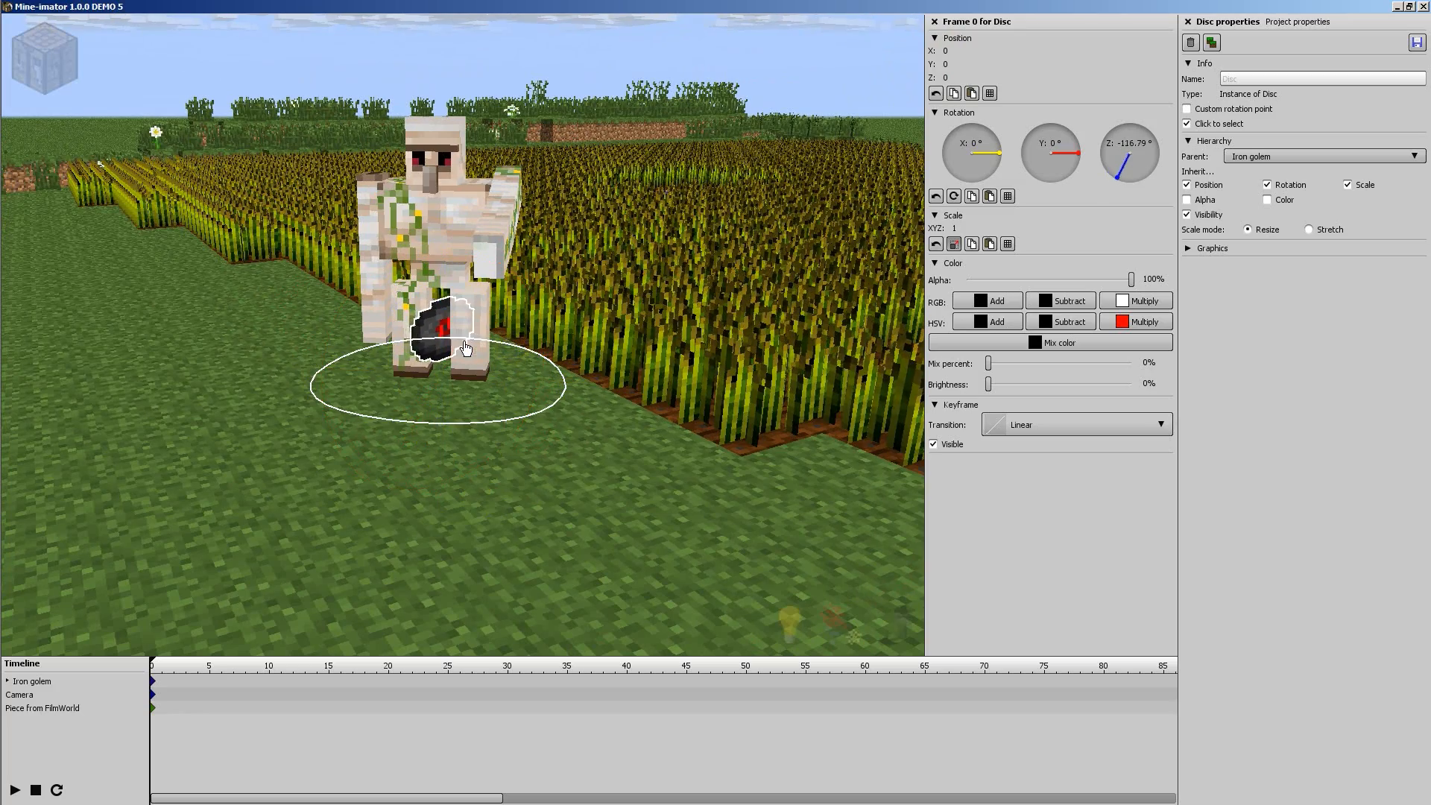
- Turn the disc sideways and move it out against the golem's side
left_click_drag(465, 347, 527, 396)
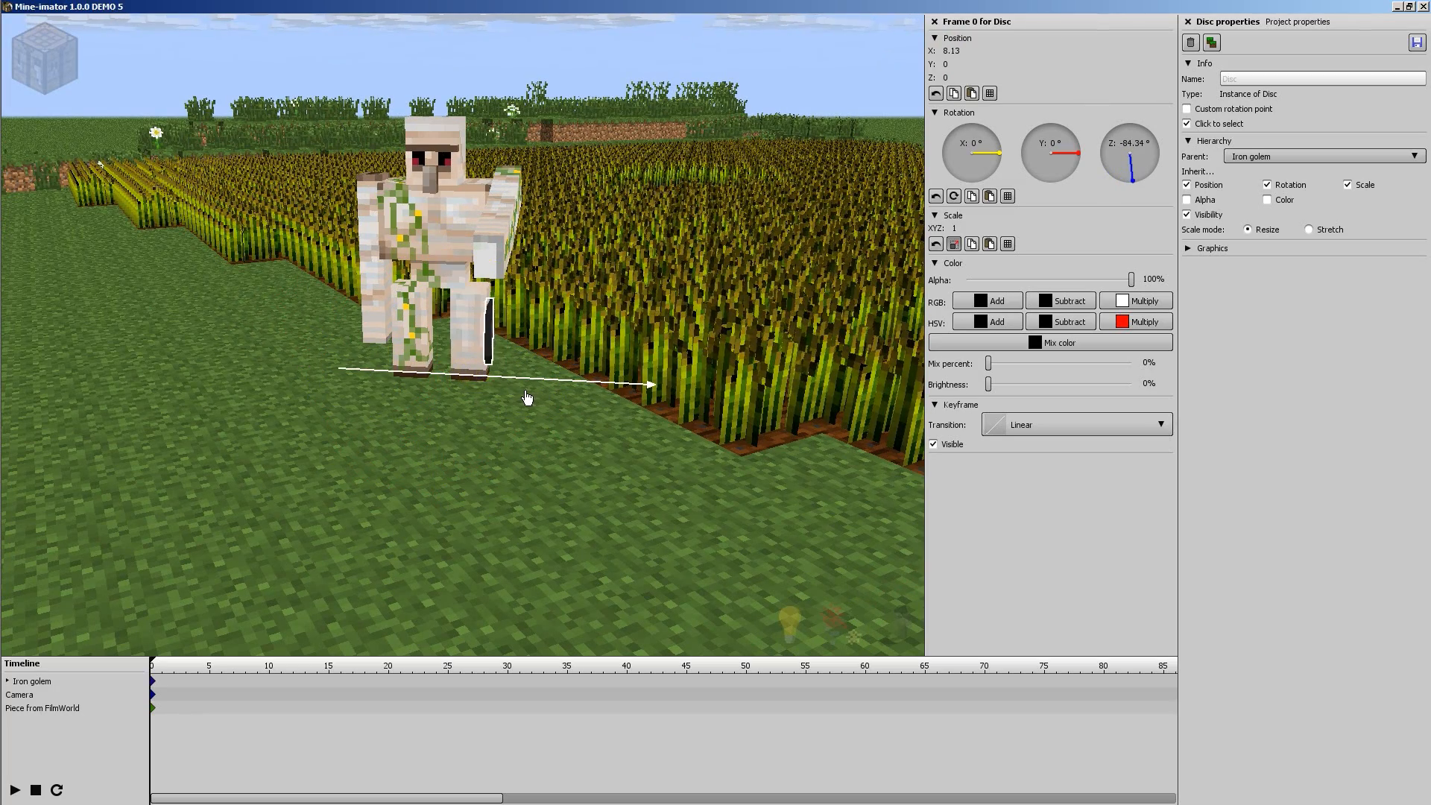
left_click_drag(648, 383, 484, 329)
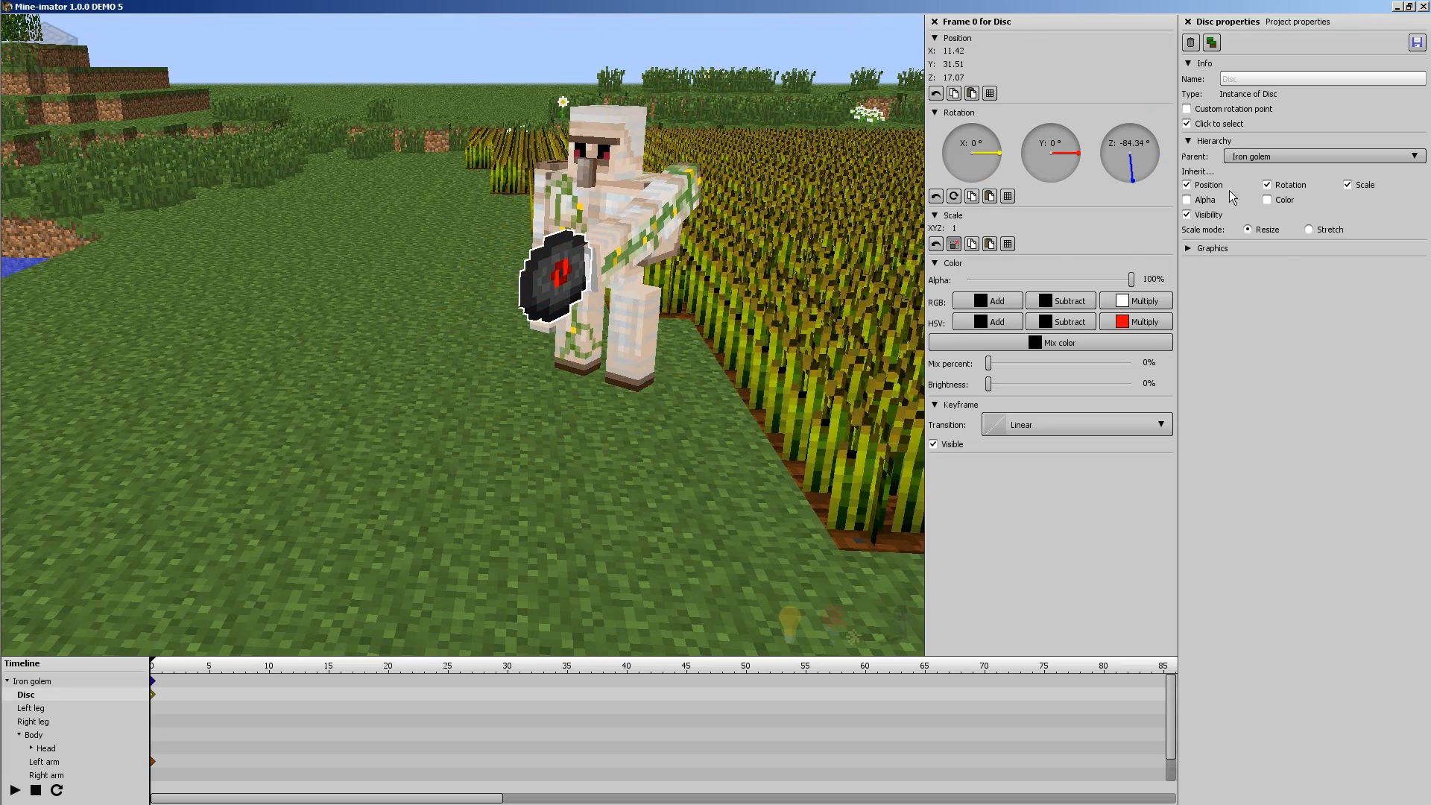
left_click(1416, 156)
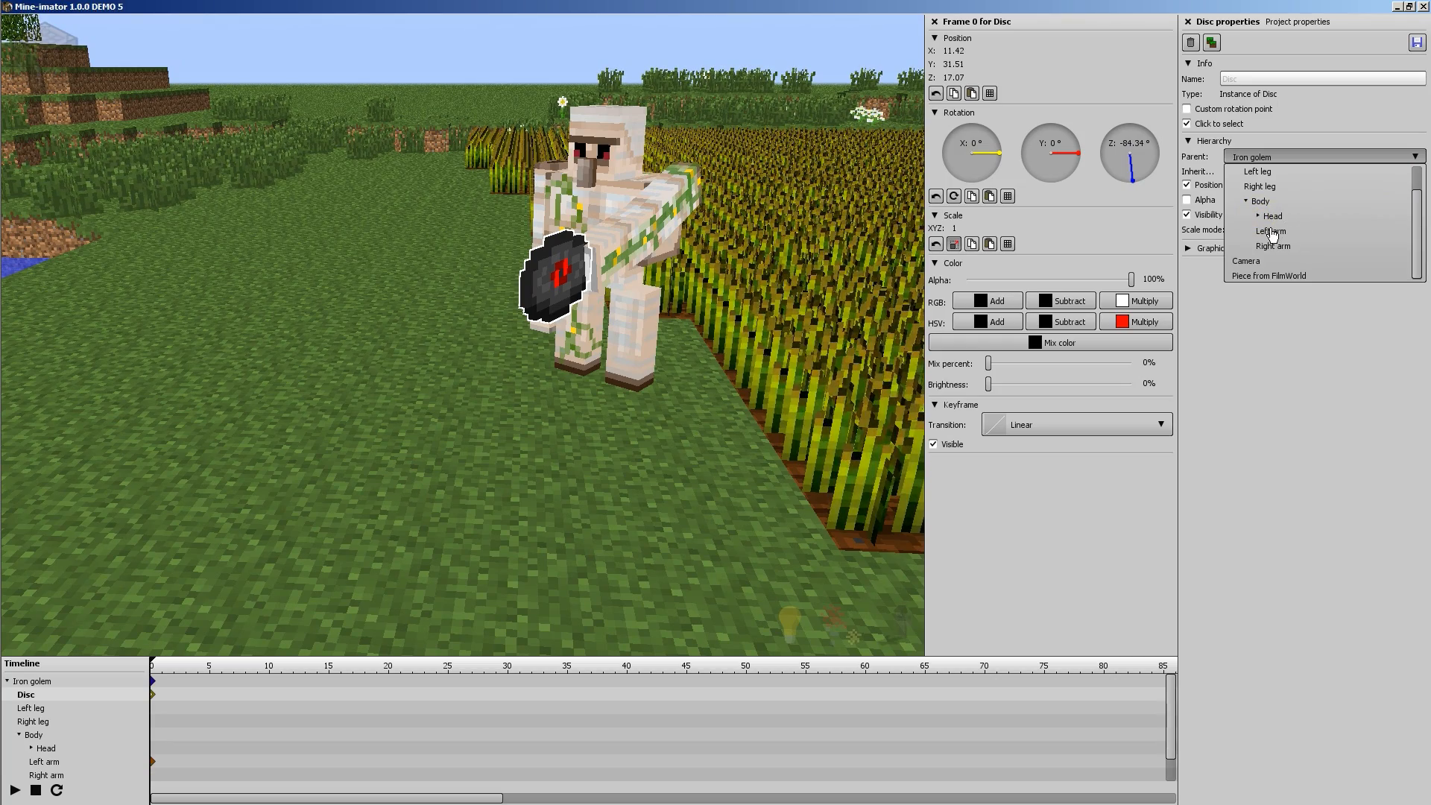
- Change the Disc's parent from Iron golem to Left arm
left_click(1270, 230)
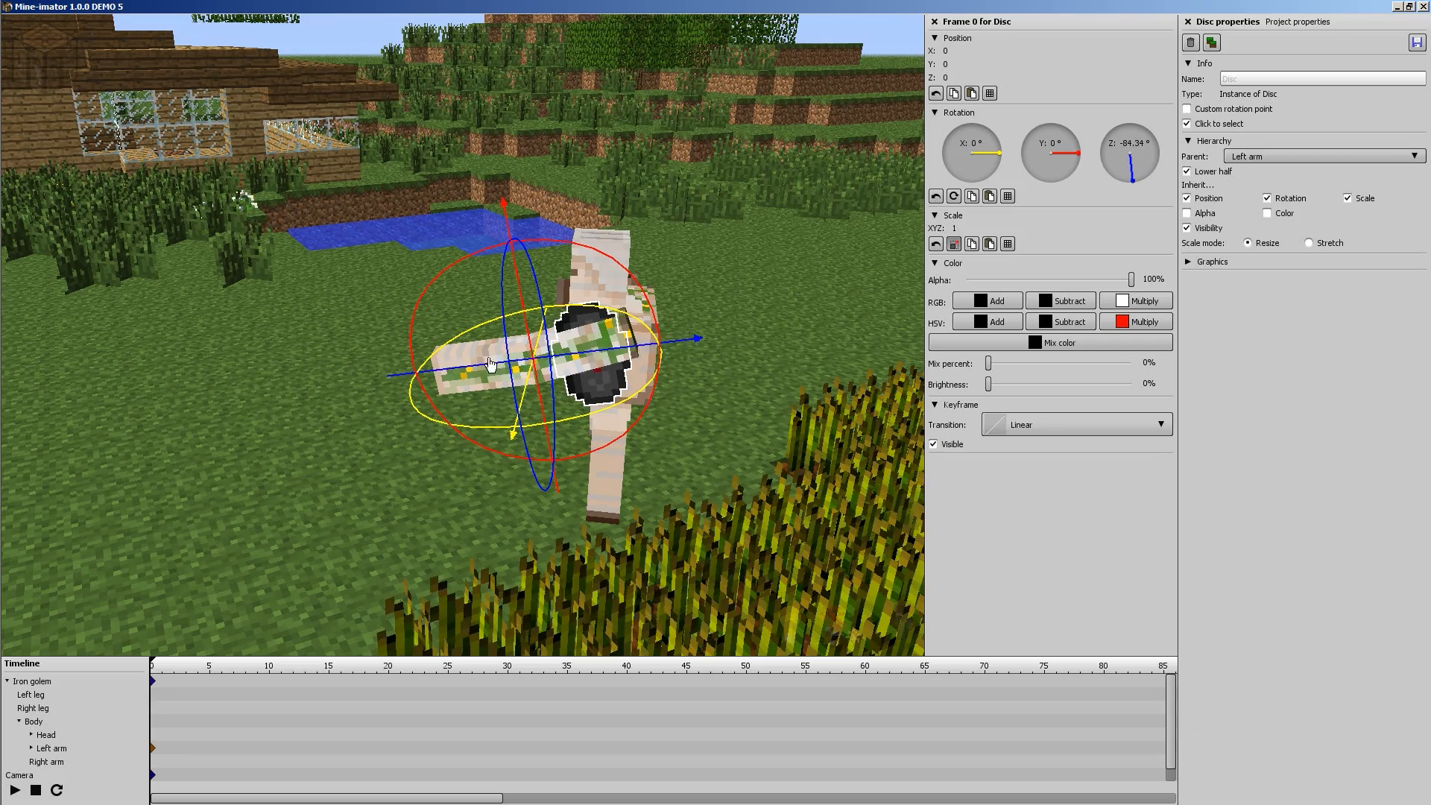
- Slide the disc along Z to the golem's left hand, around Z -23.5
left_click_drag(489, 363, 573, 363)
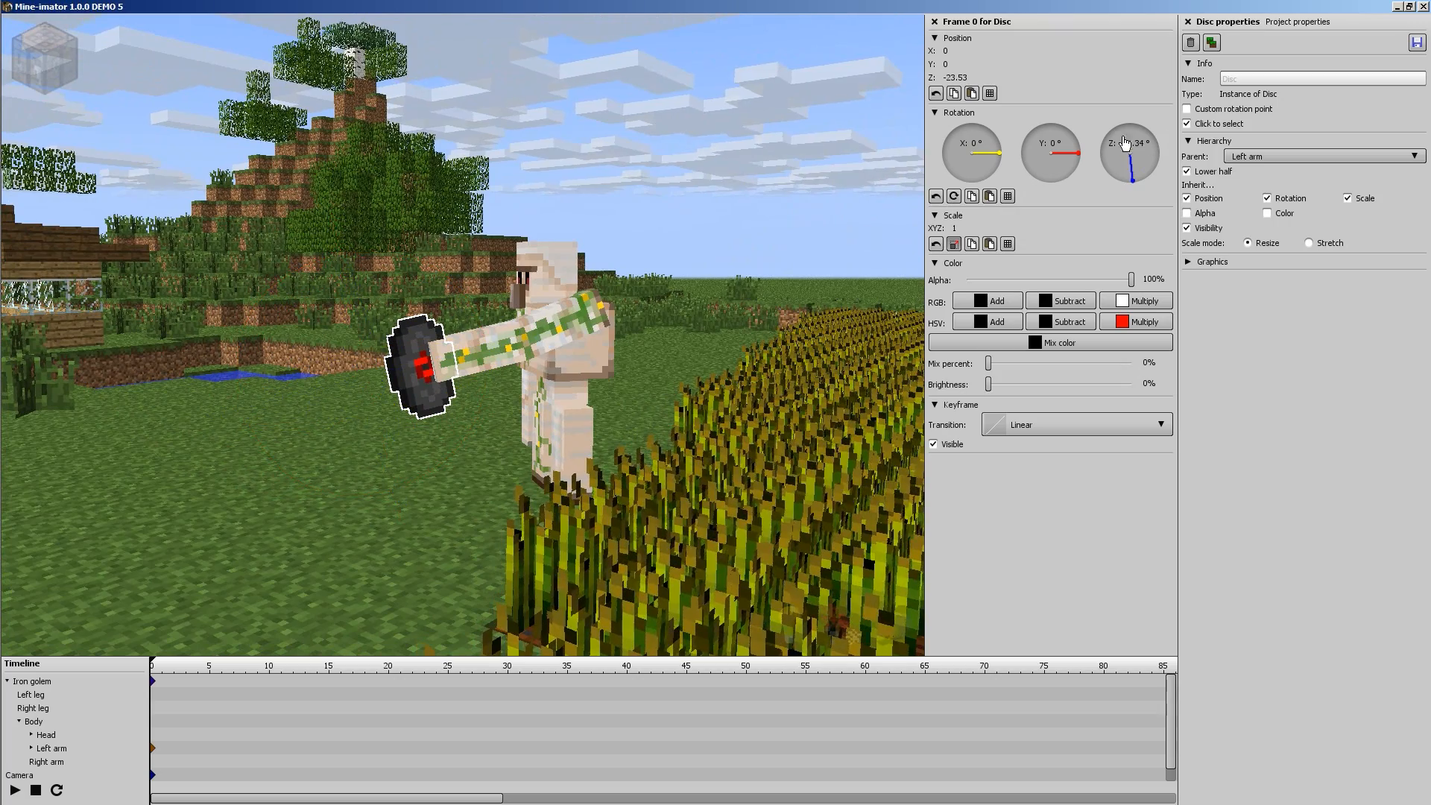
mouse_move(1131, 155)
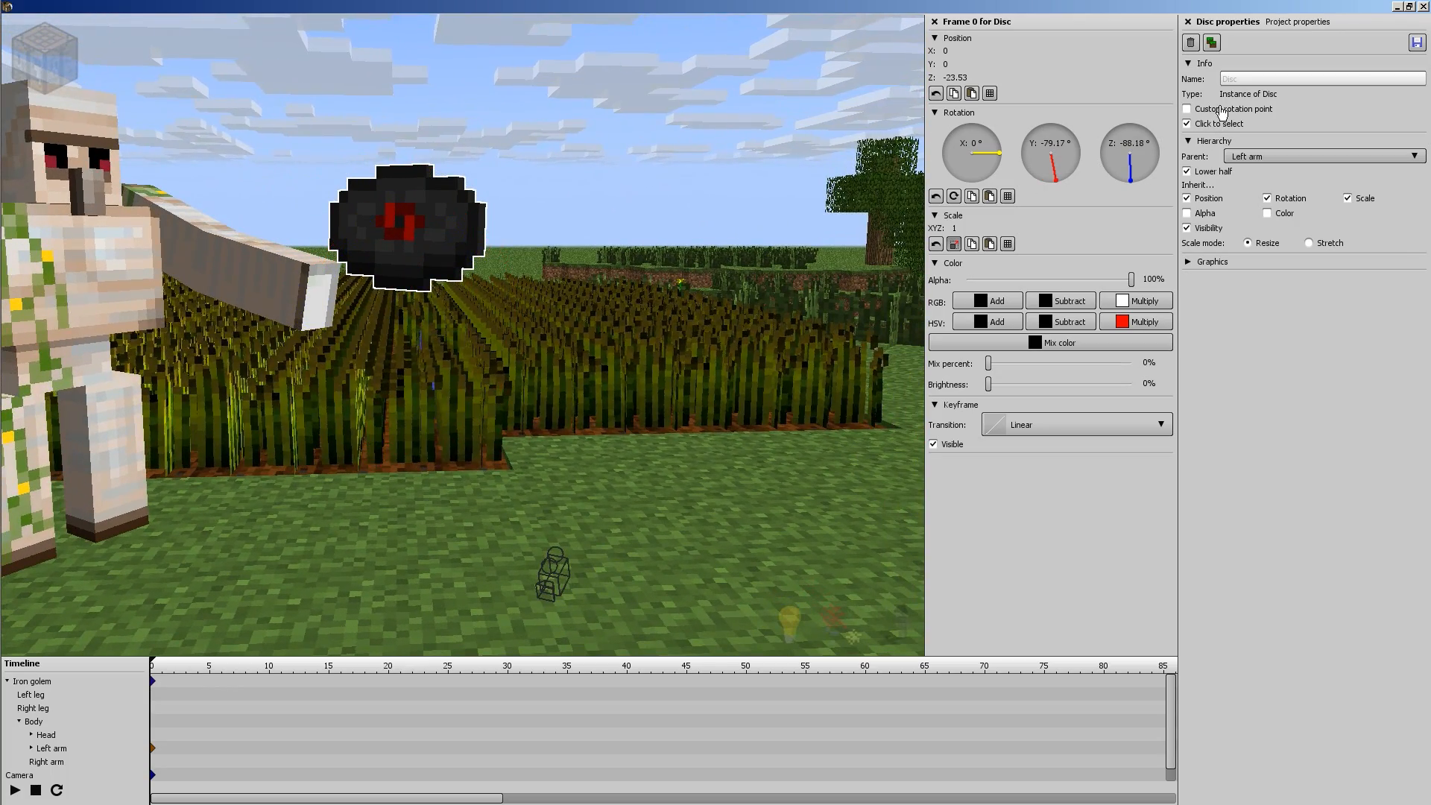
mouse_move(1187, 109)
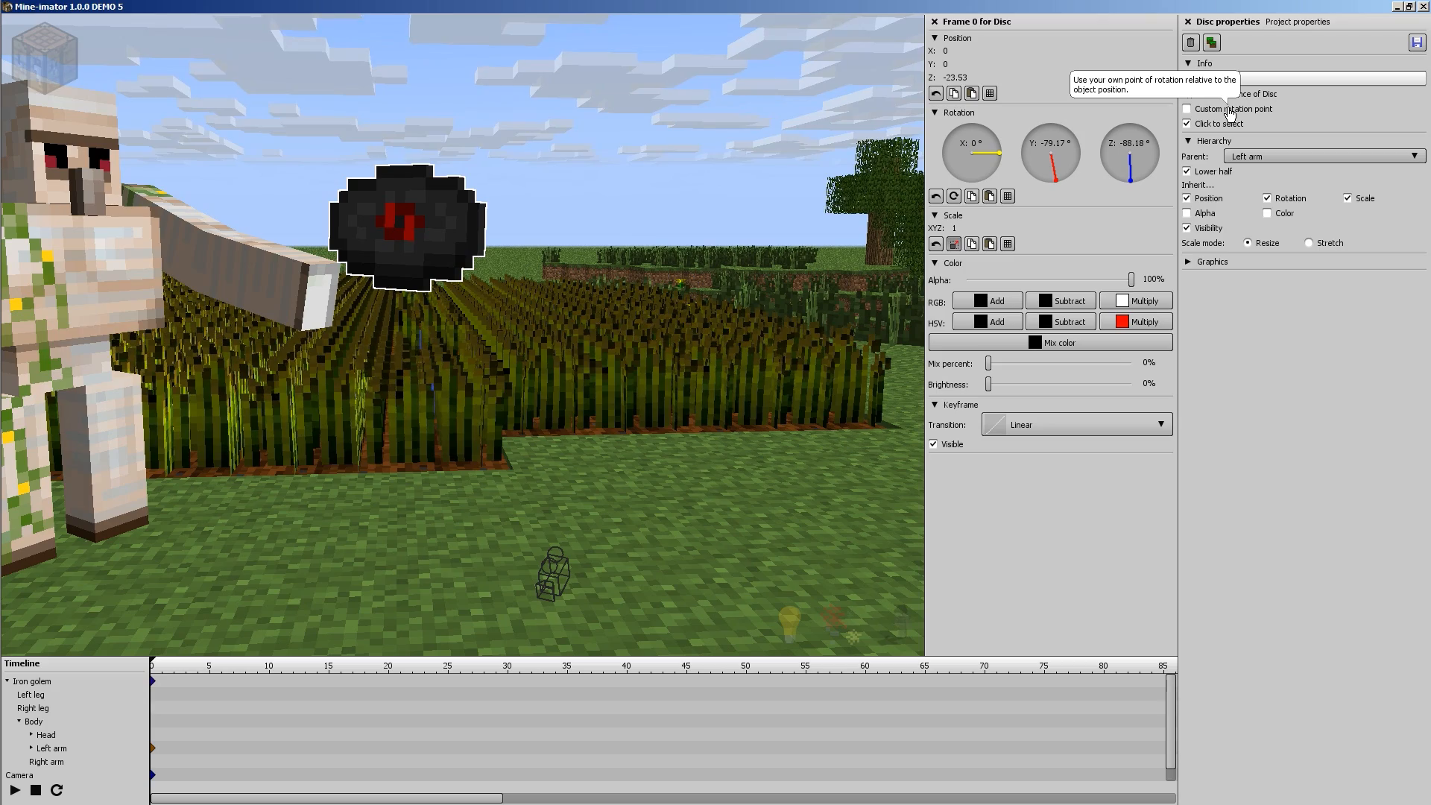
- Select the Disc attached to the golem's left arm
left_click(1187, 109)
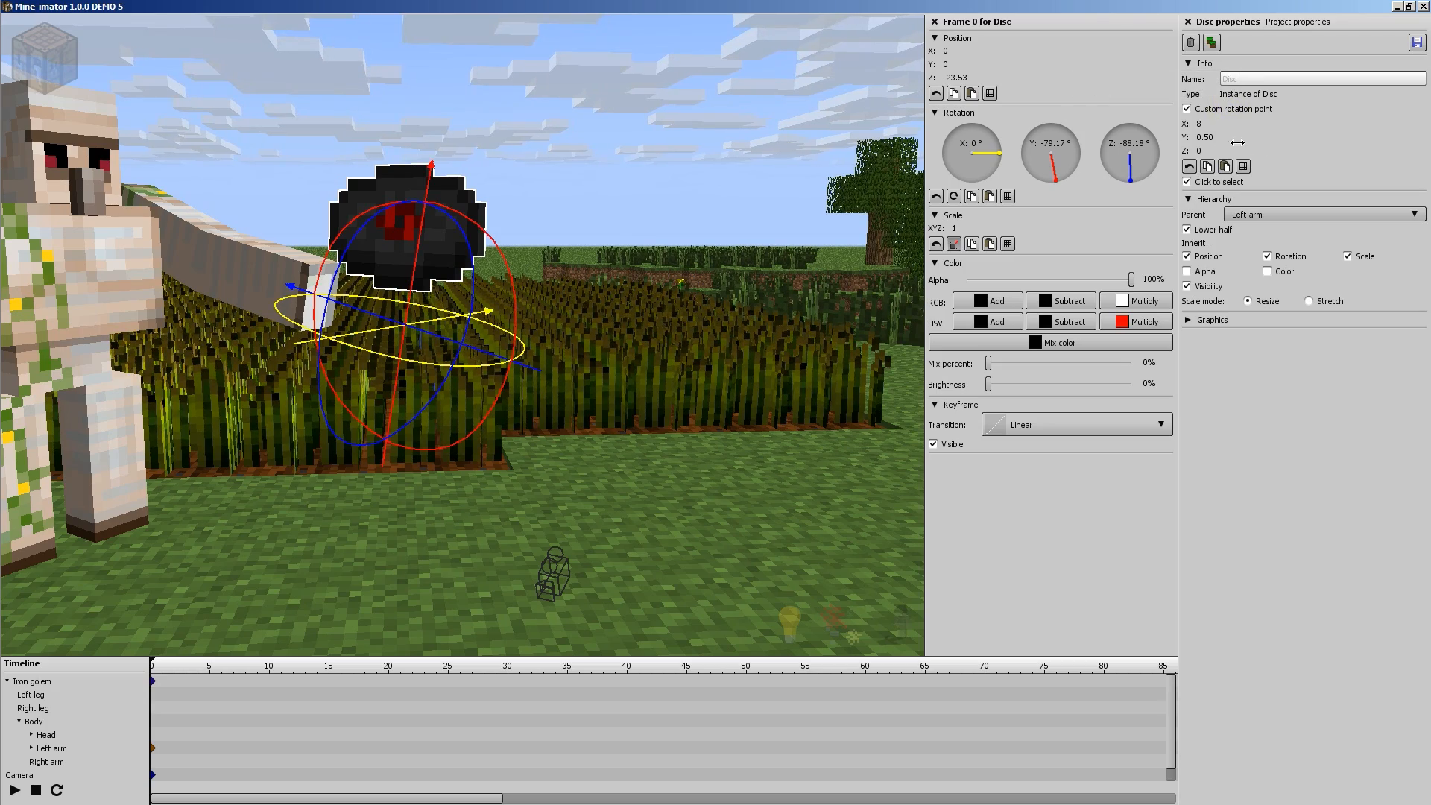
left_click(1188, 109)
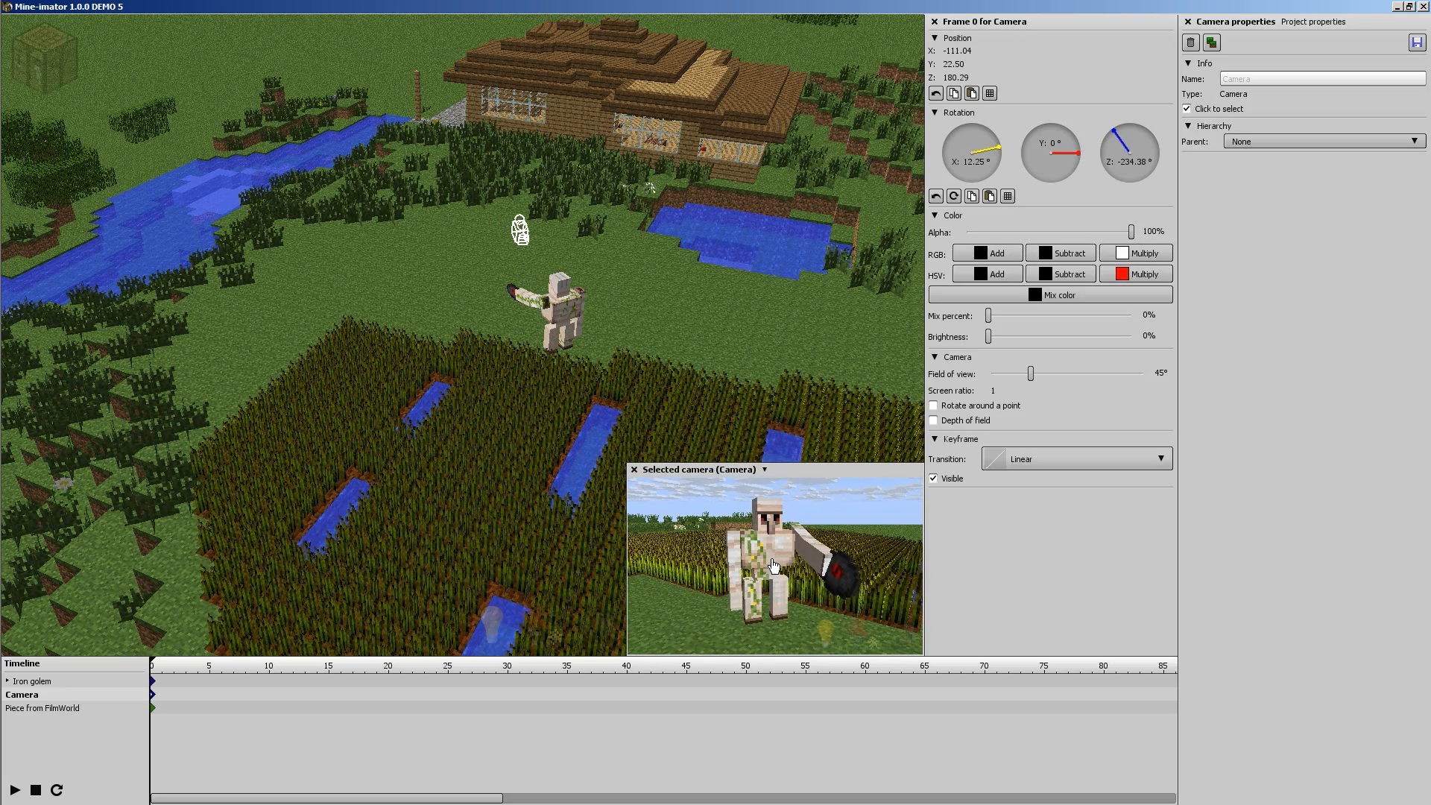
- Open Project properties to reach the scene's Background settings
left_click(1291, 21)
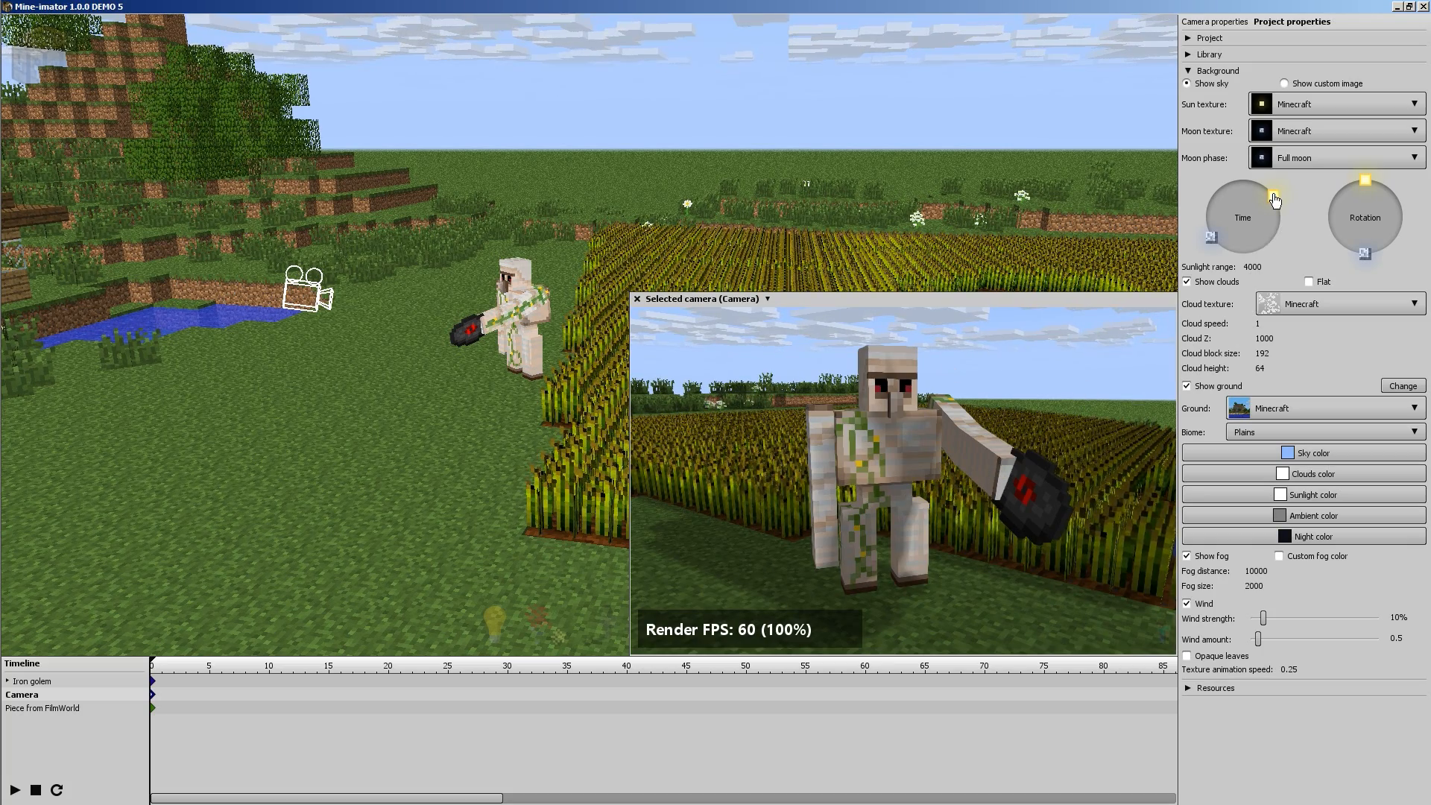
- Set the sun to an evening time and rotate it so the sunset faces the camera
left_click_drag(1276, 199, 1205, 217)
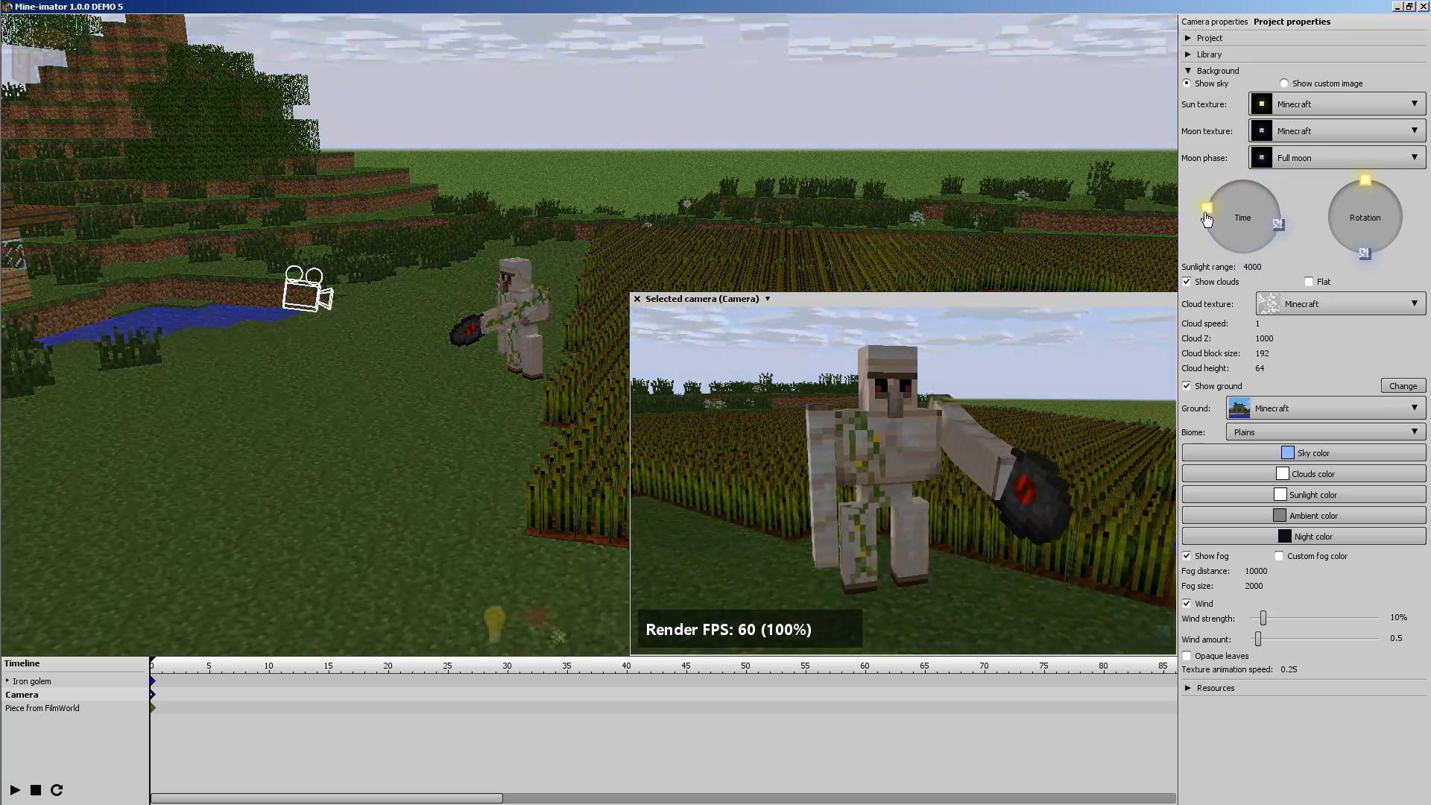
left_click_drag(1207, 208, 1209, 199)
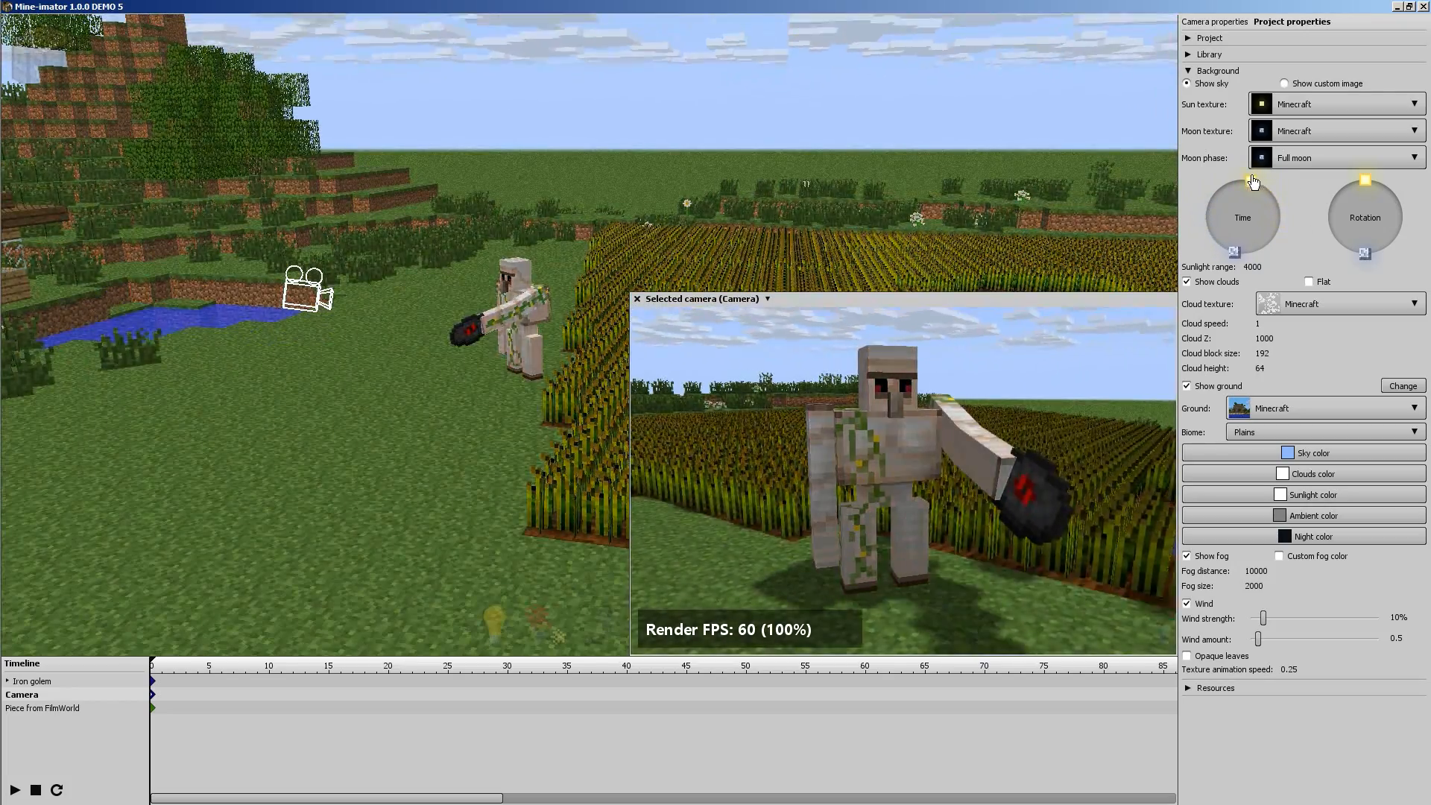
left_click_drag(1236, 182, 1205, 215)
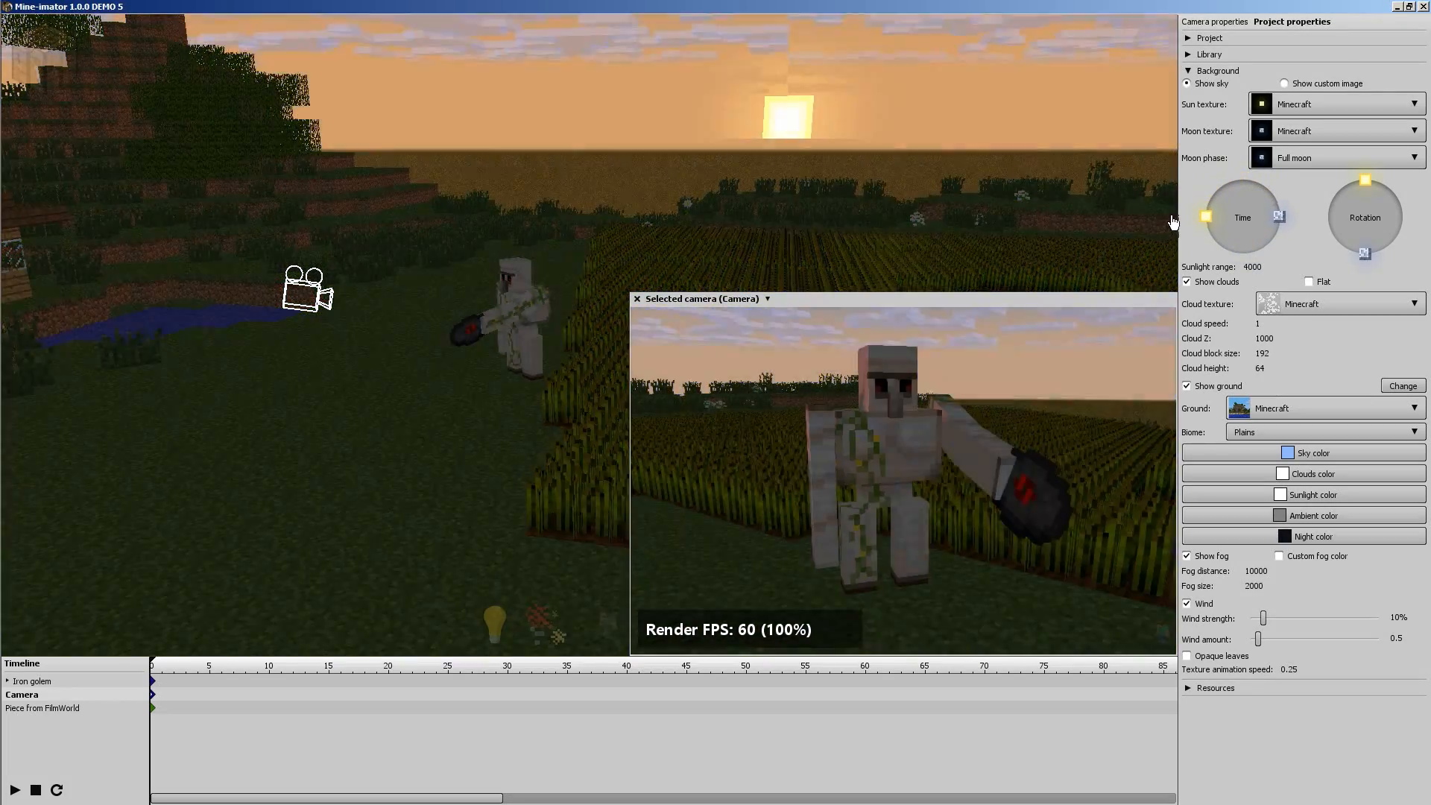
left_click_drag(1225, 216, 1241, 190)
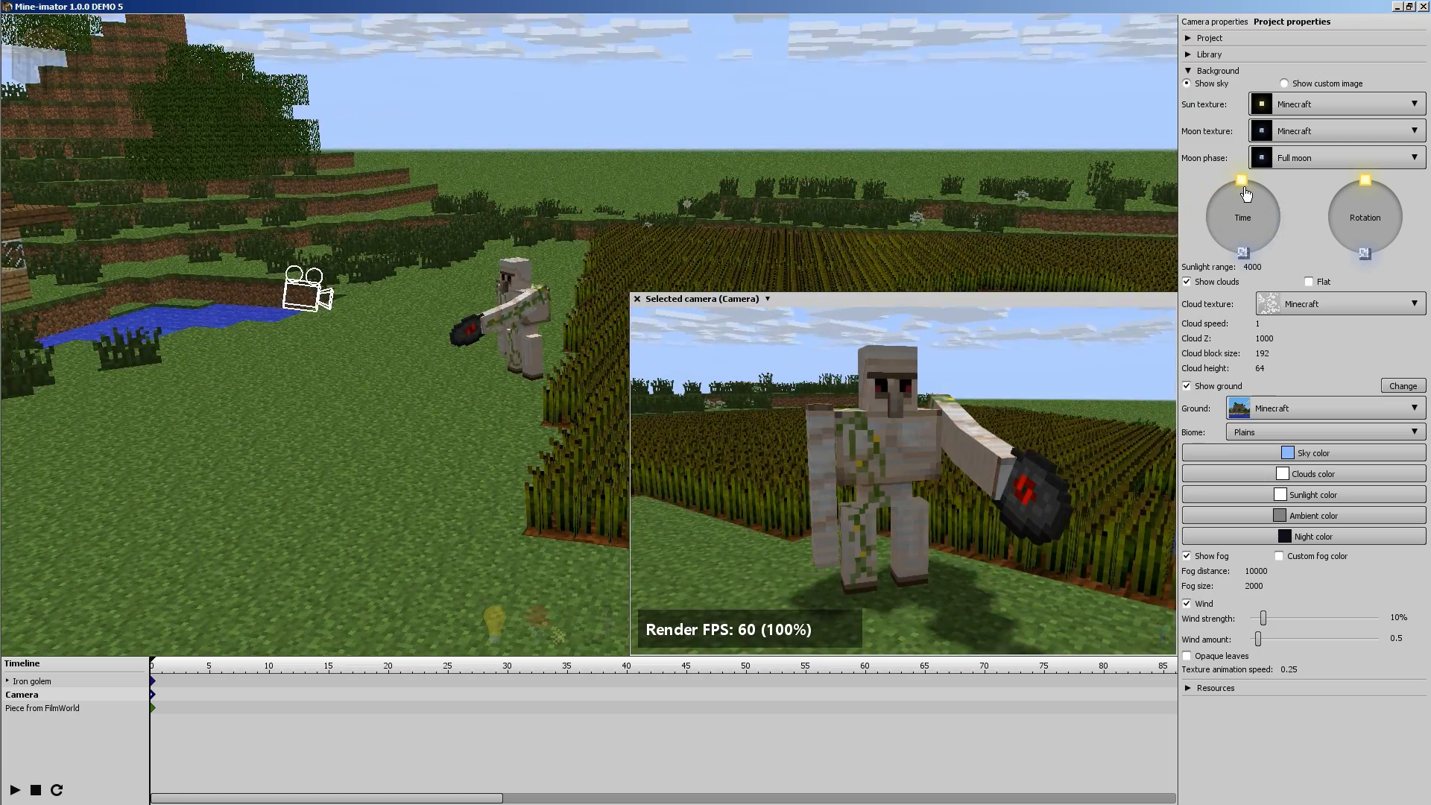
left_click_drag(1241, 180, 1203, 201)
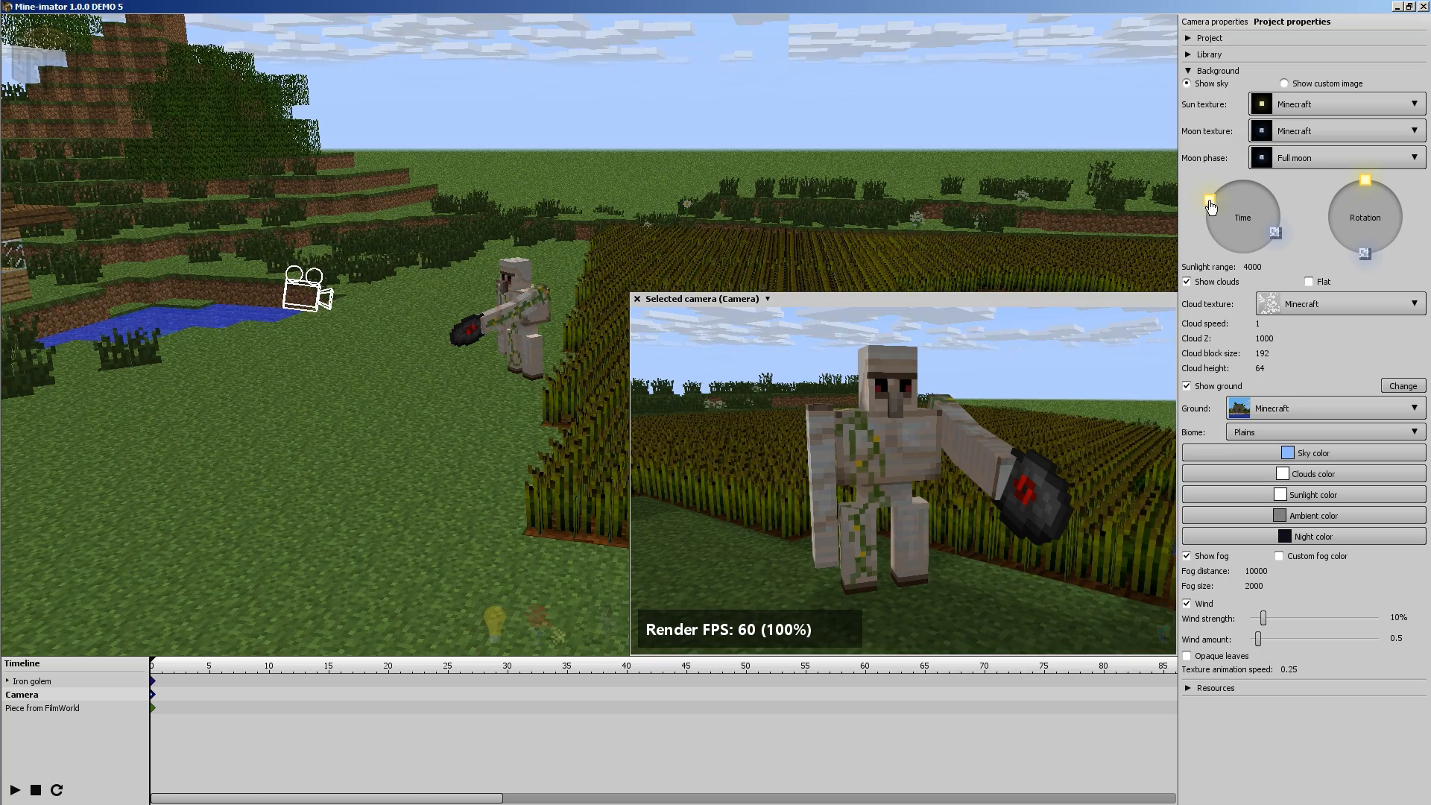
left_click_drag(1212, 204, 1201, 221)
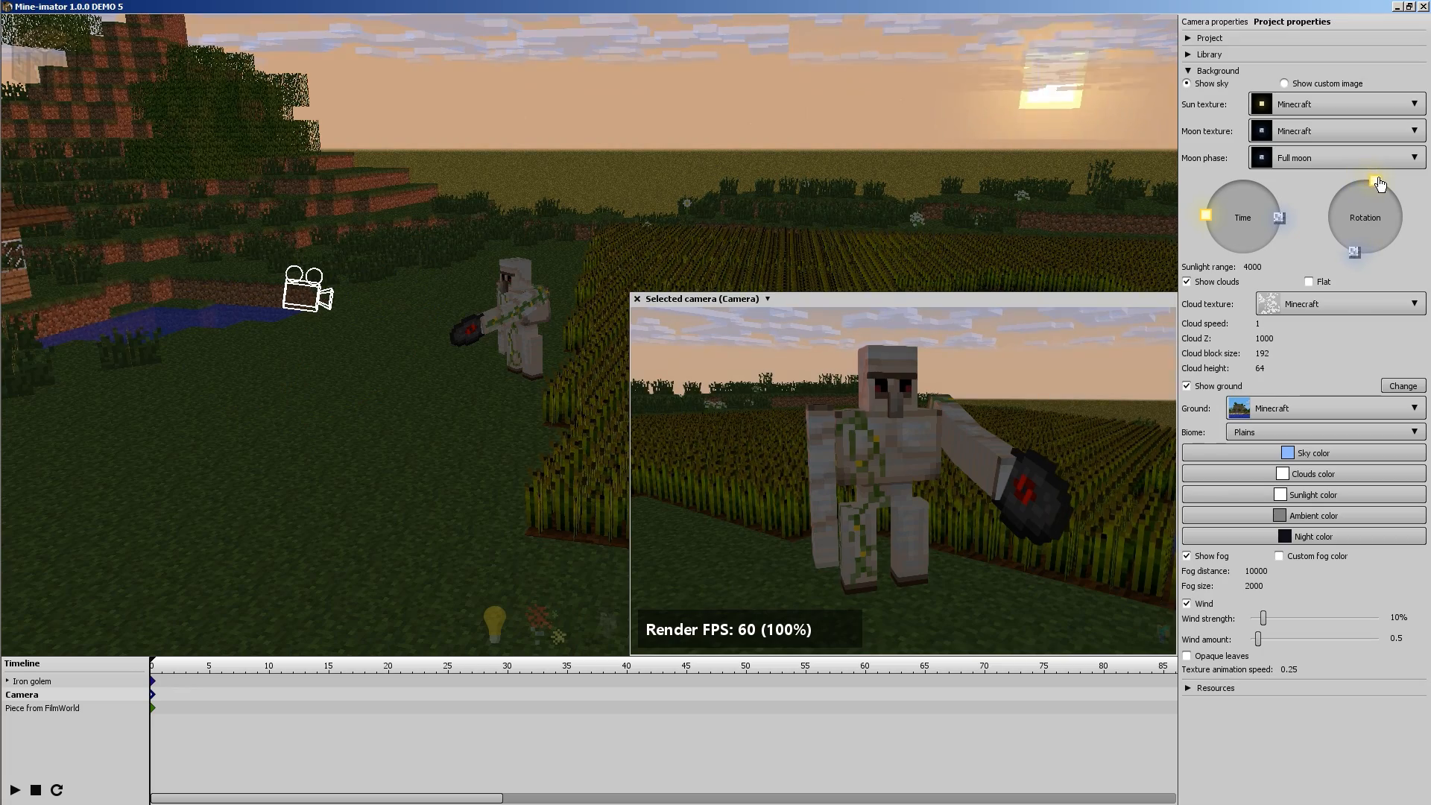
left_click_drag(1380, 182, 1414, 199)
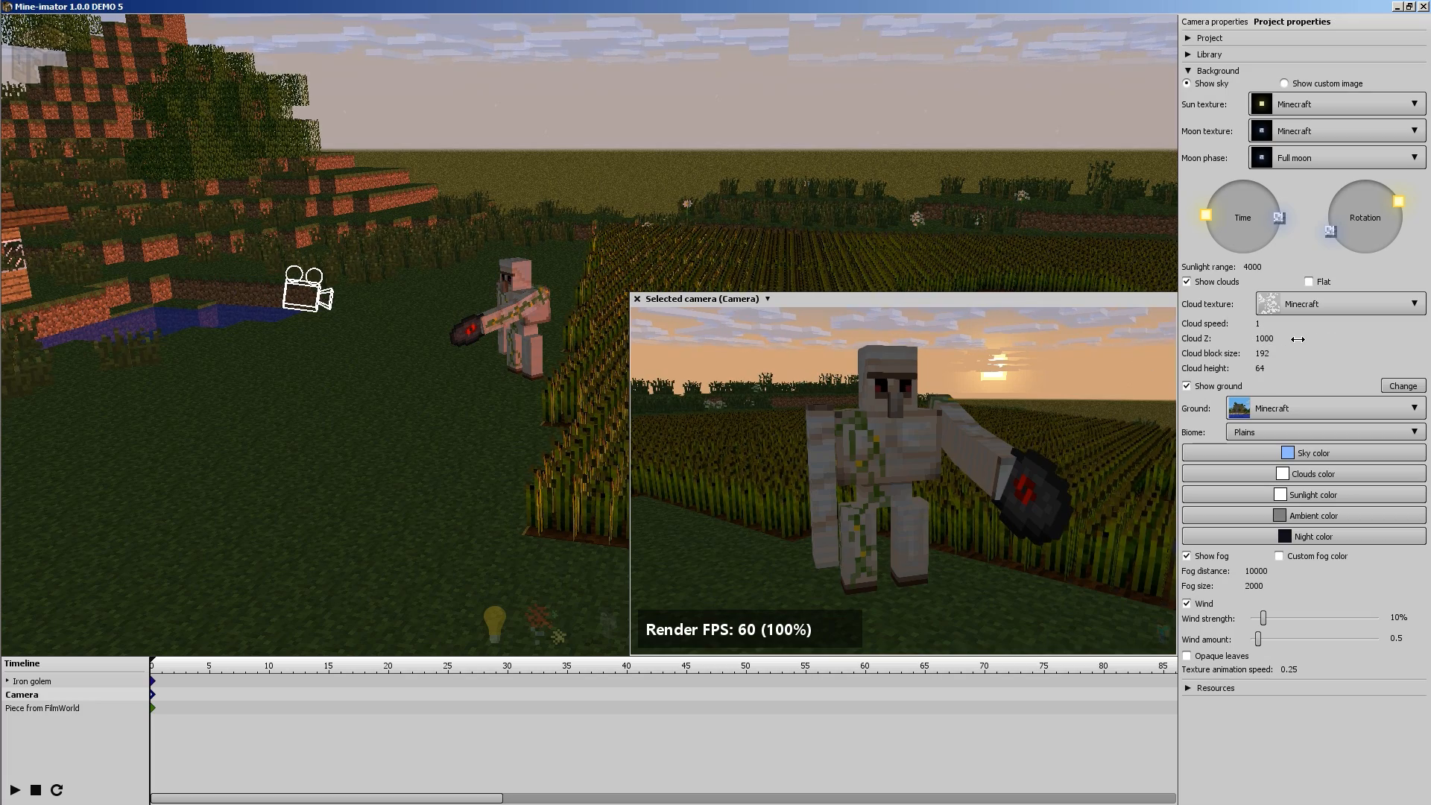
mouse_move(1188, 281)
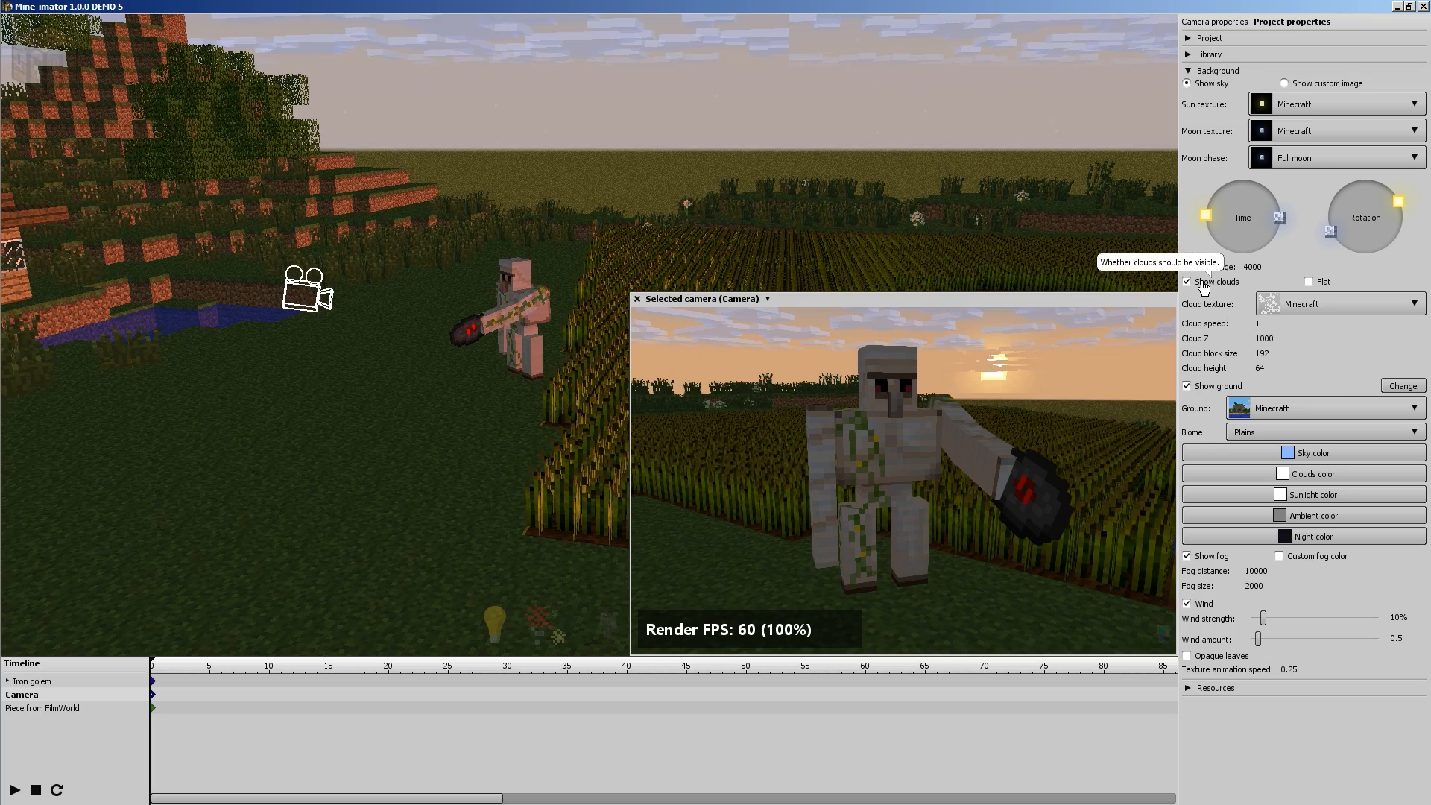
left_click(1188, 281)
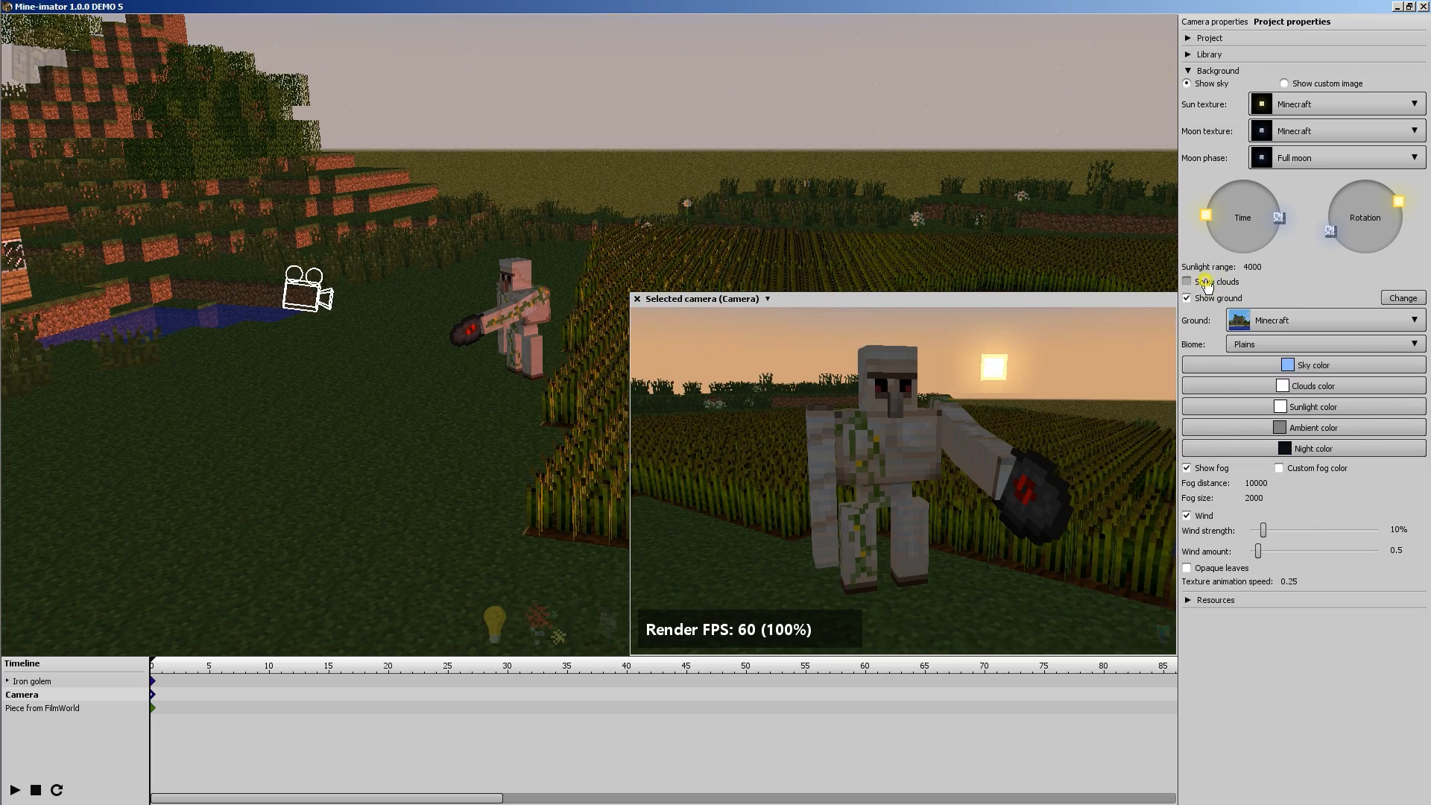
left_click(1188, 281)
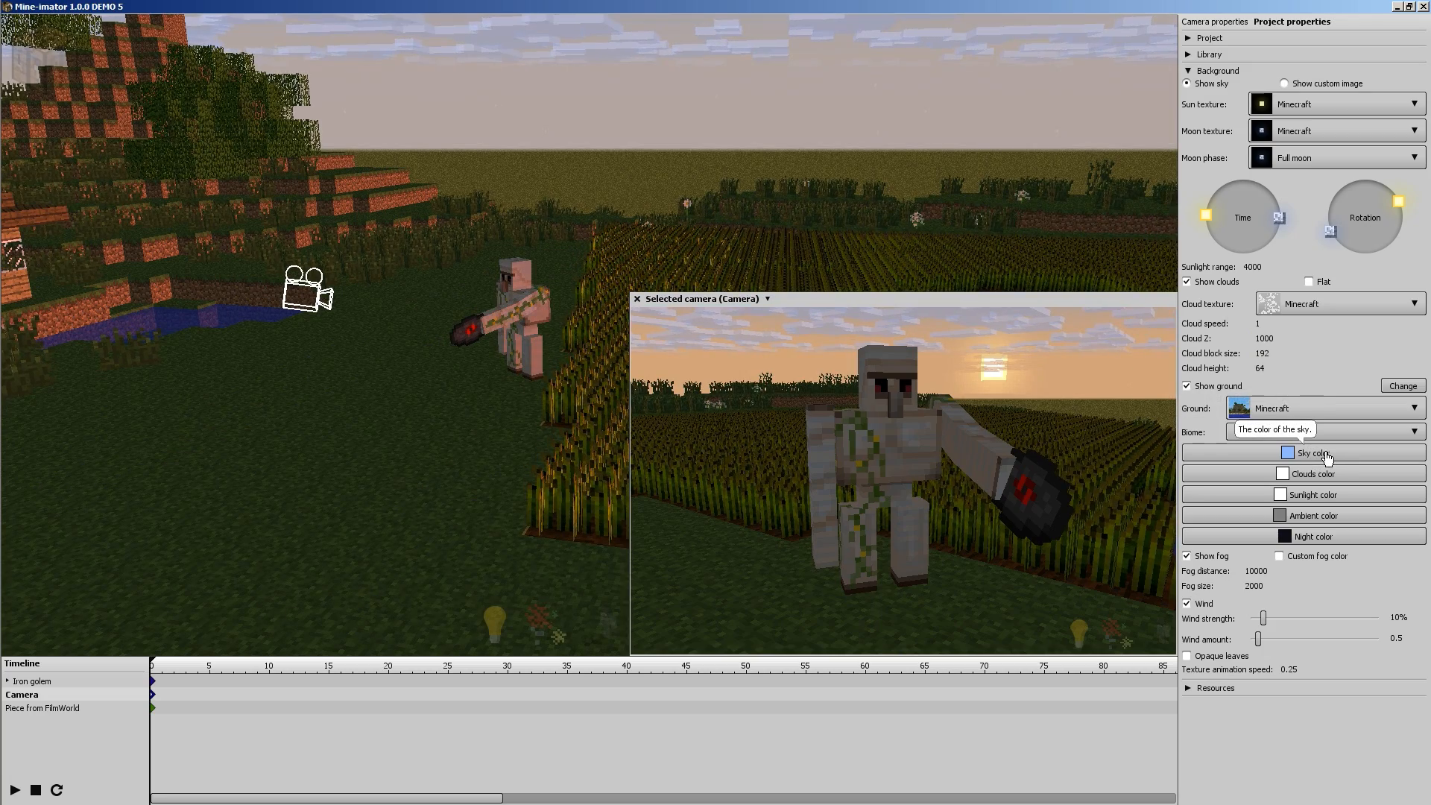
- Try red clouds, keep cloud and sunlight colours white, and brighten the ambient colour
left_click(1312, 452)
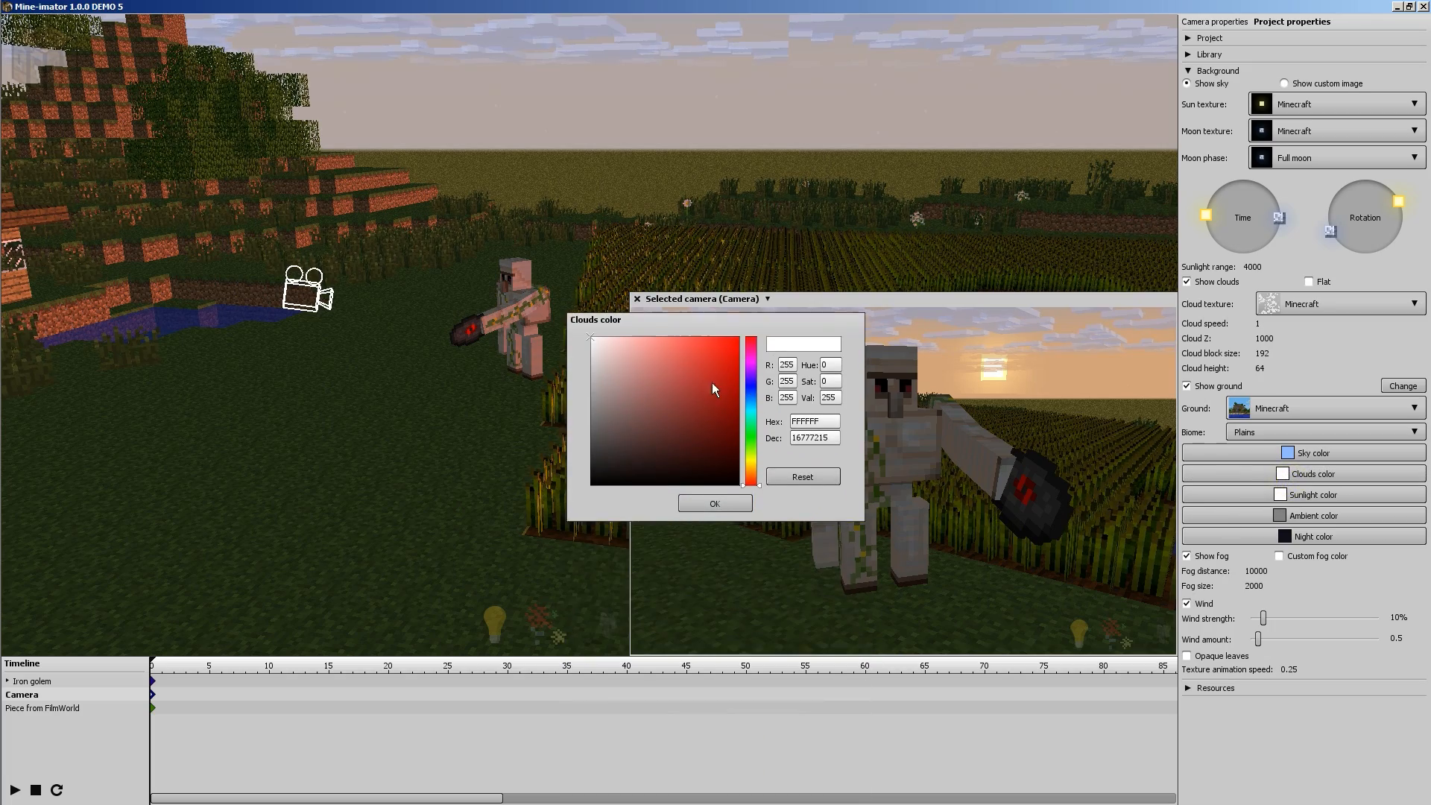
left_click(751, 334)
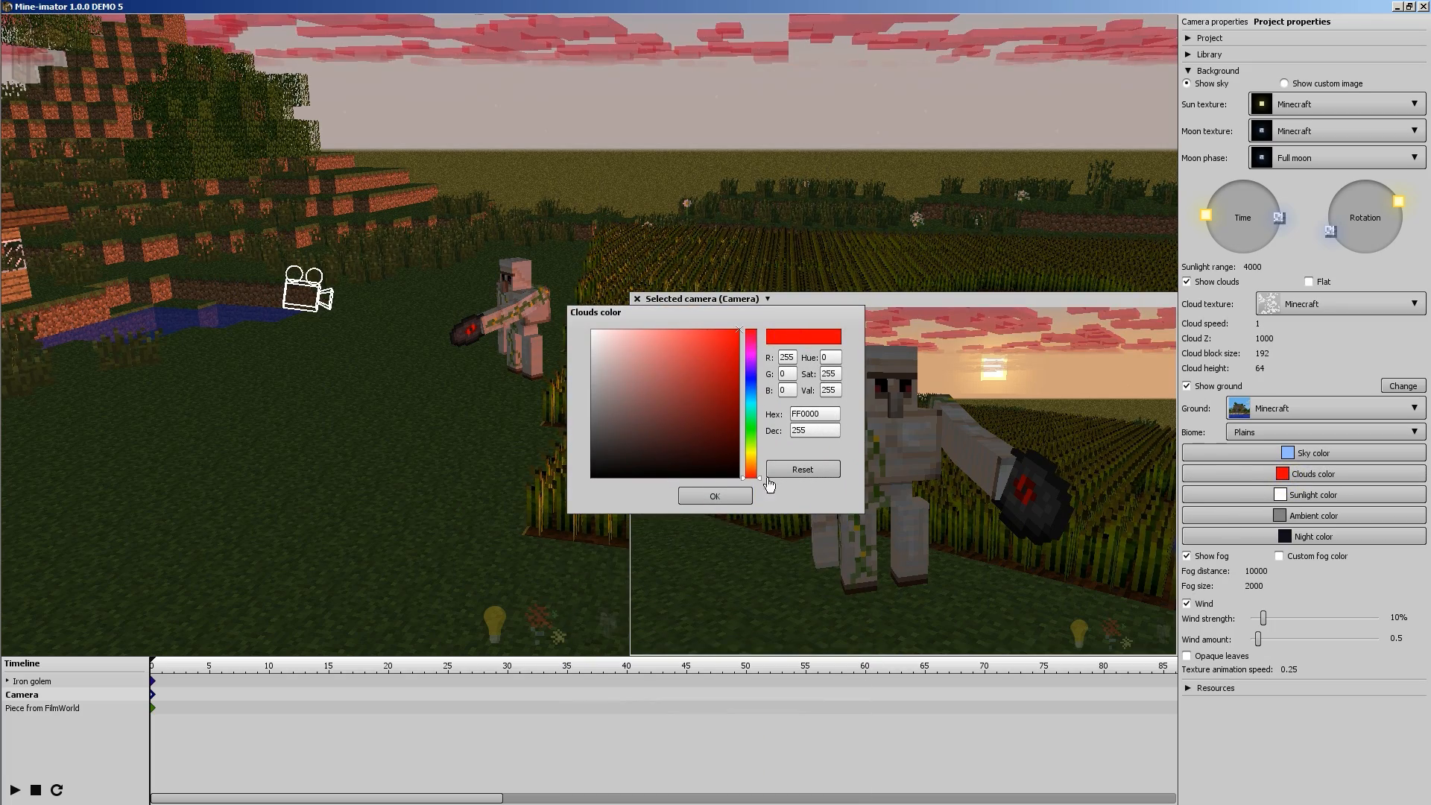
left_click(715, 495)
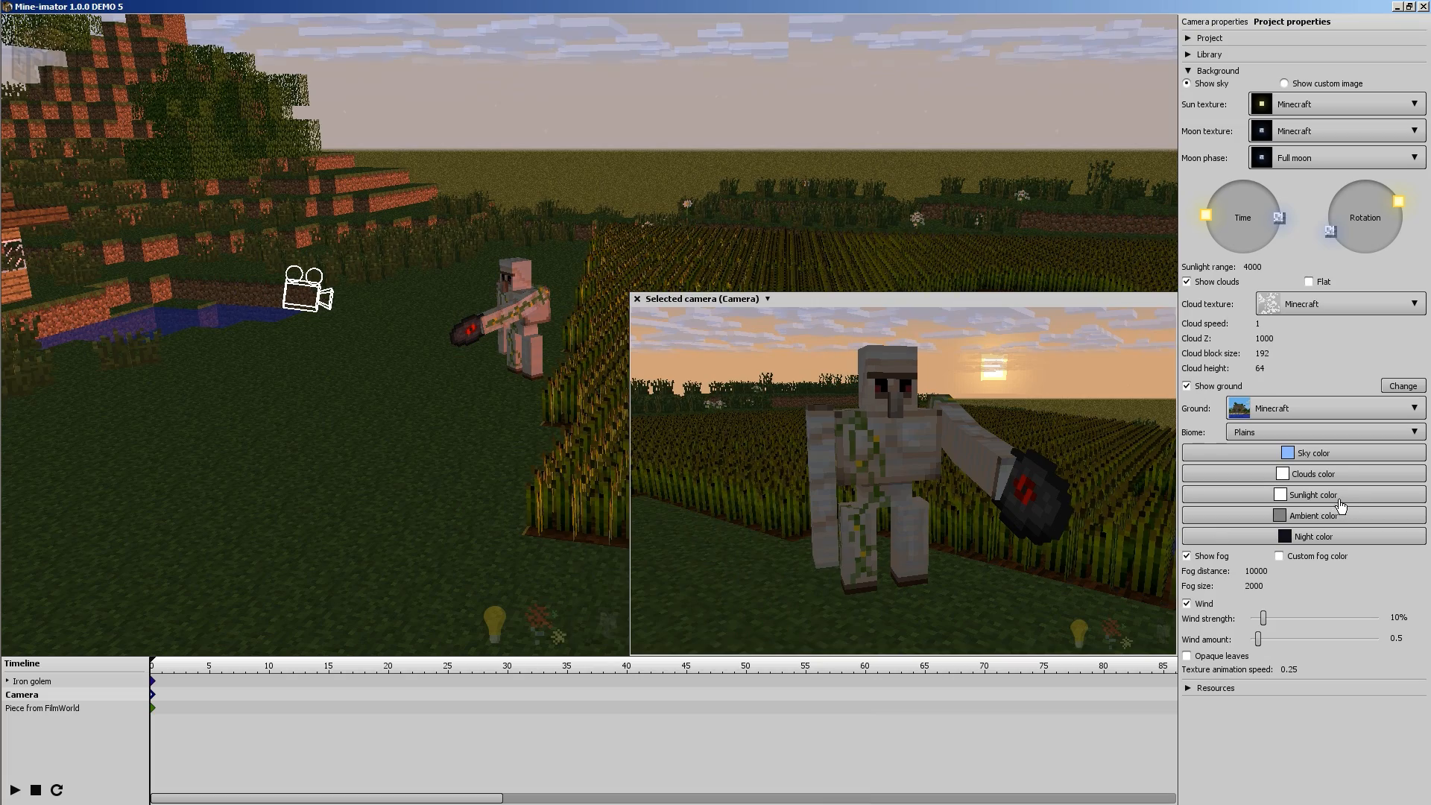
left_click(1314, 494)
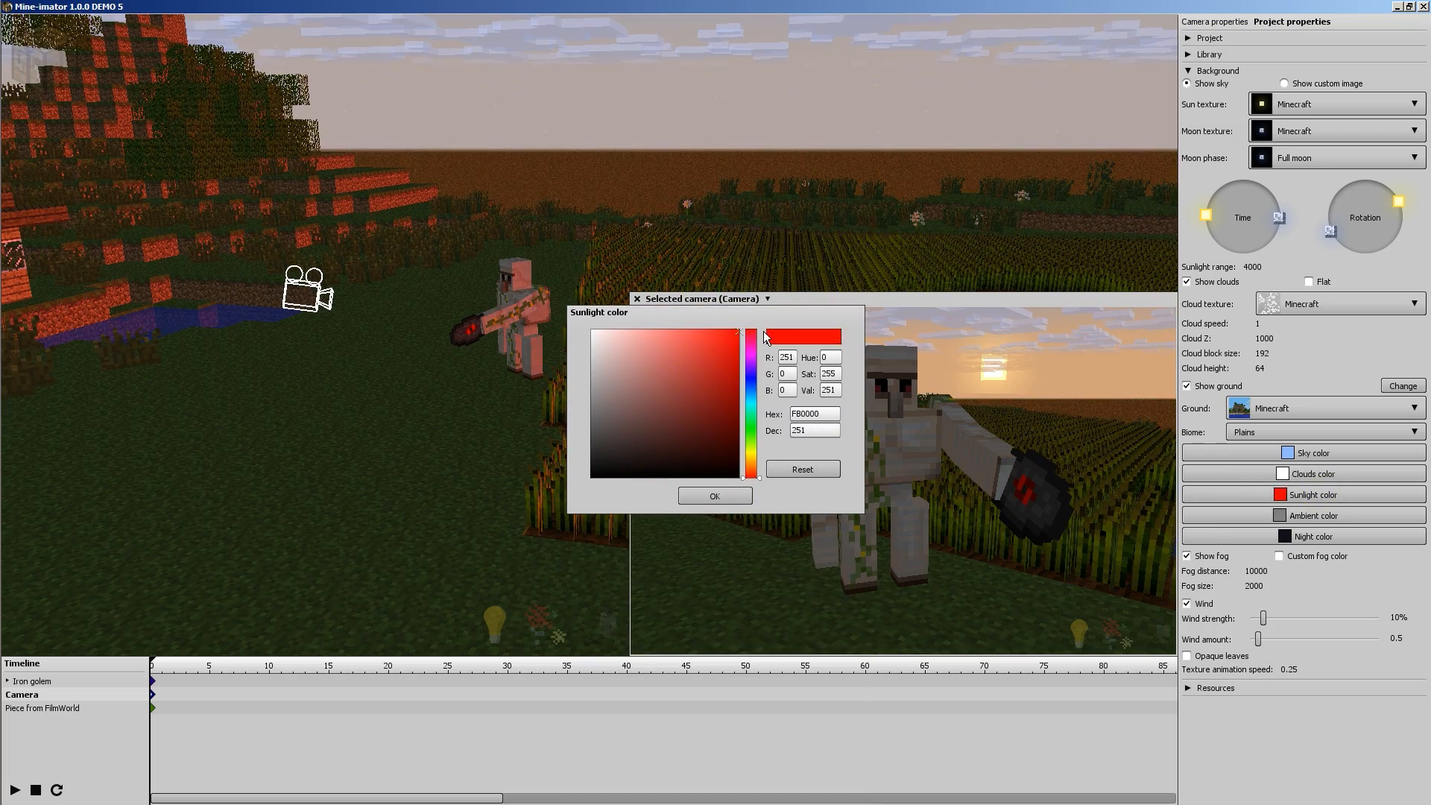
left_click(667, 338)
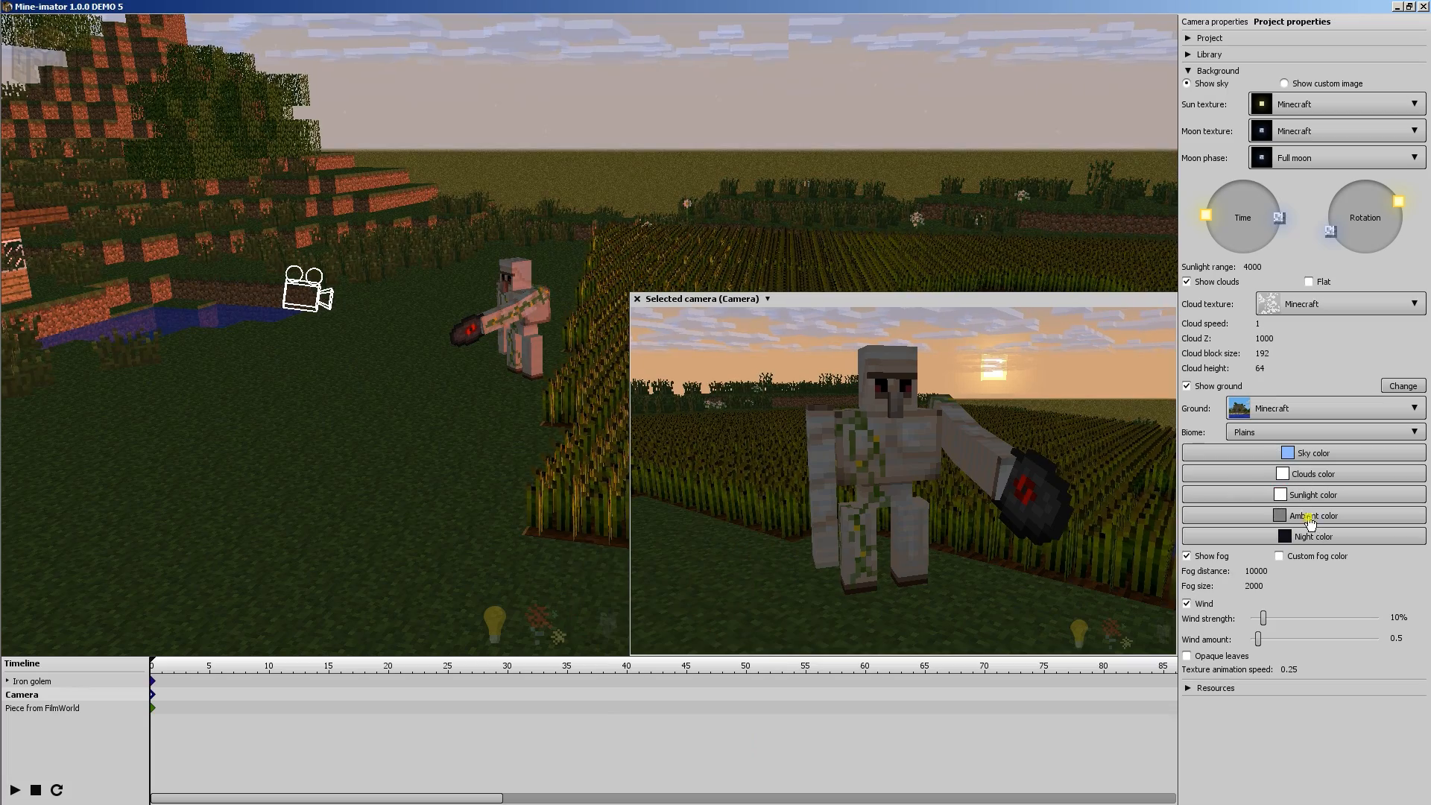
left_click(1312, 516)
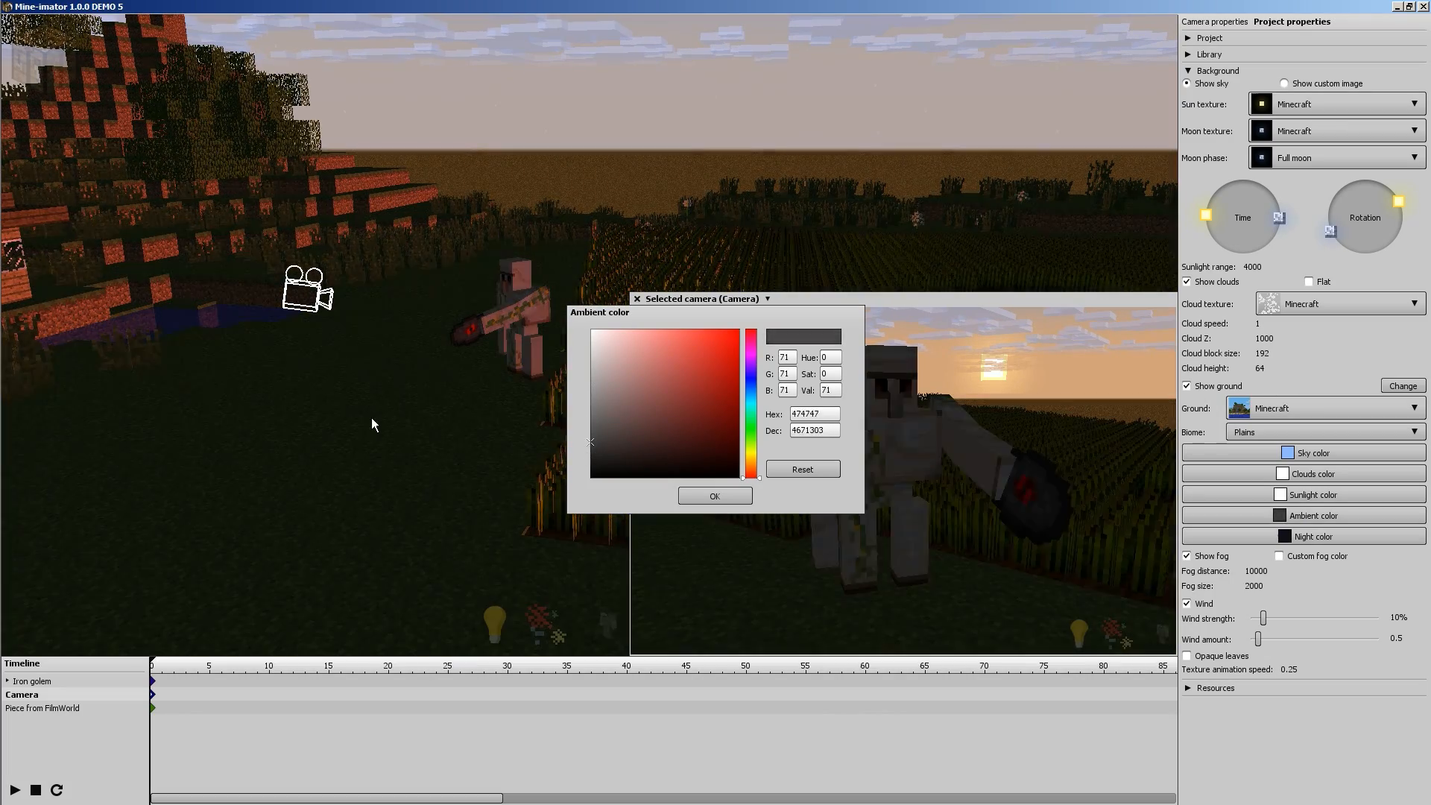
left_click(715, 496)
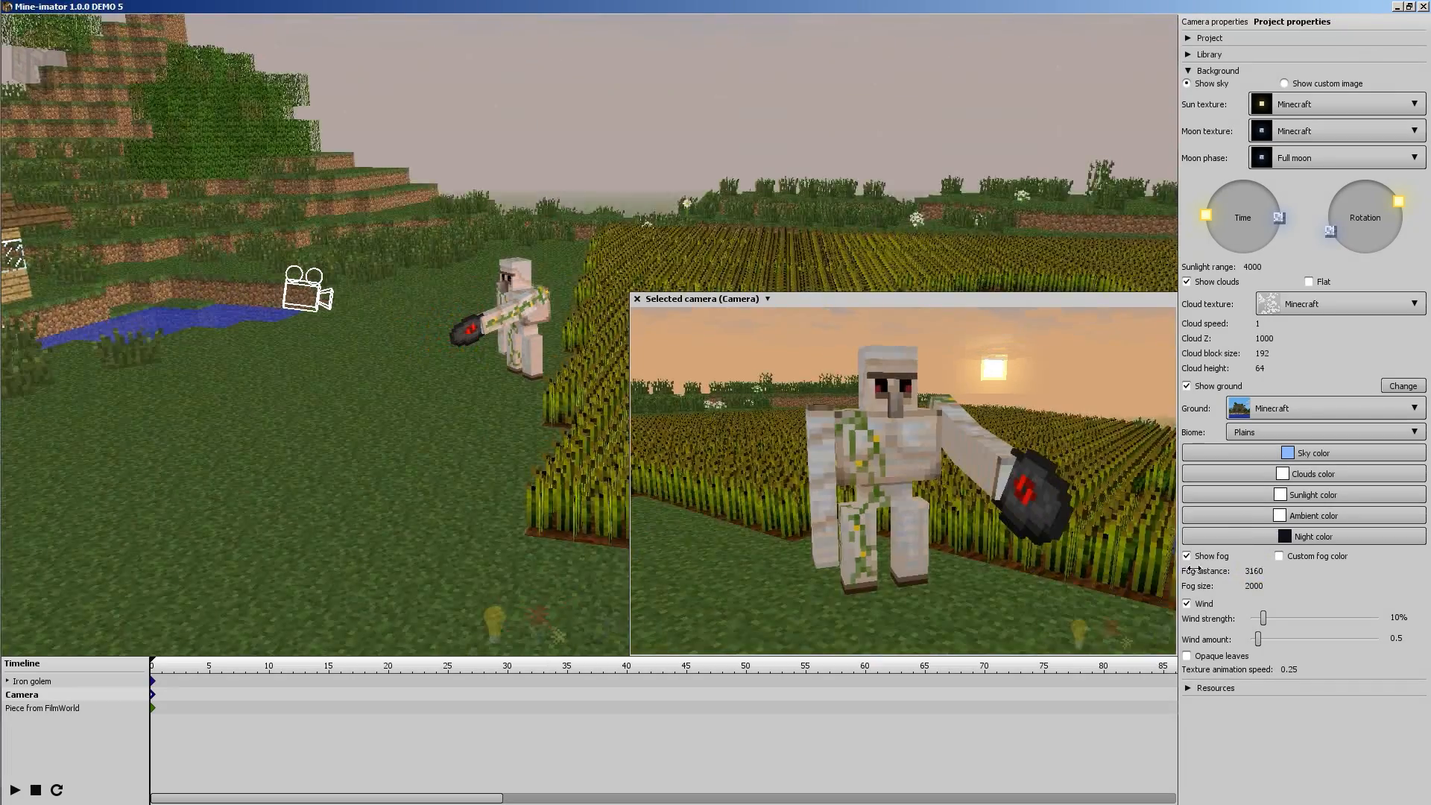
left_click_drag(1255, 570, 1282, 571)
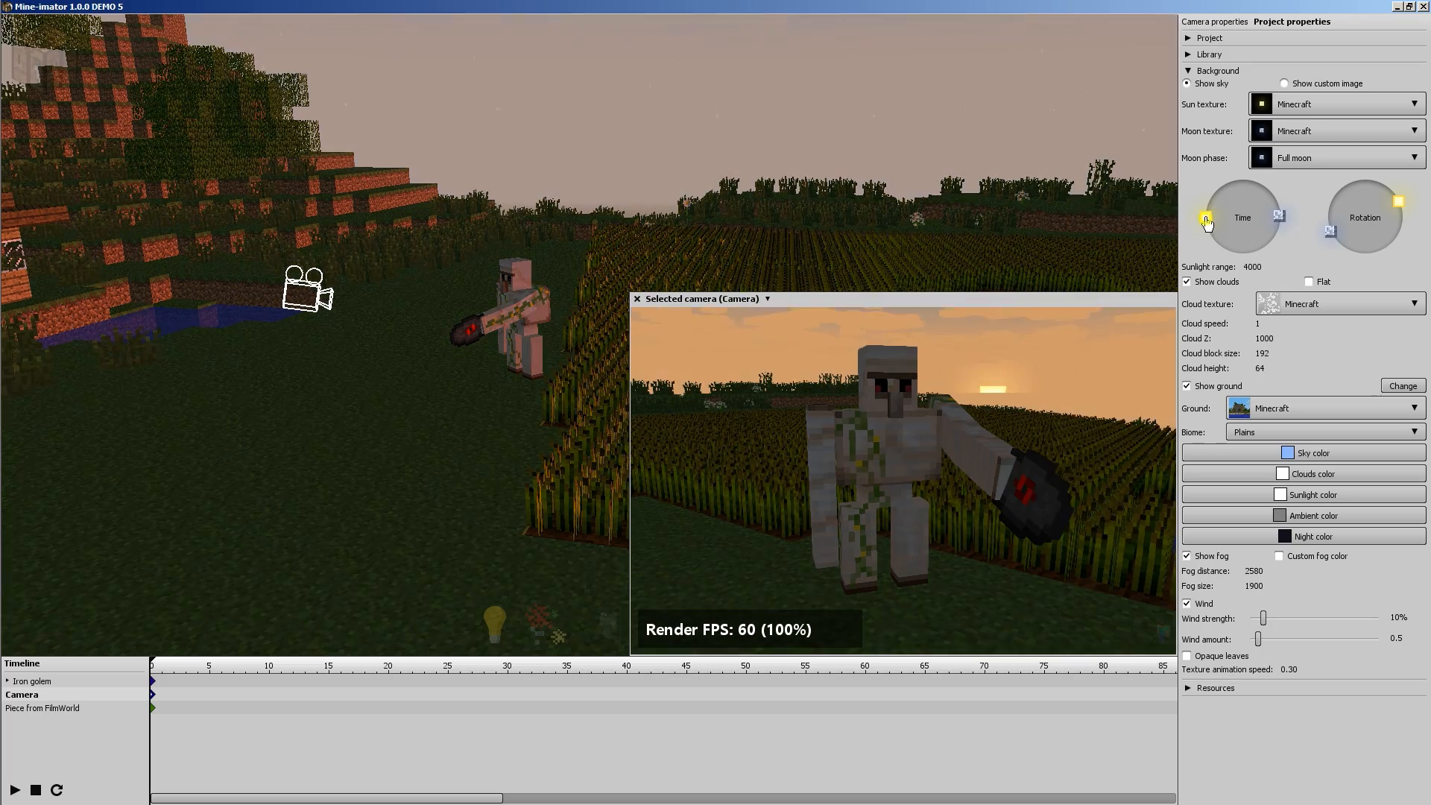
- Raise the sun on the Time dial and settle it near midday
left_click_drag(1208, 220, 1241, 188)
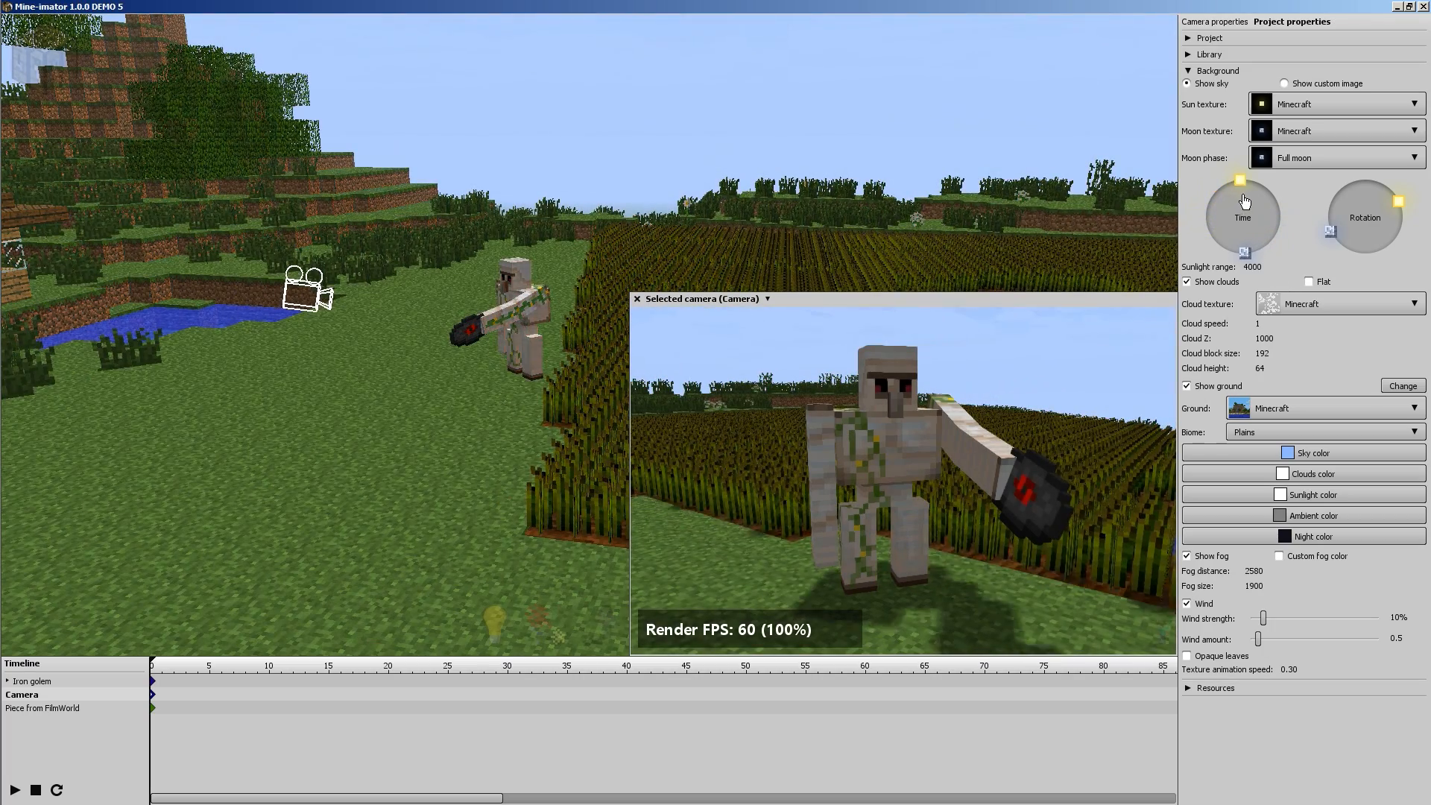
left_click_drag(1239, 182, 1261, 178)
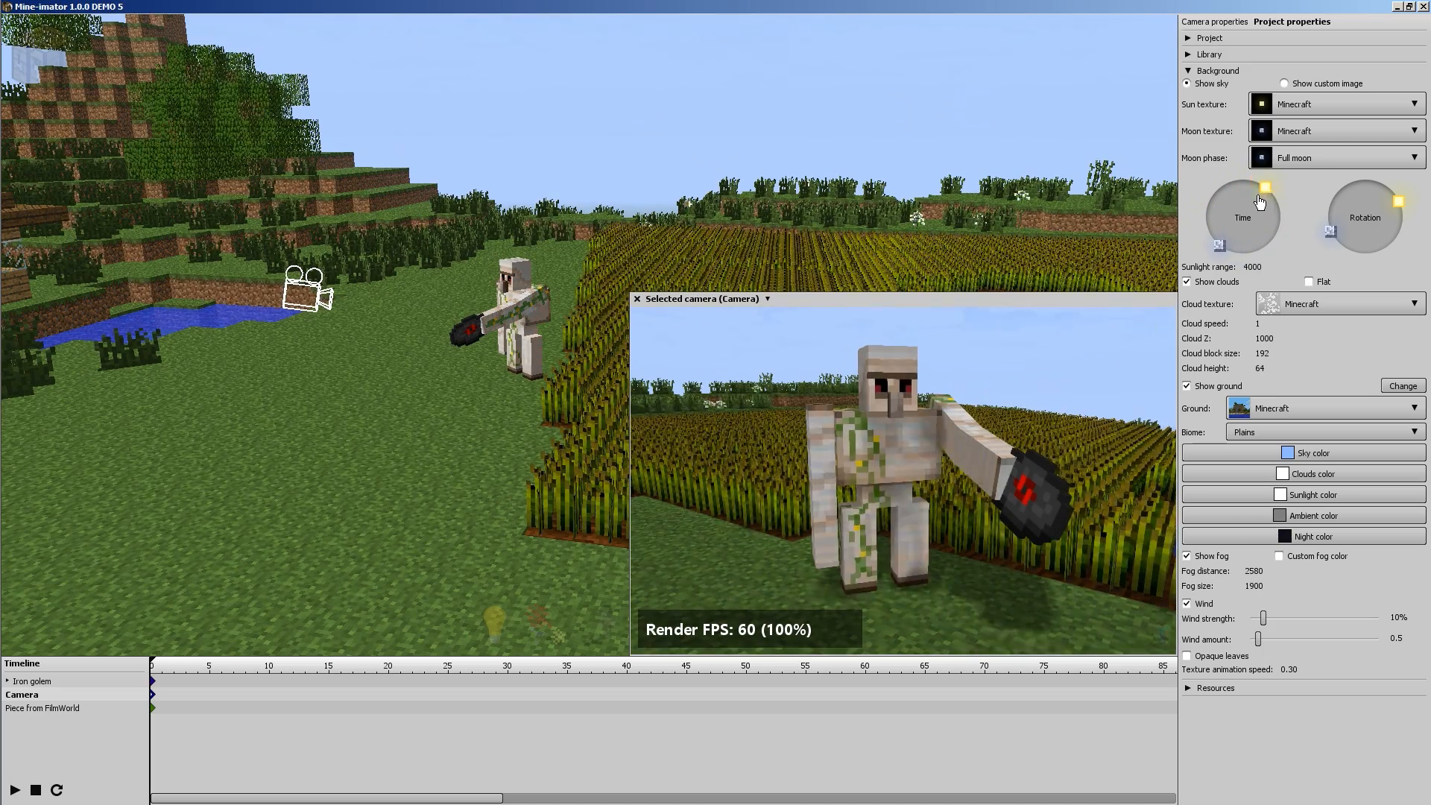
left_click_drag(1262, 187, 1242, 199)
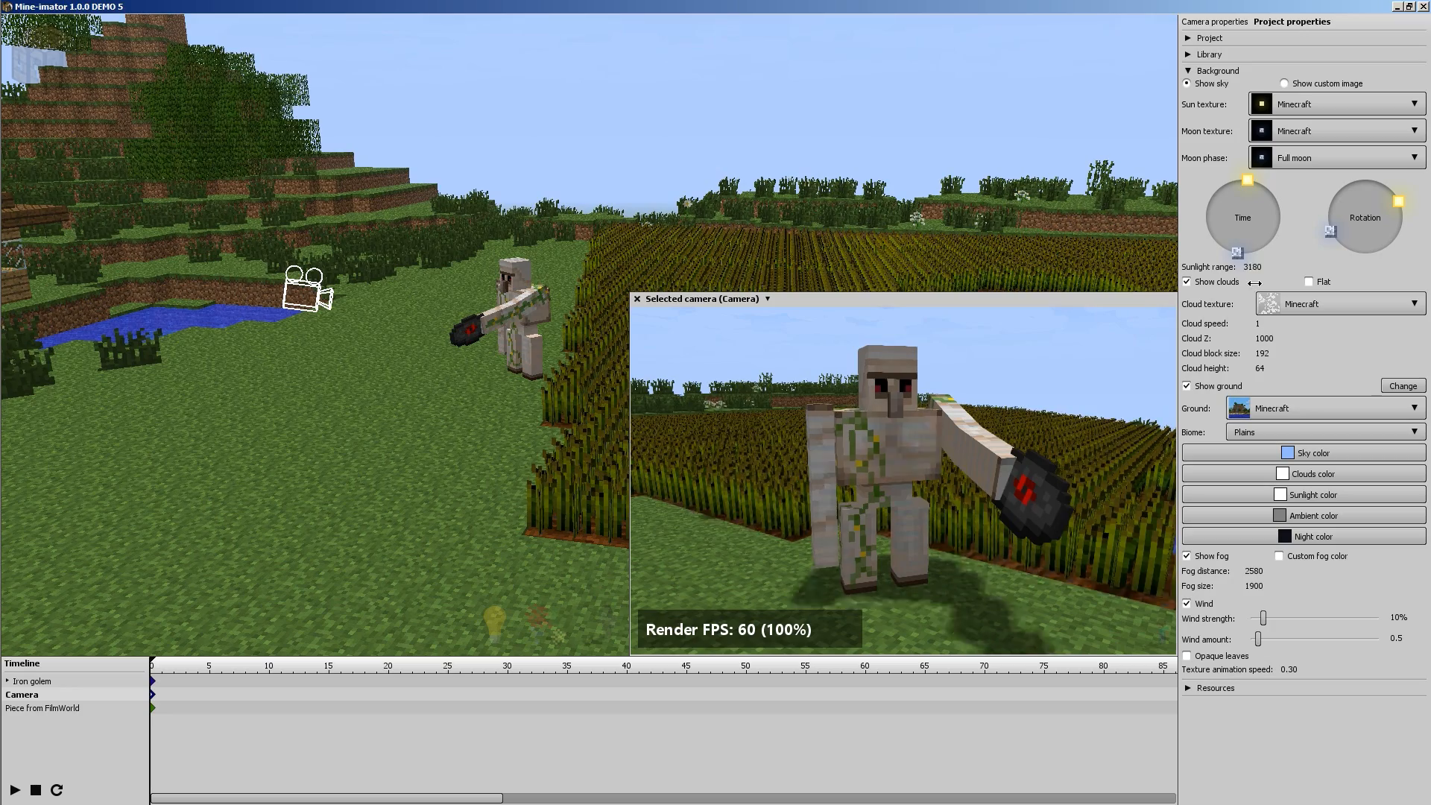
mouse_move(1288, 309)
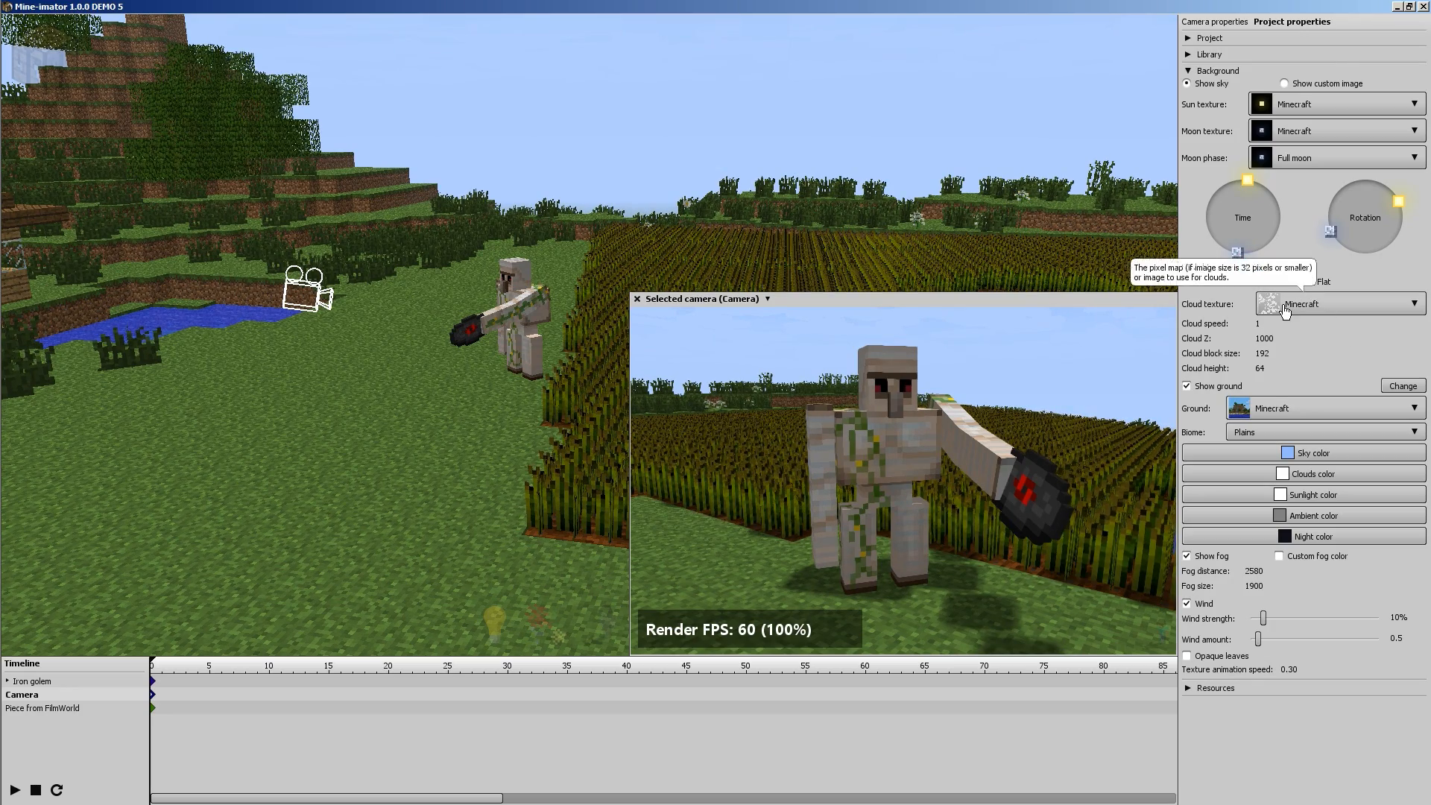